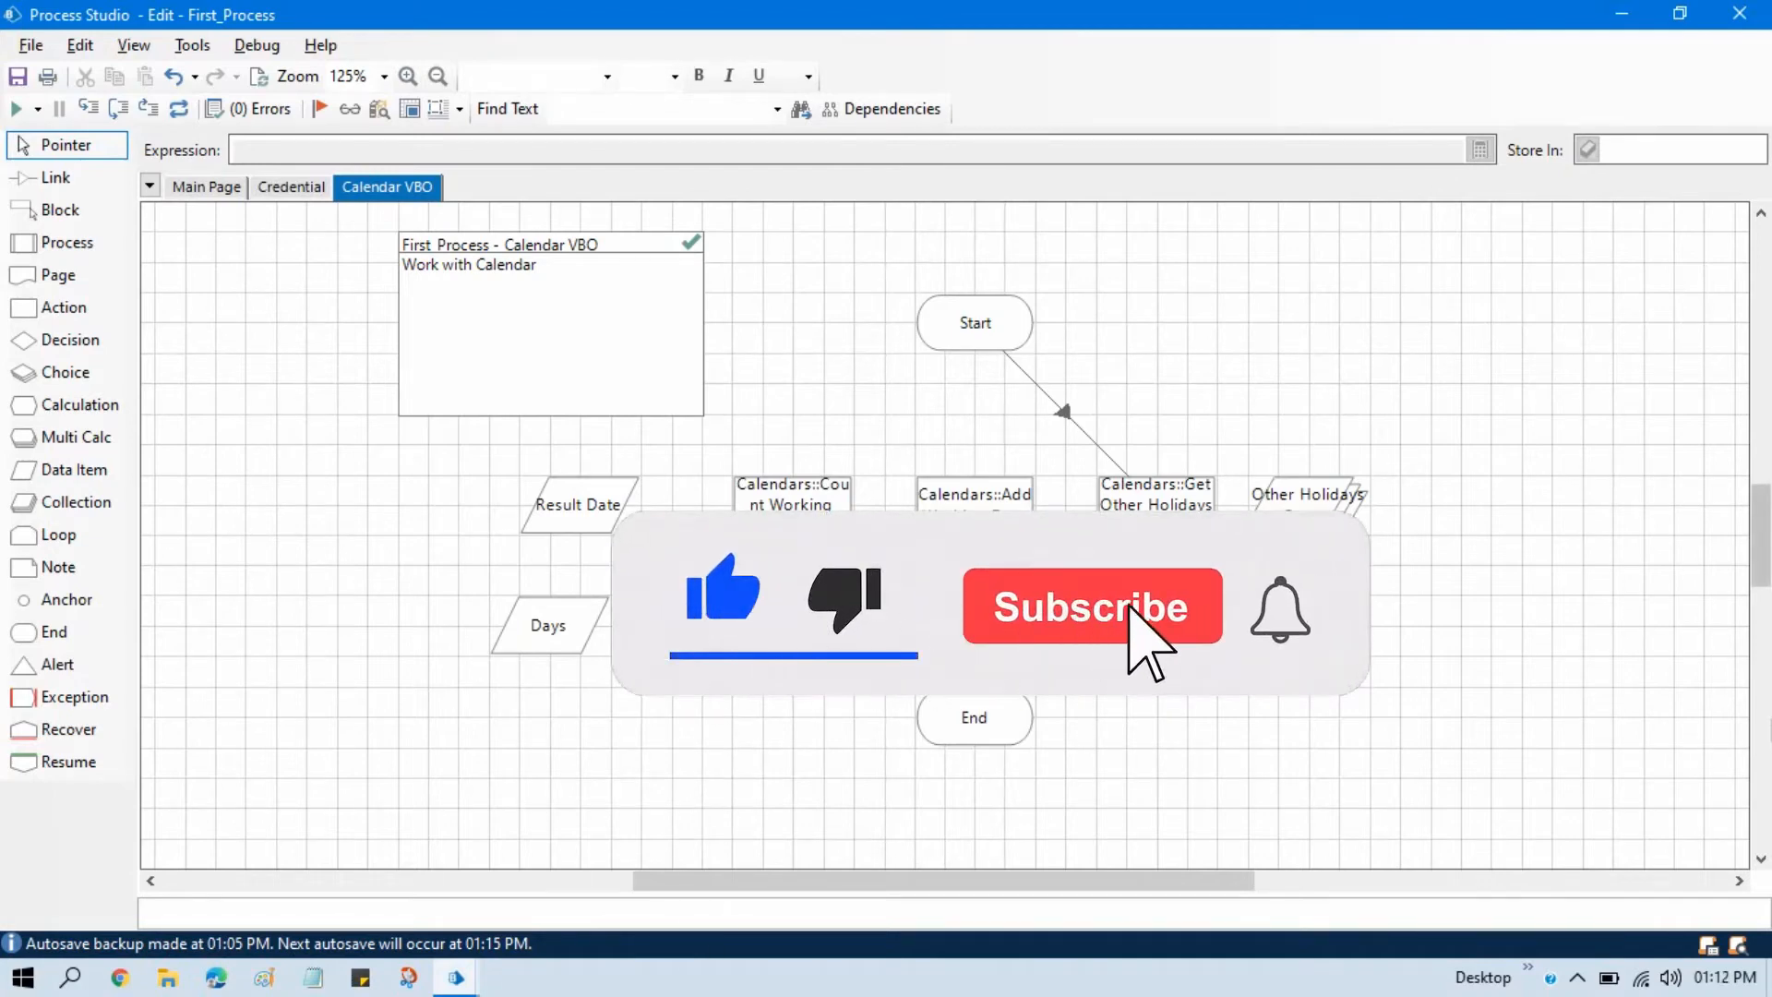
Step: Open an action stage's properties and choose Calendars' Get Public Holidays In Range action
click(1116, 619)
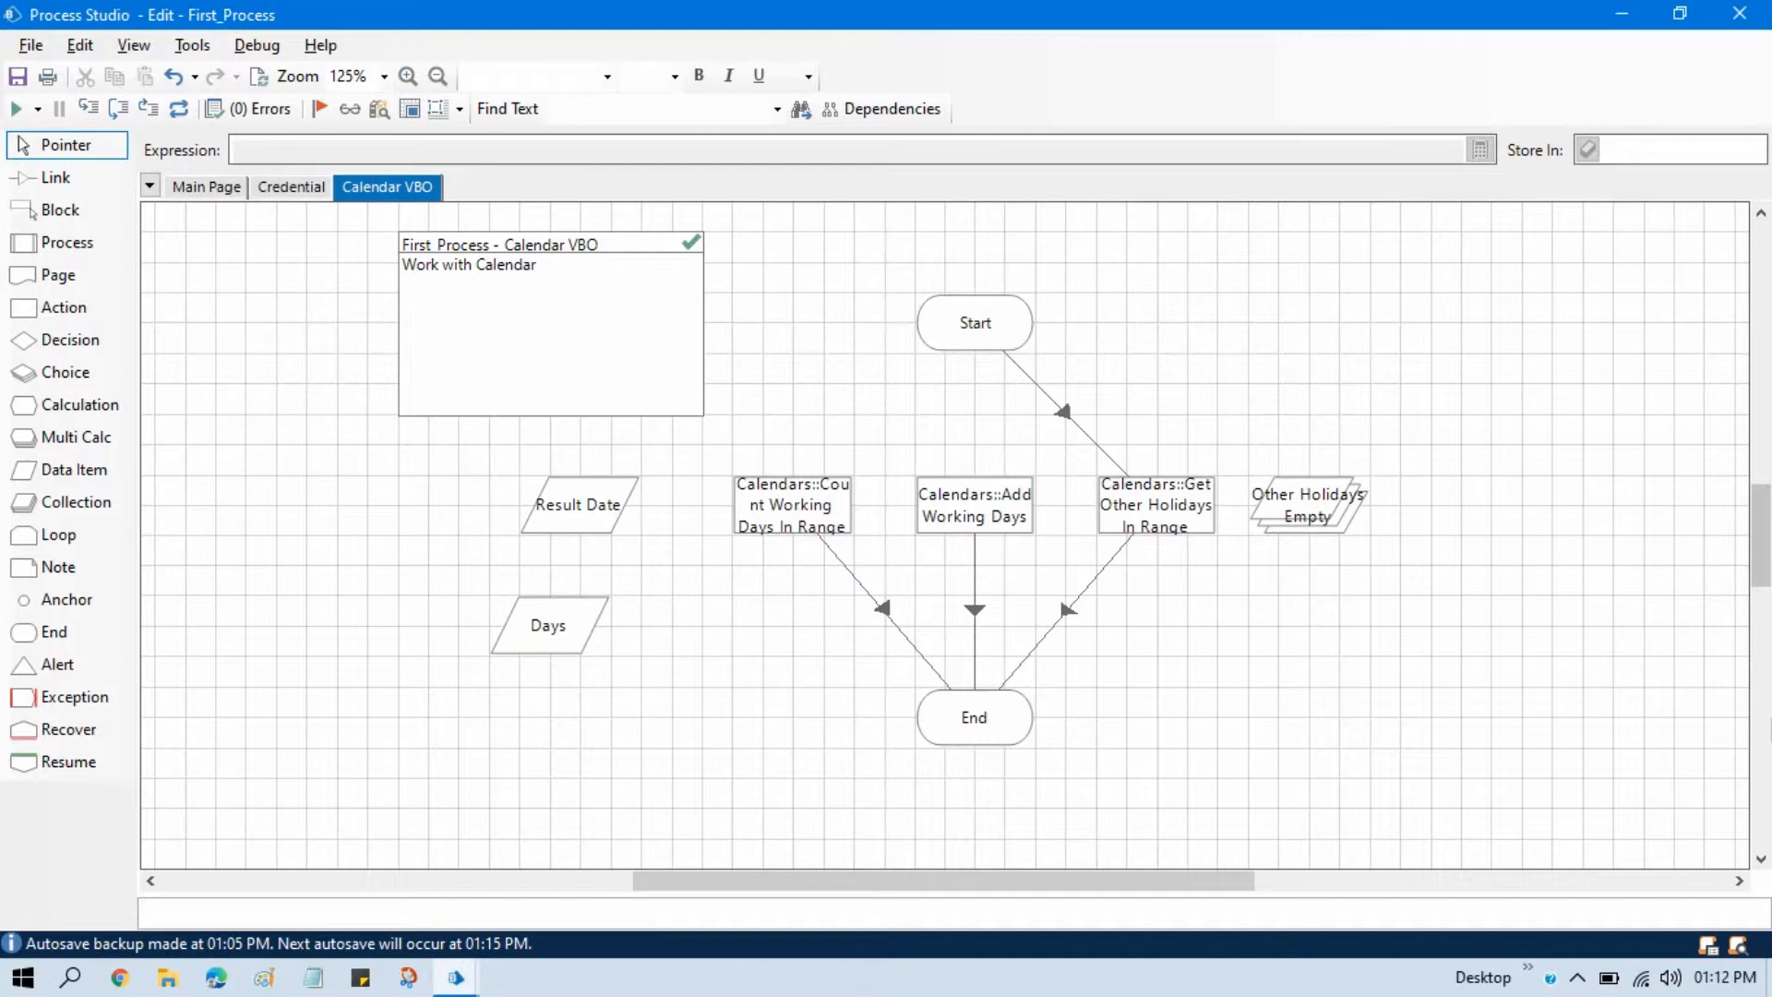
mouse_move(1262, 706)
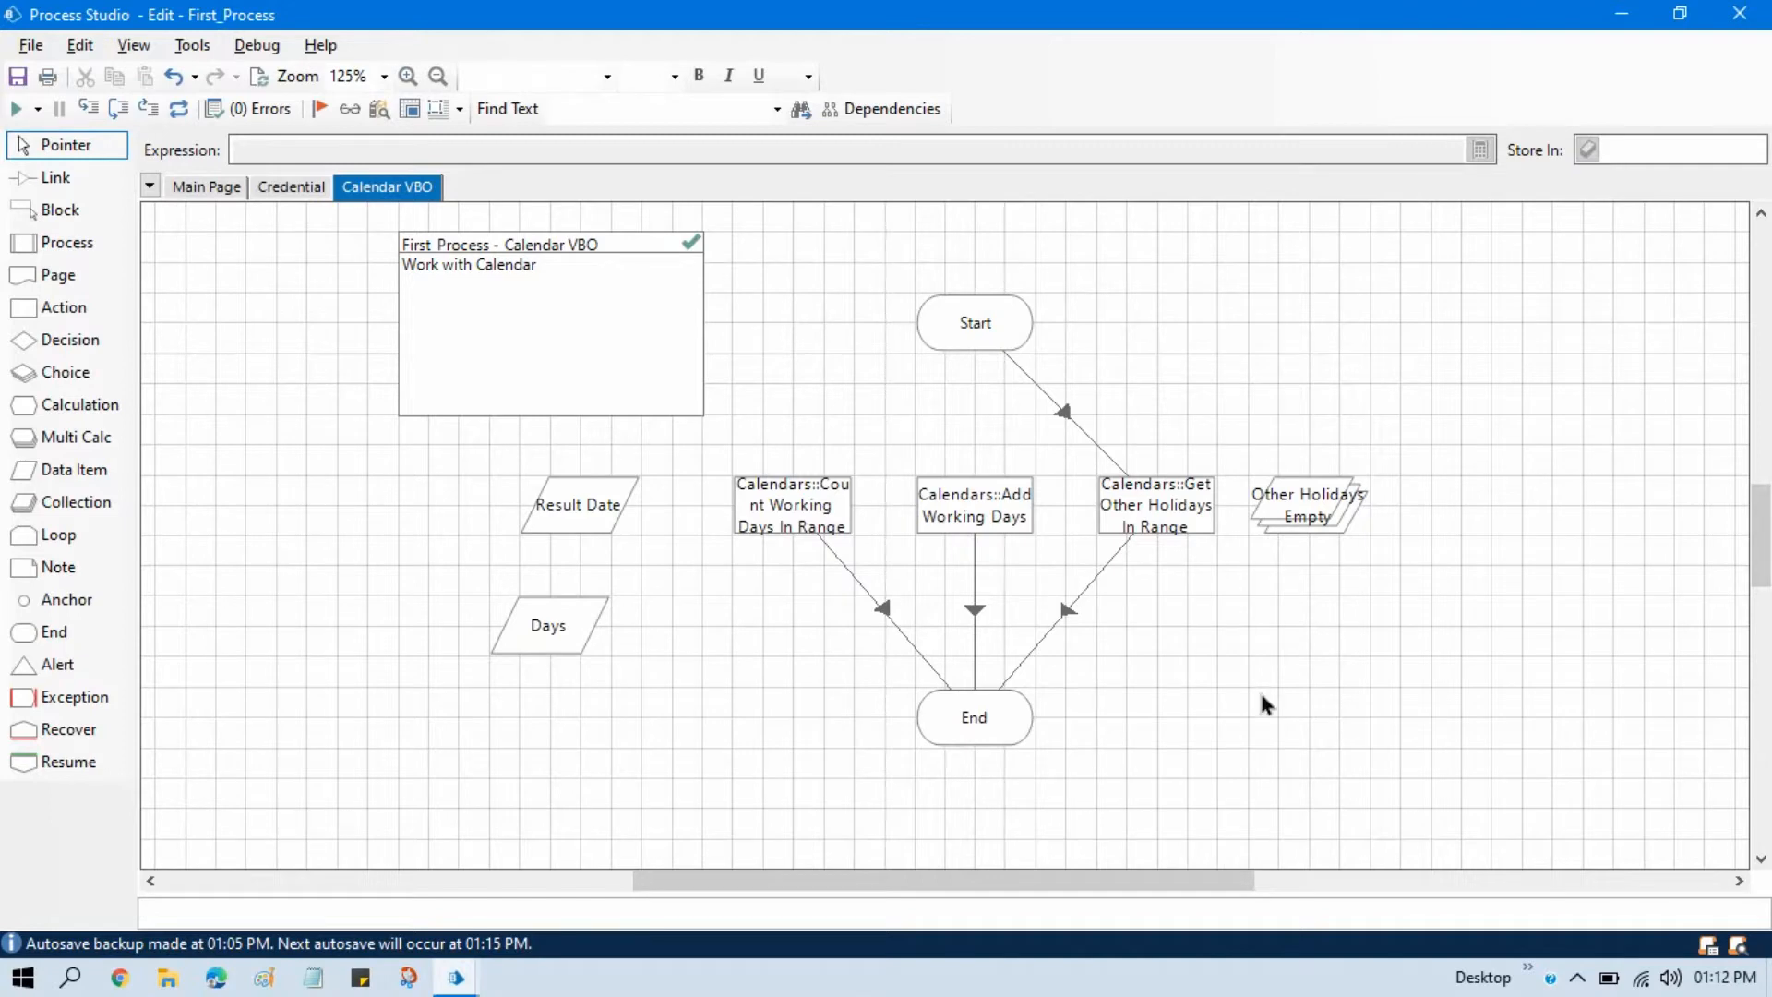
drag(729, 458, 1023, 548)
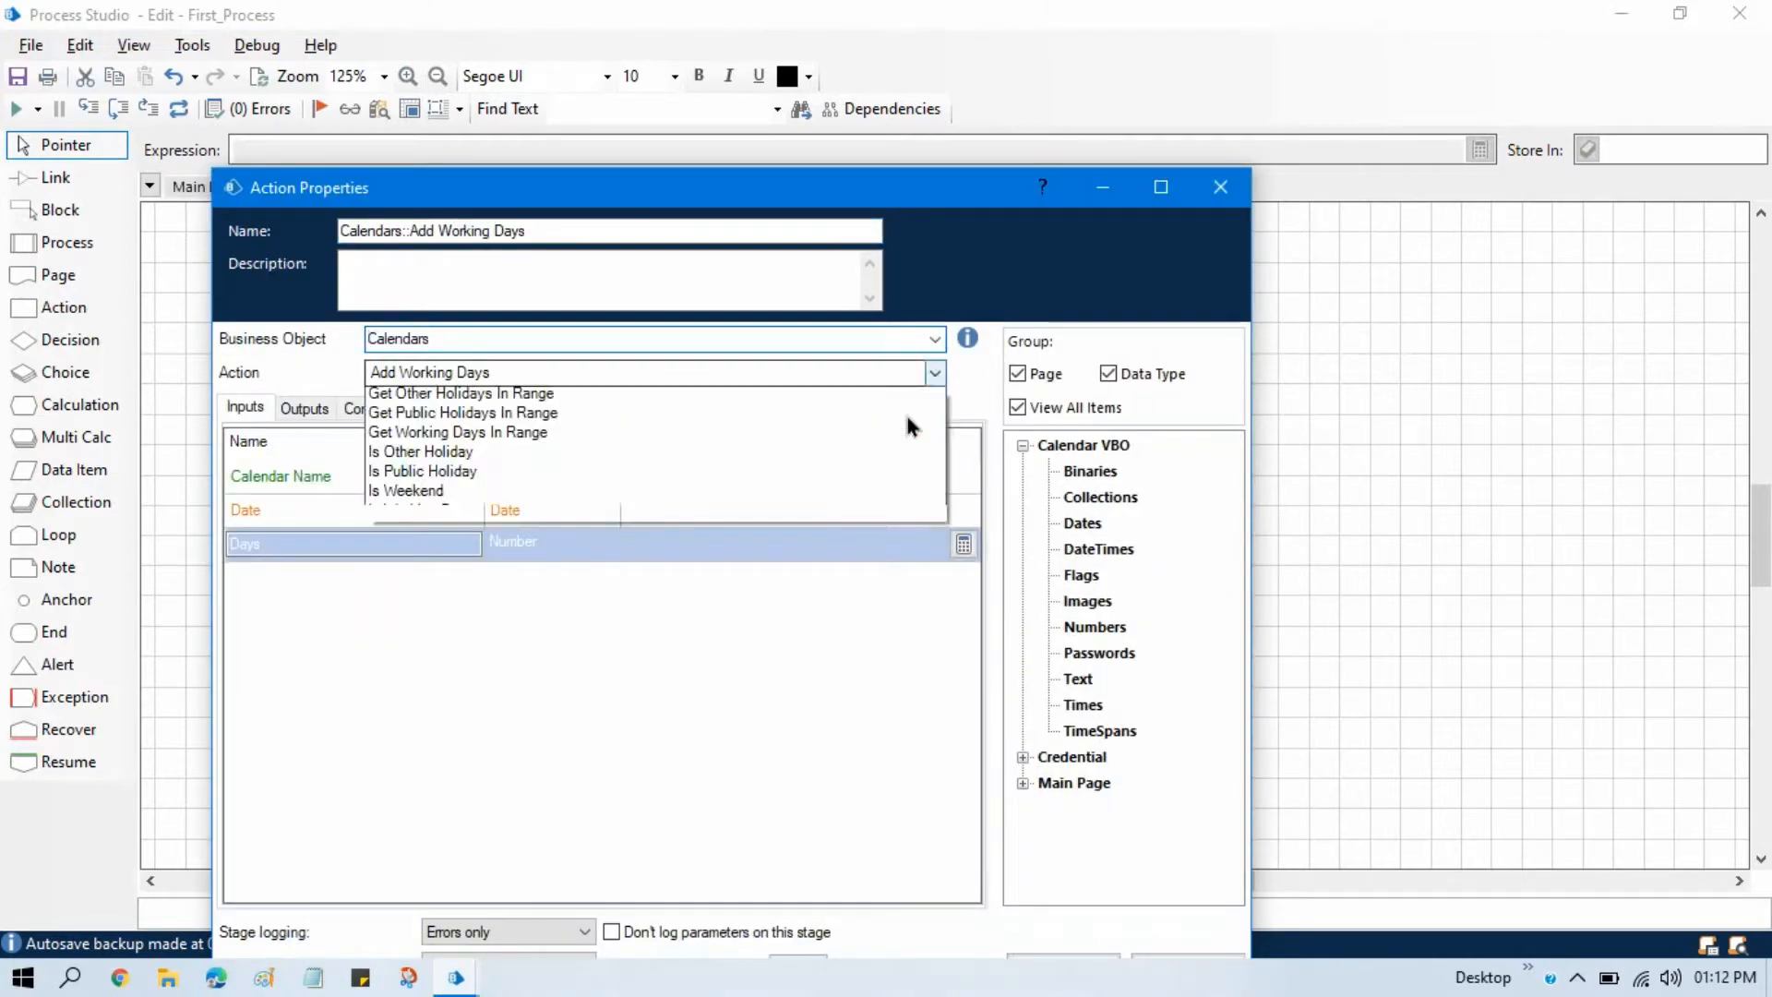
click(463, 413)
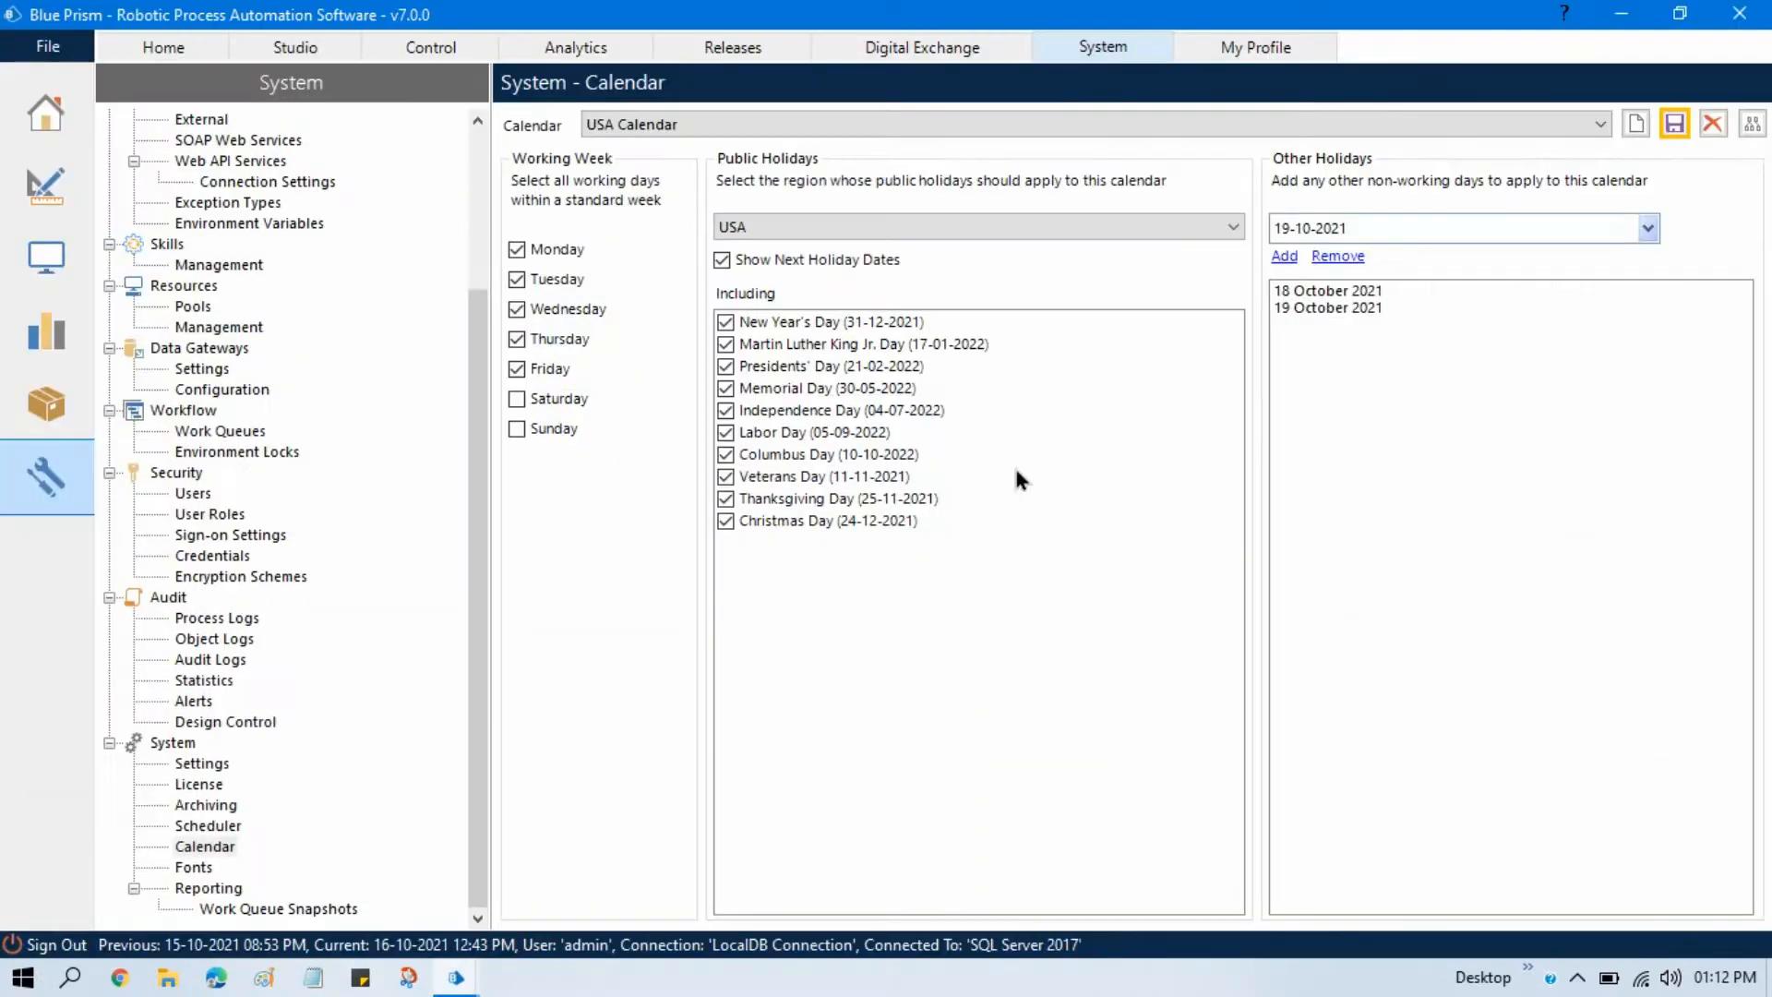
mouse_move(694, 587)
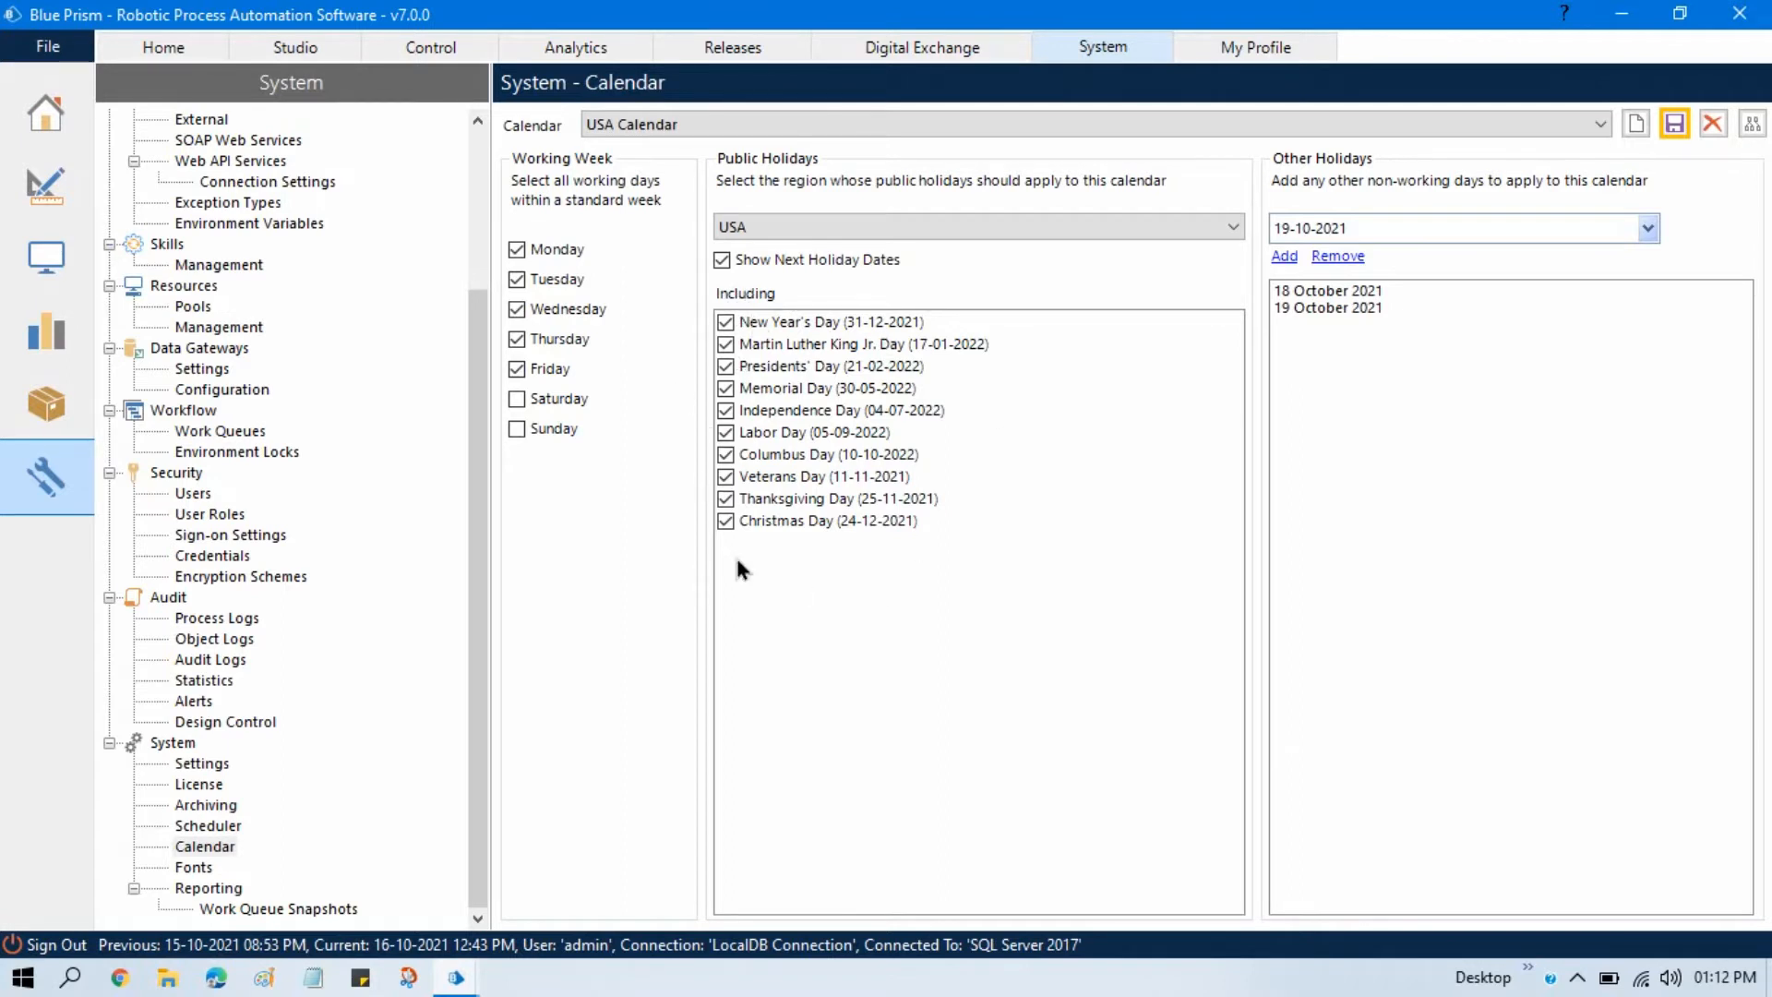
mouse_move(850, 292)
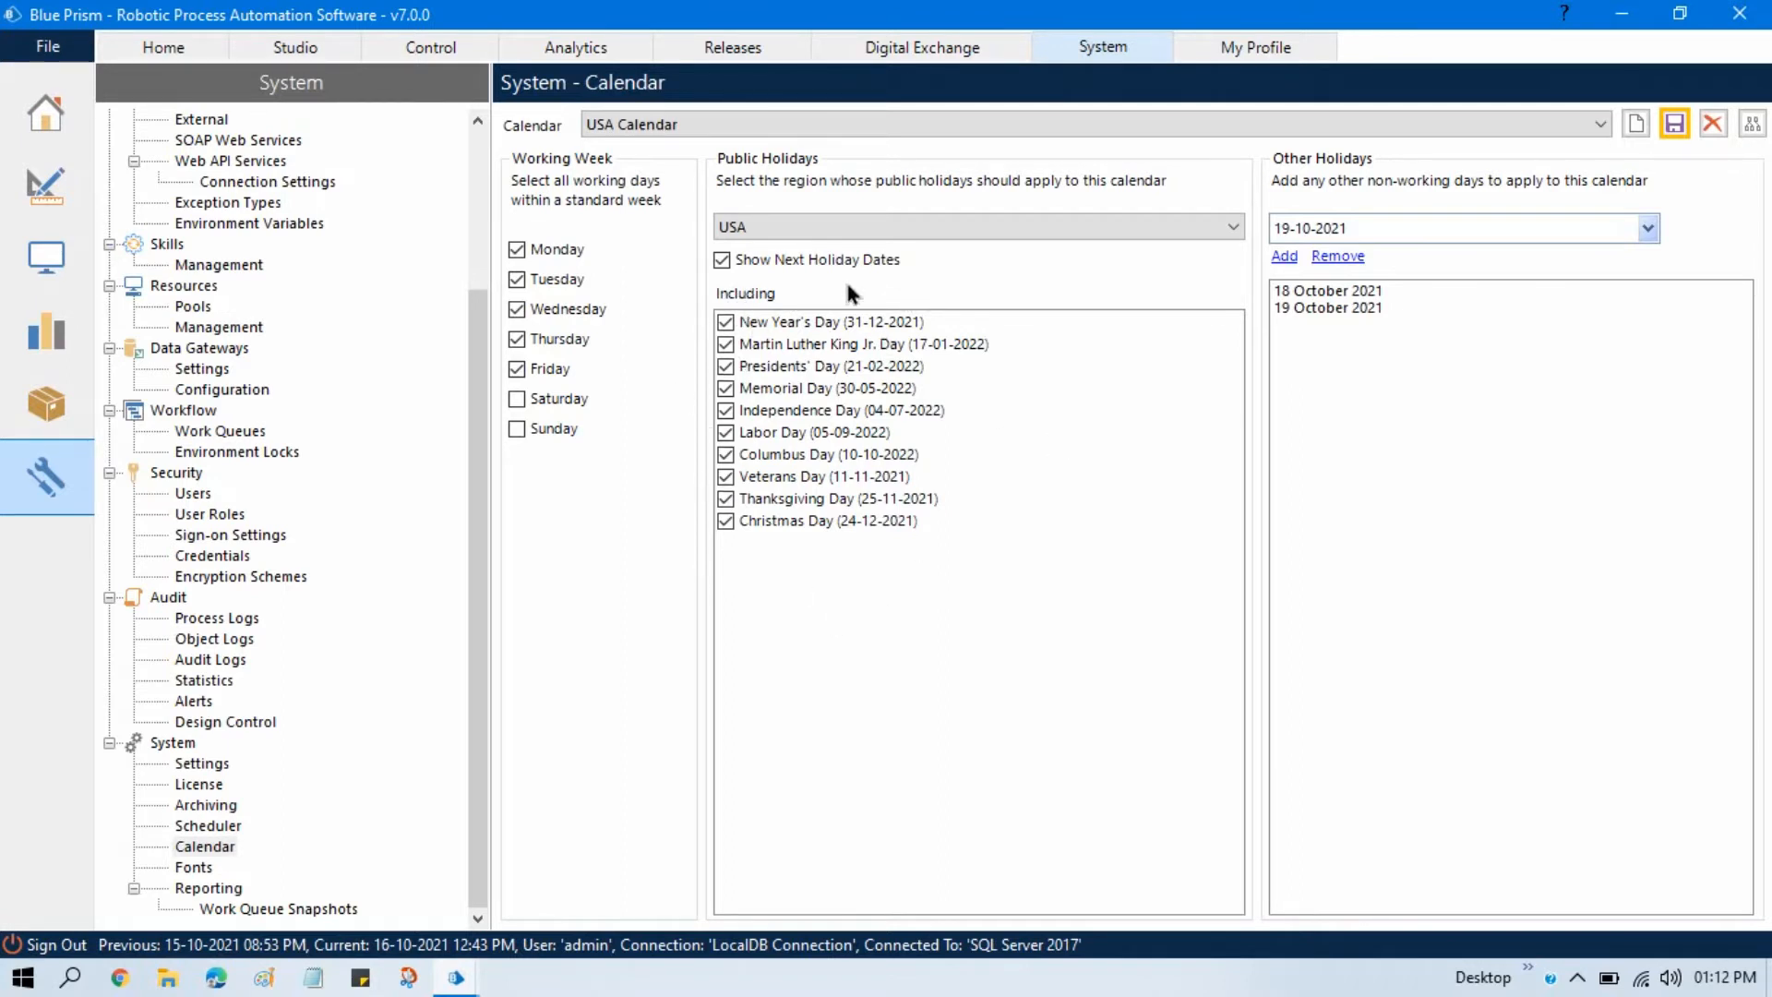
mouse_move(820, 602)
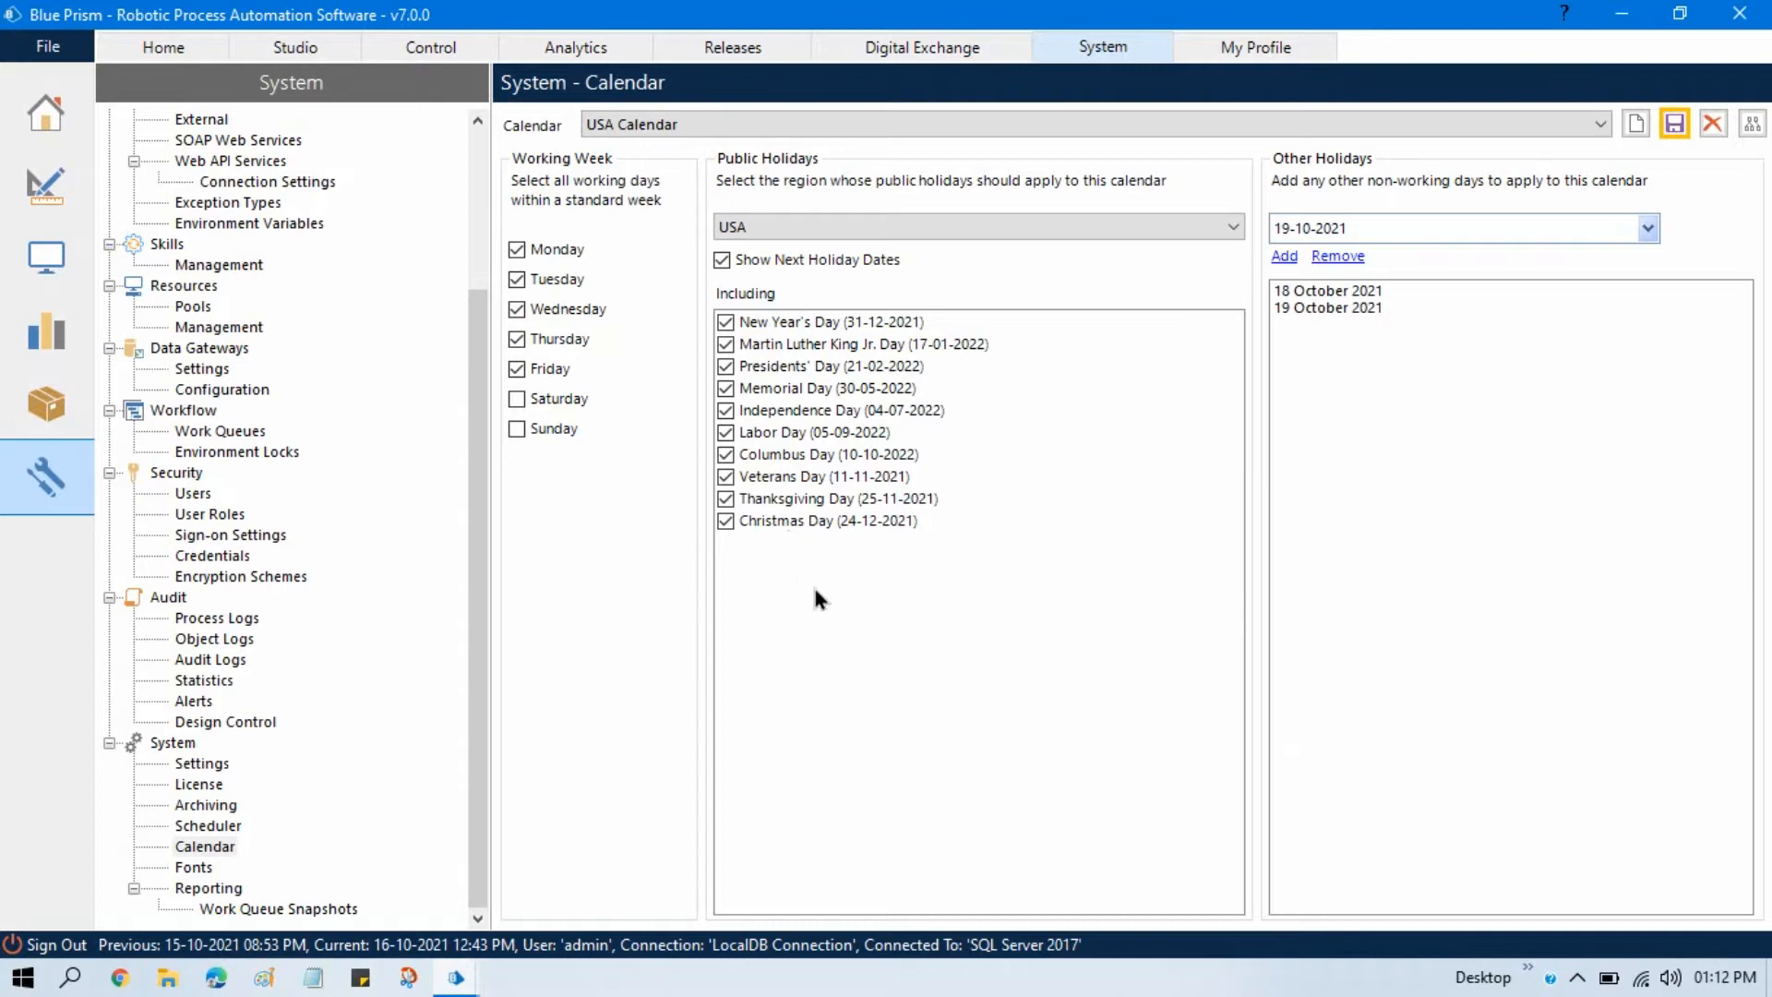
mouse_move(1071, 530)
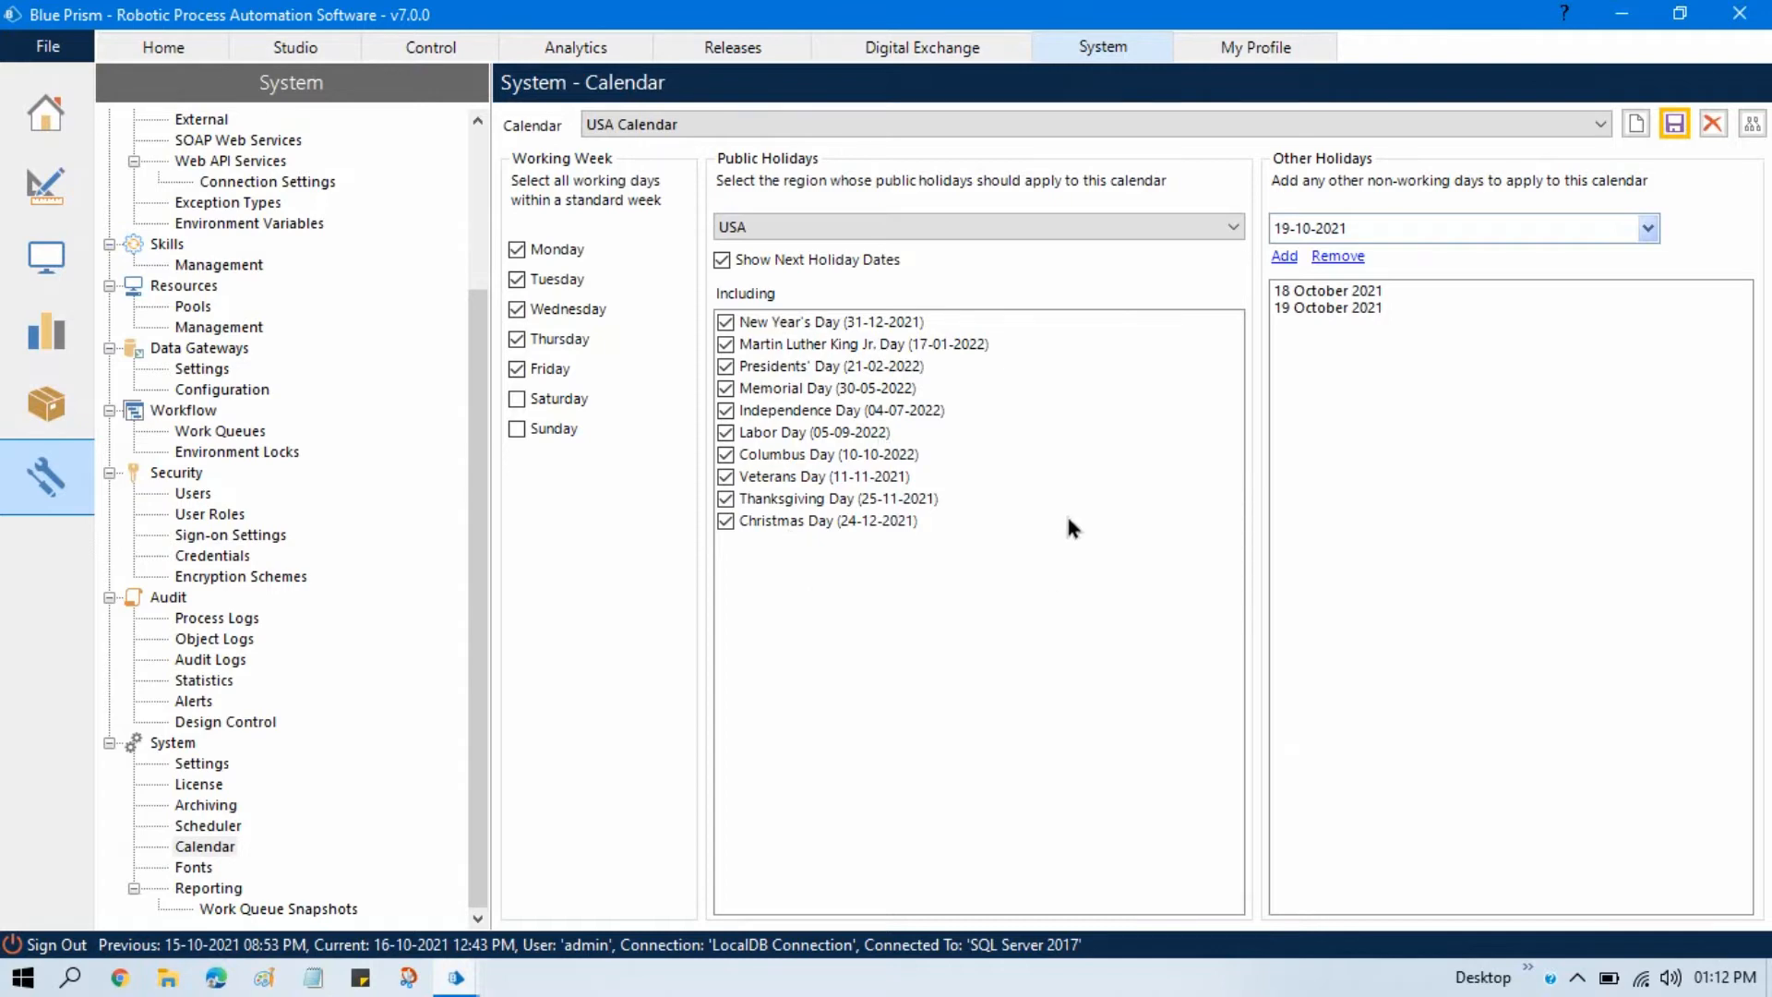
mouse_move(860, 415)
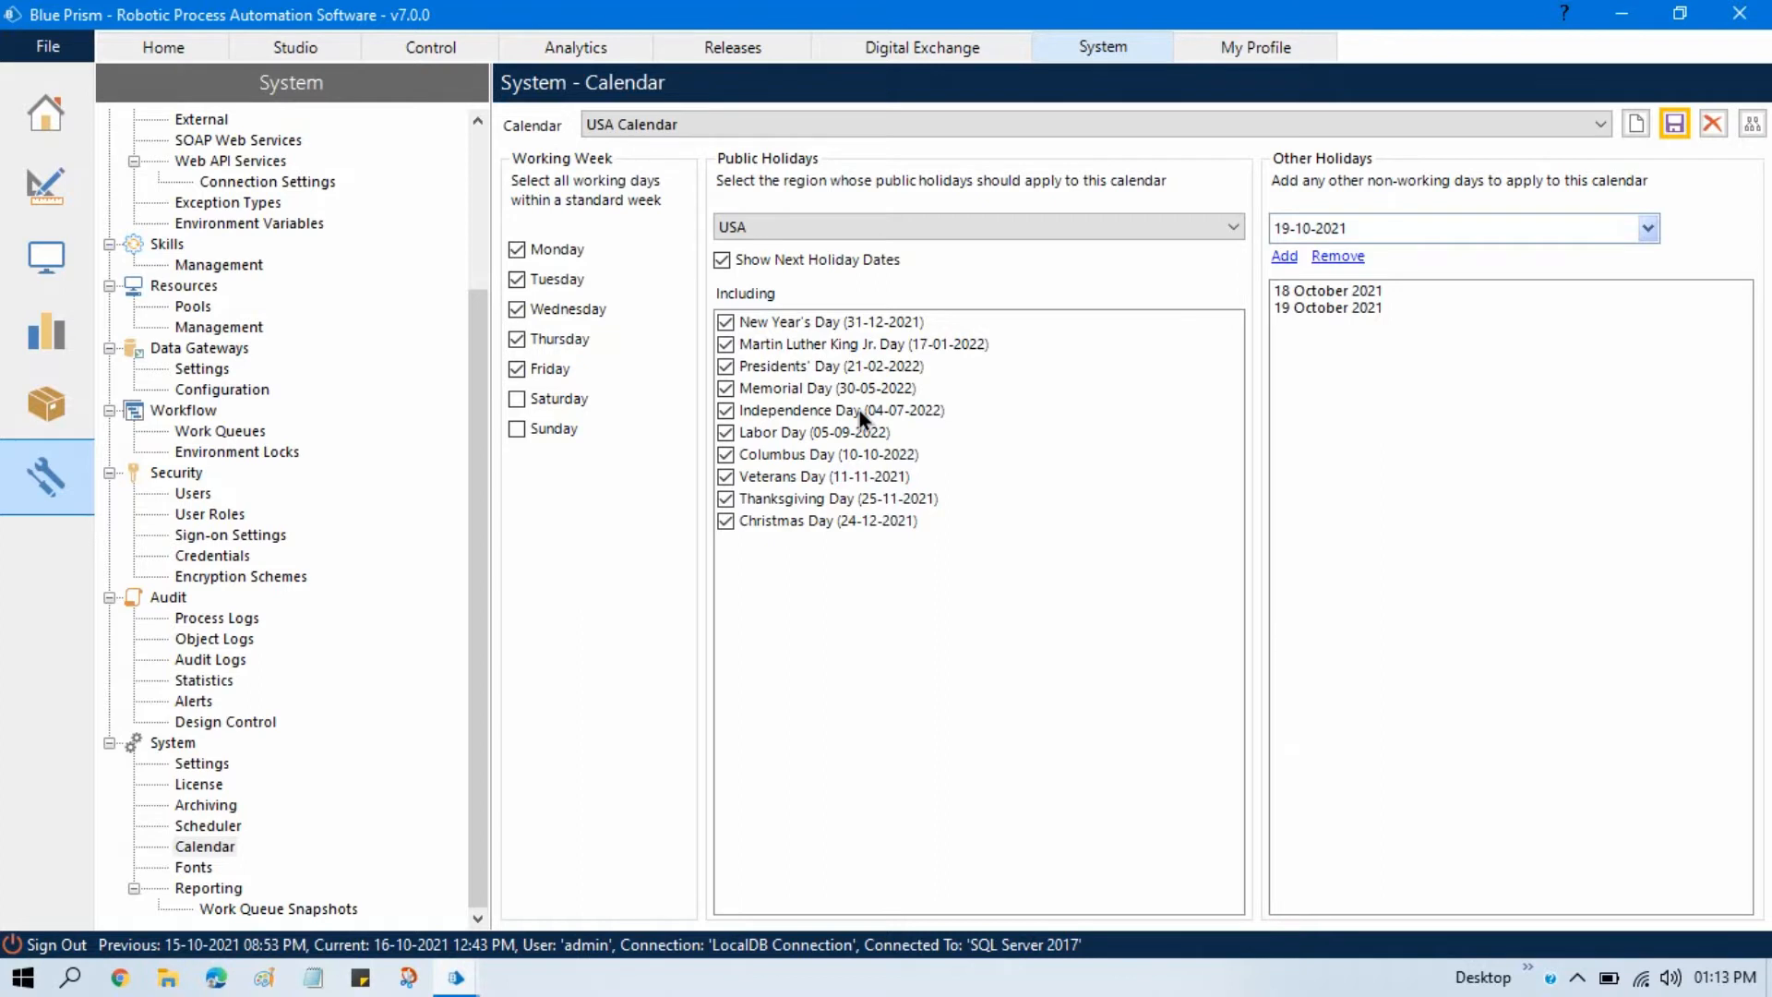
mouse_move(793, 300)
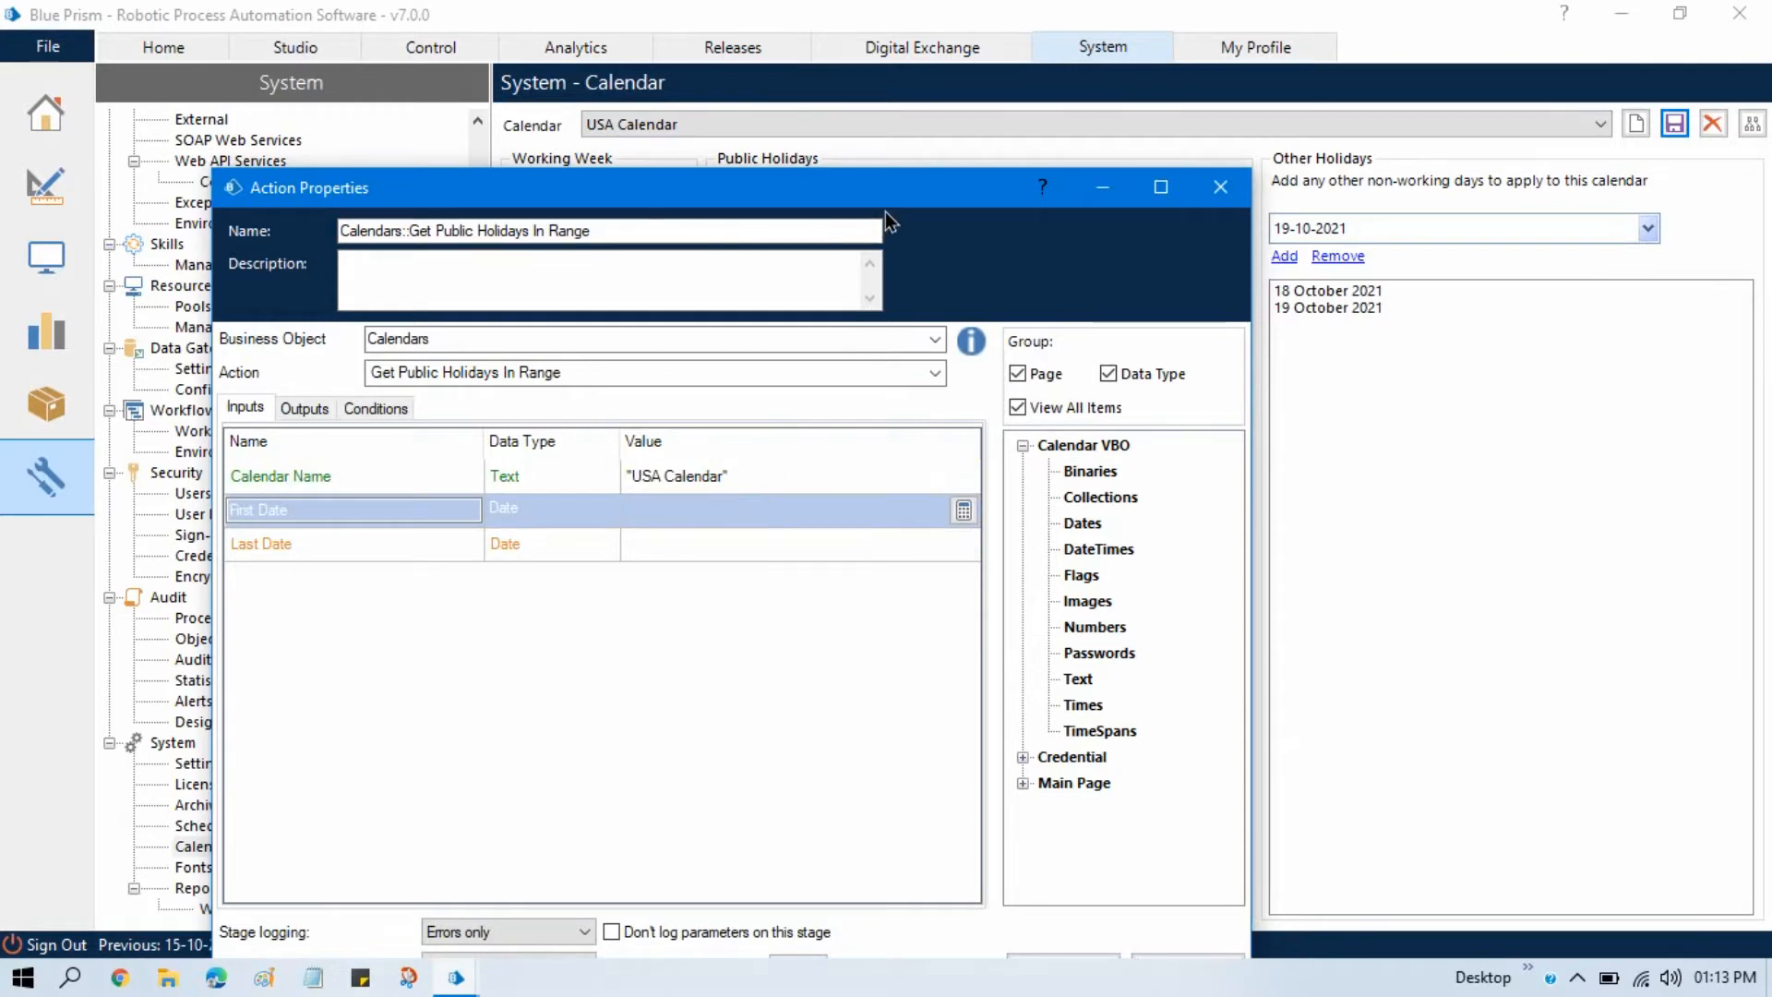
Step: Set the action's First Date to Today() and Last Date to "31-10-2021"
text(Today()
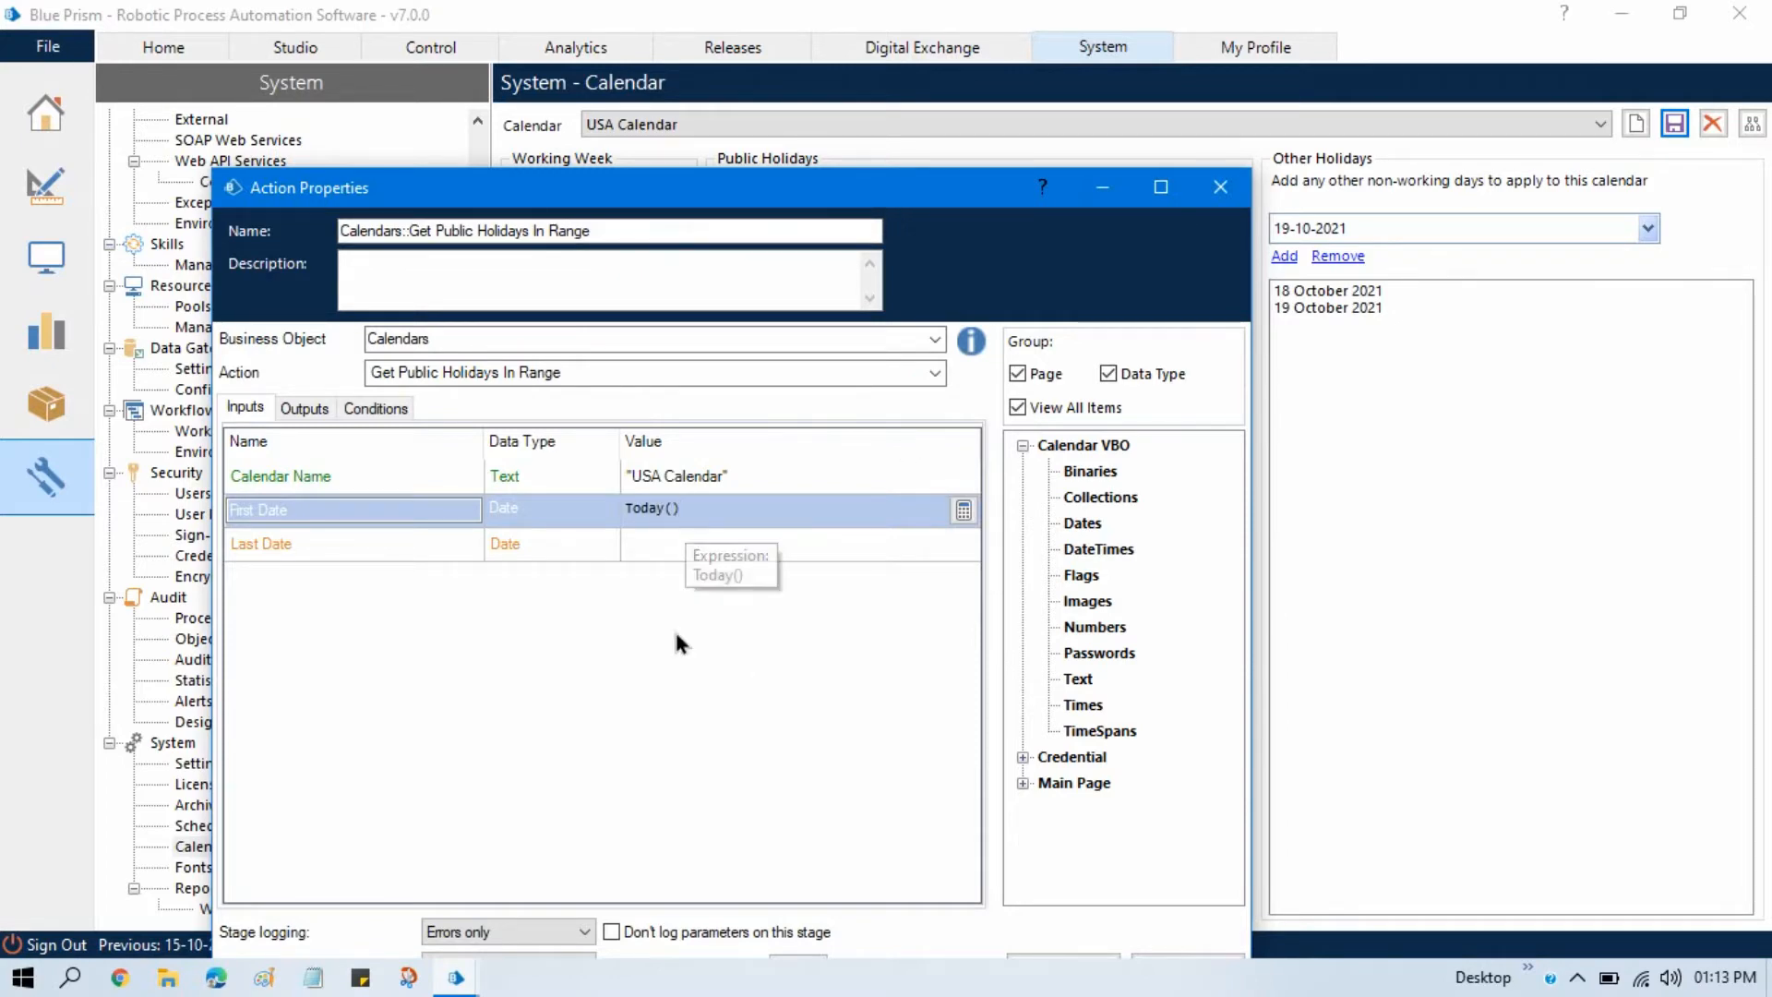
mouse_move(685, 571)
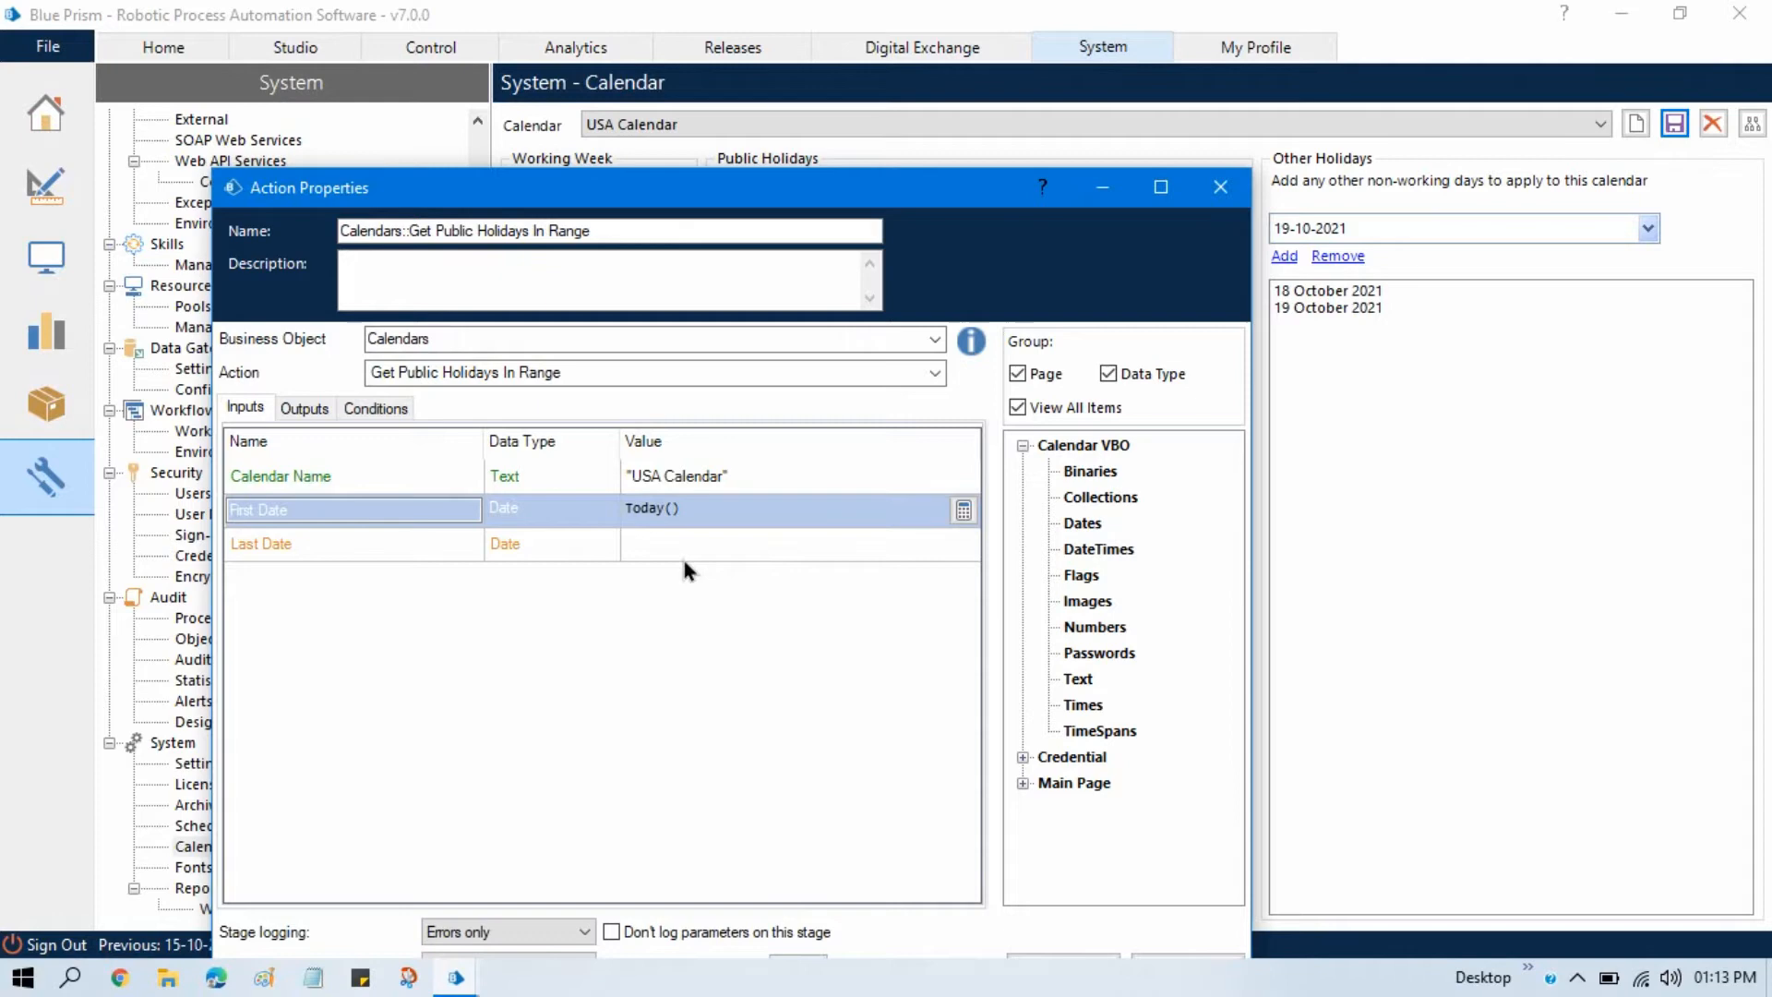
text("31-)
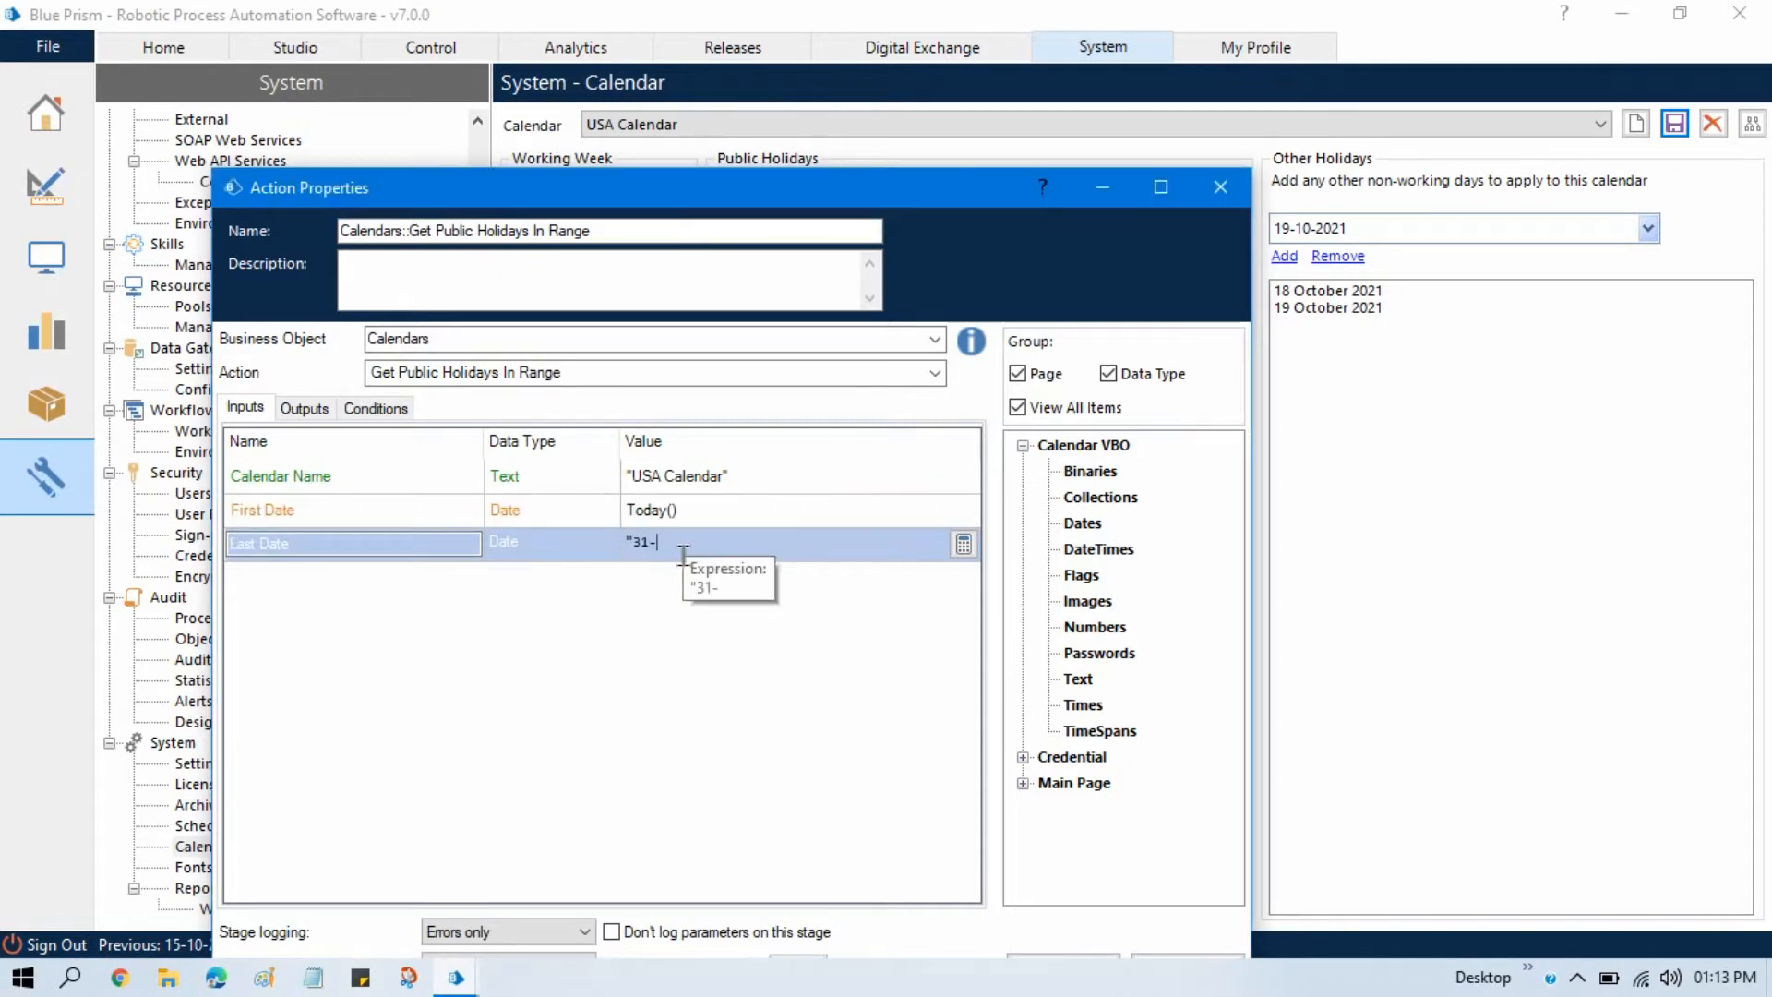
text(10-2)
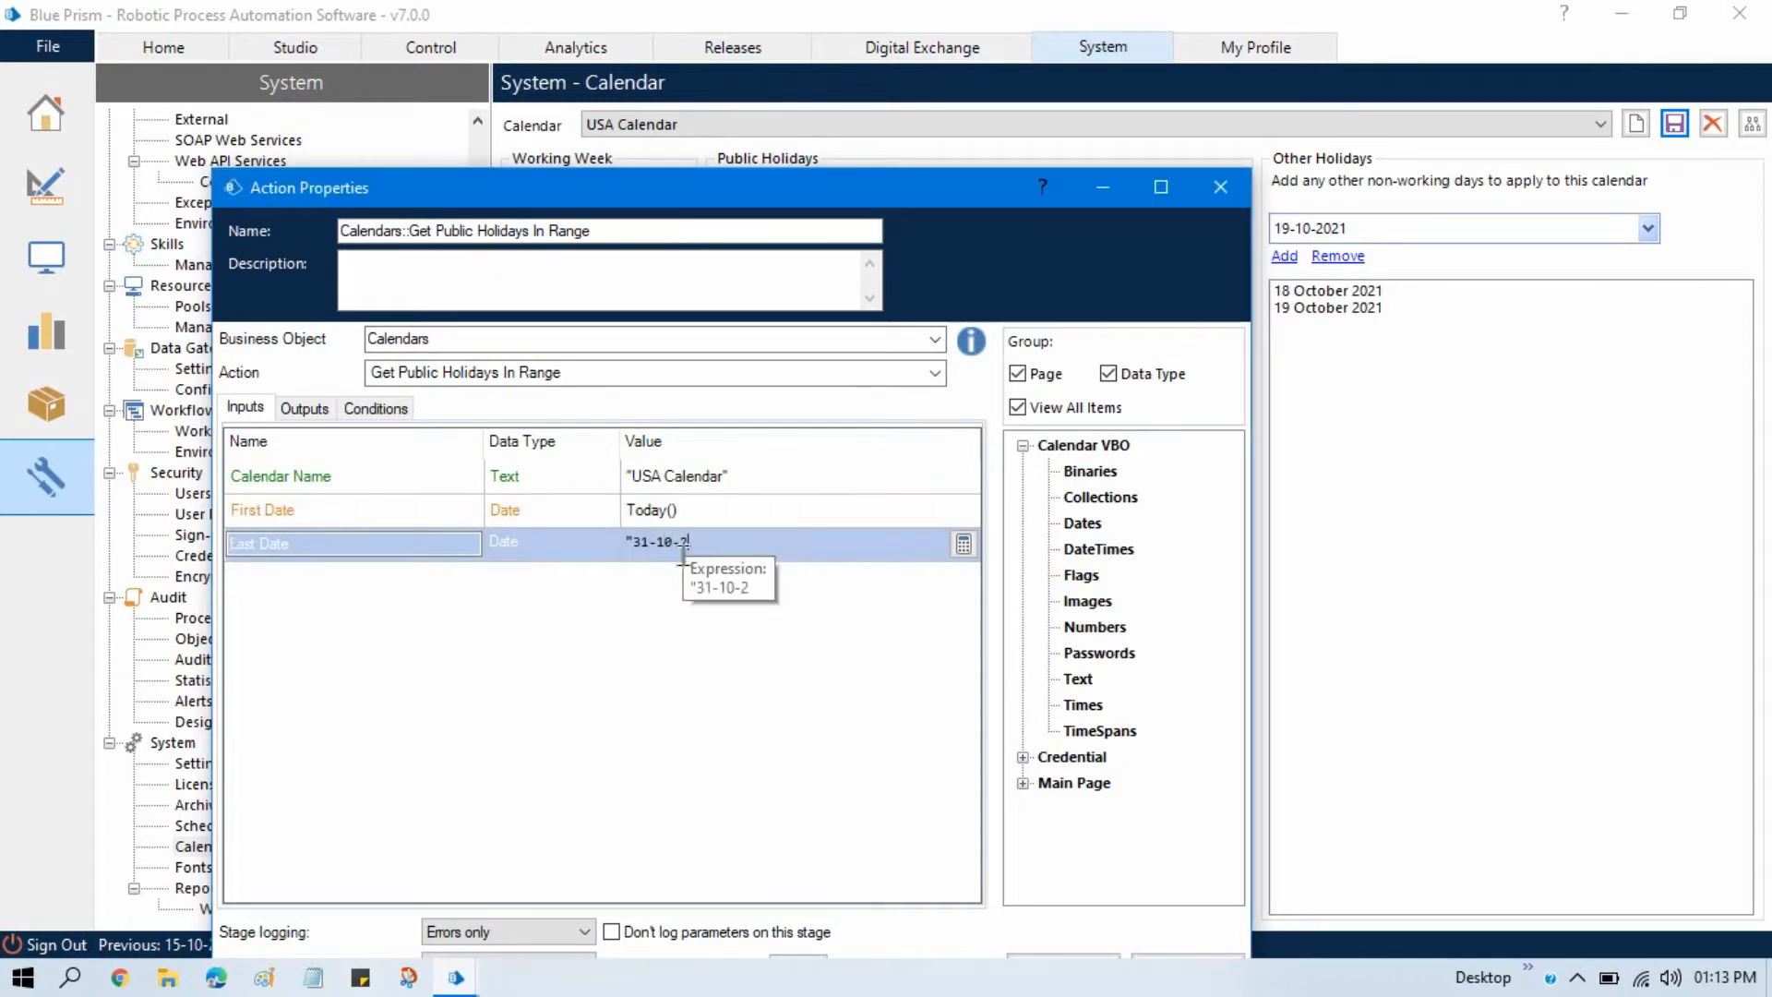
text(021)
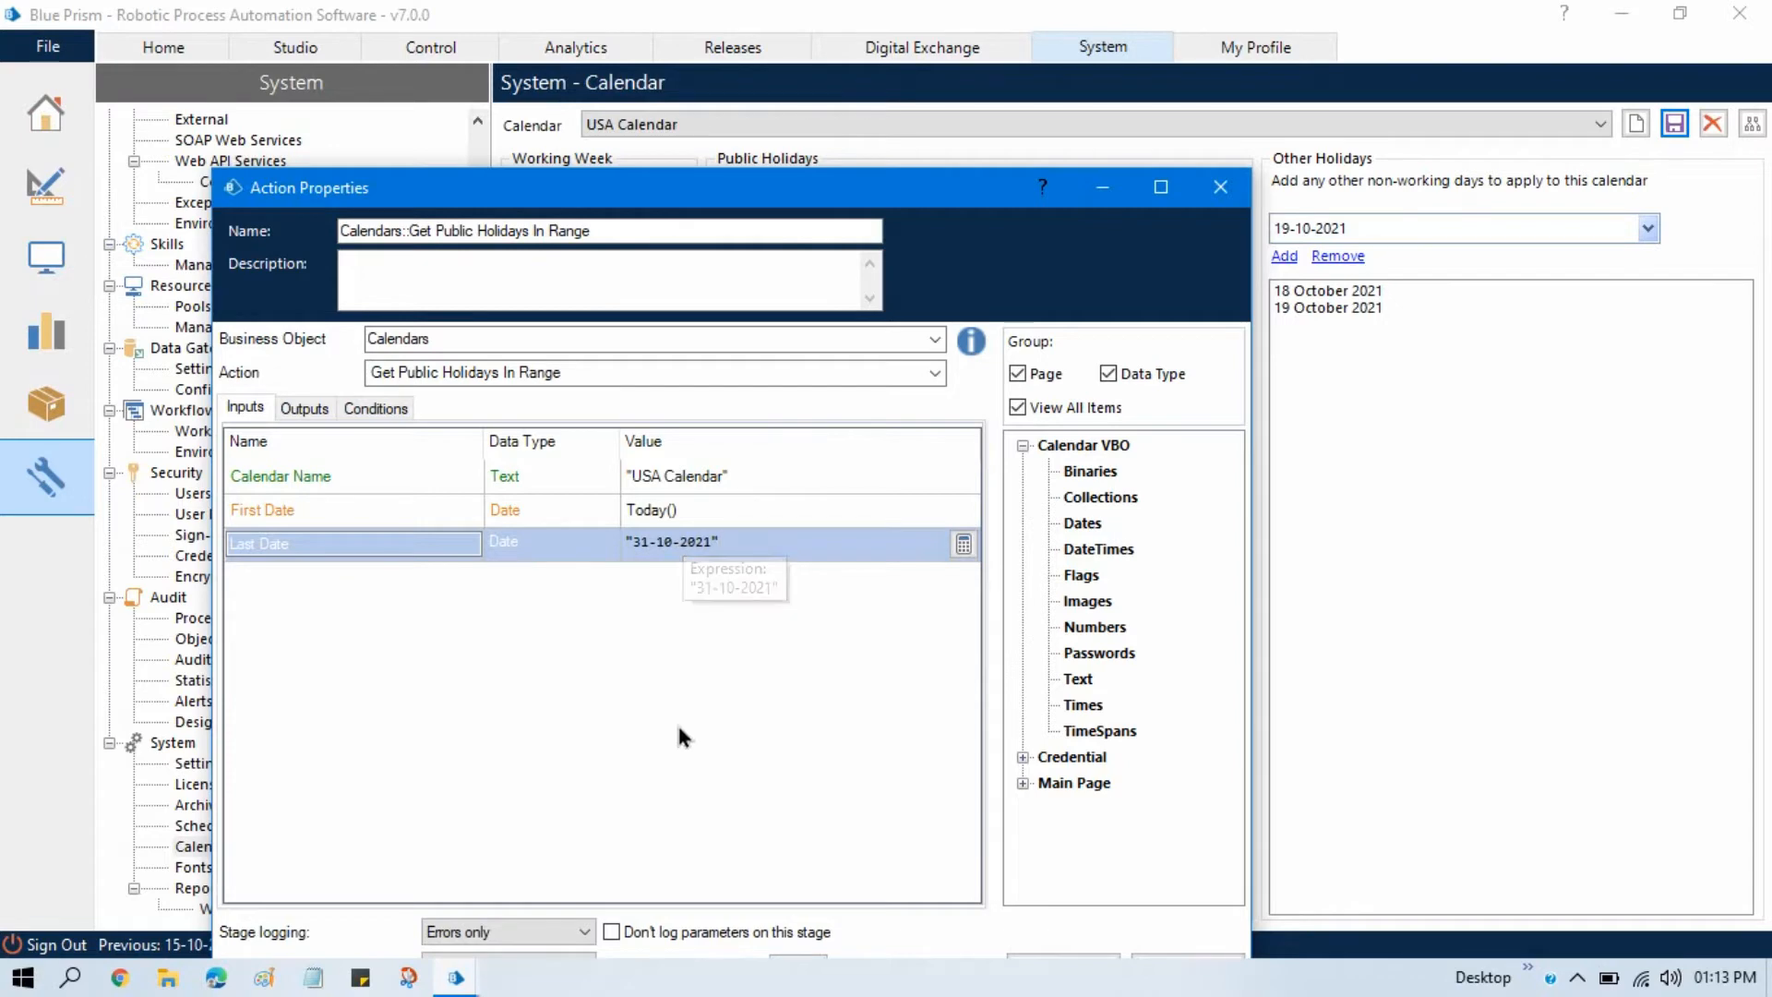
click(304, 408)
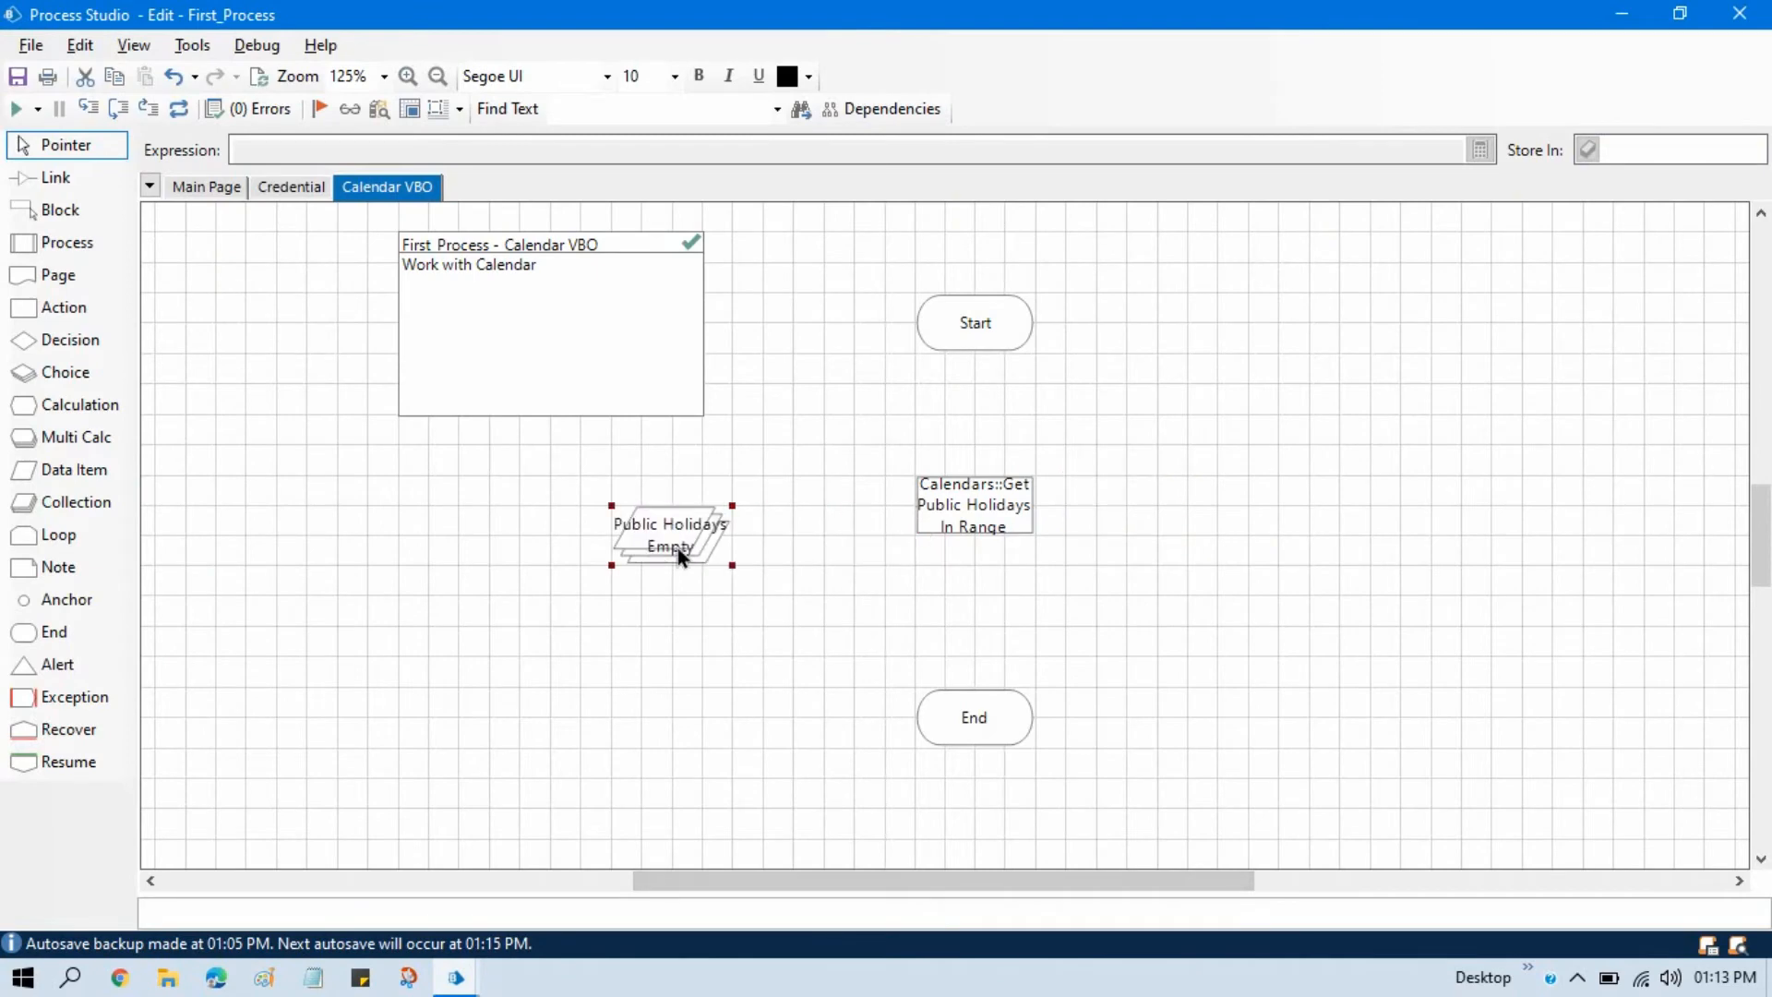
Step: Check the Public Holidays collection's Date and Name fields, then close its properties
double_click(670, 534)
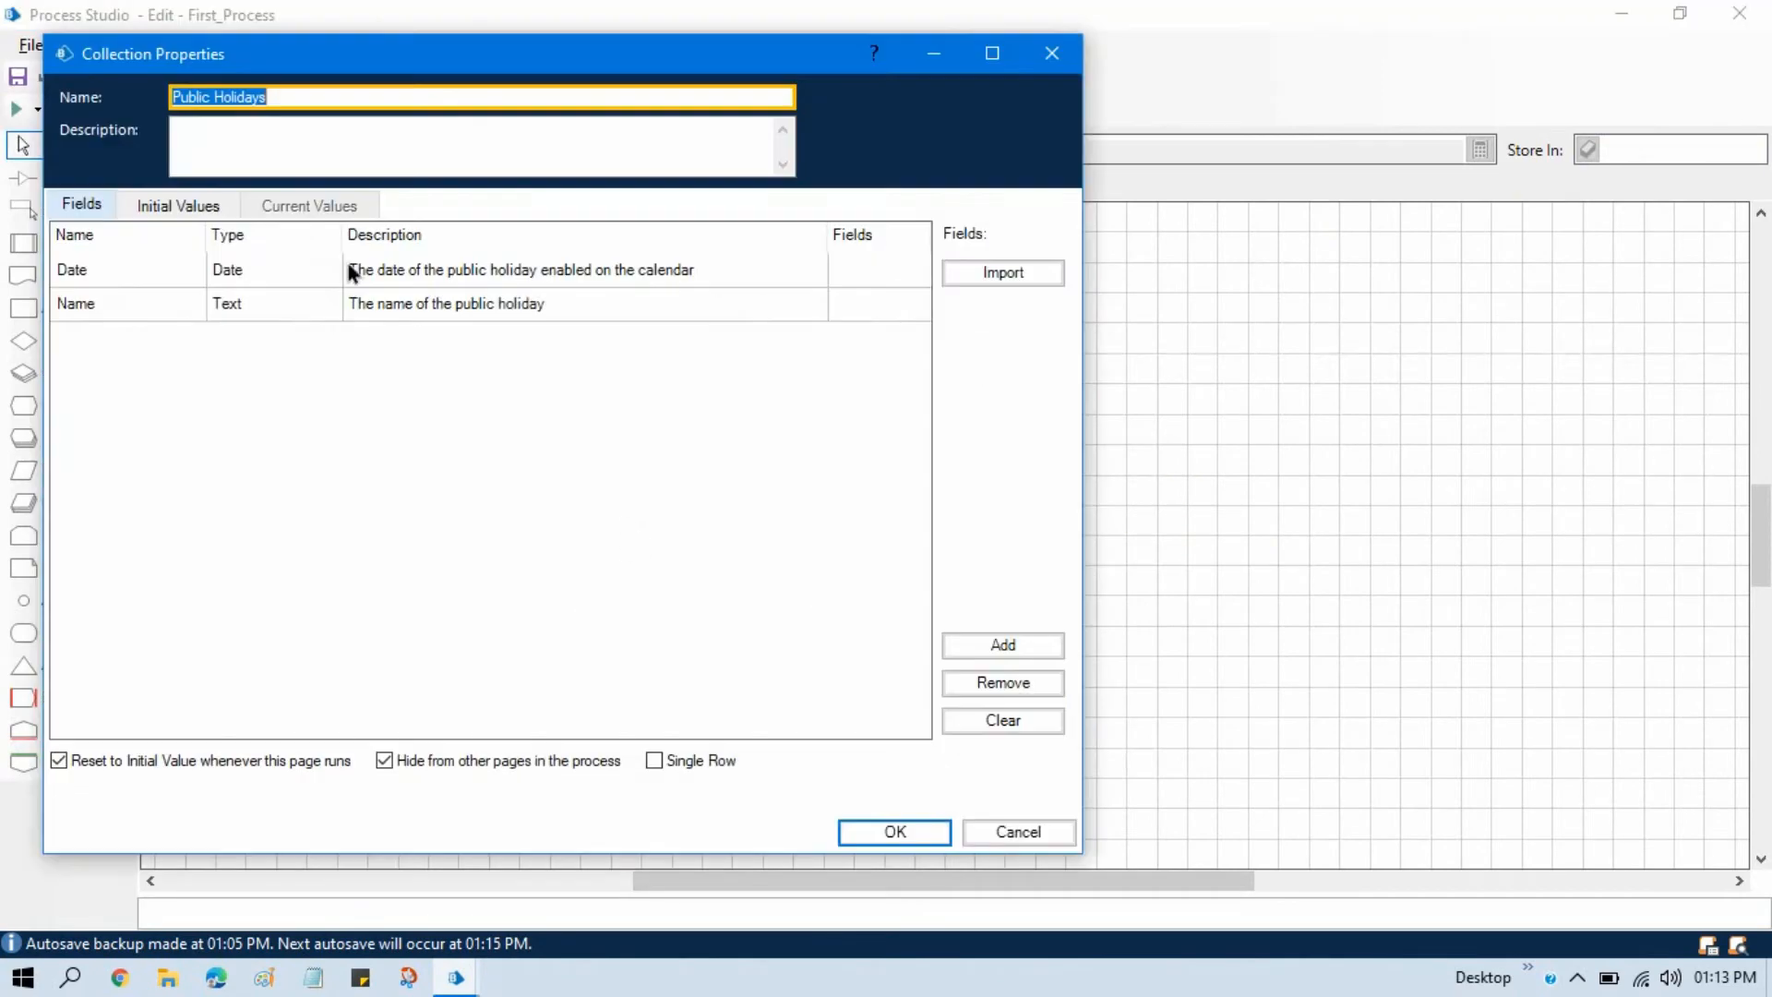
mouse_move(88, 310)
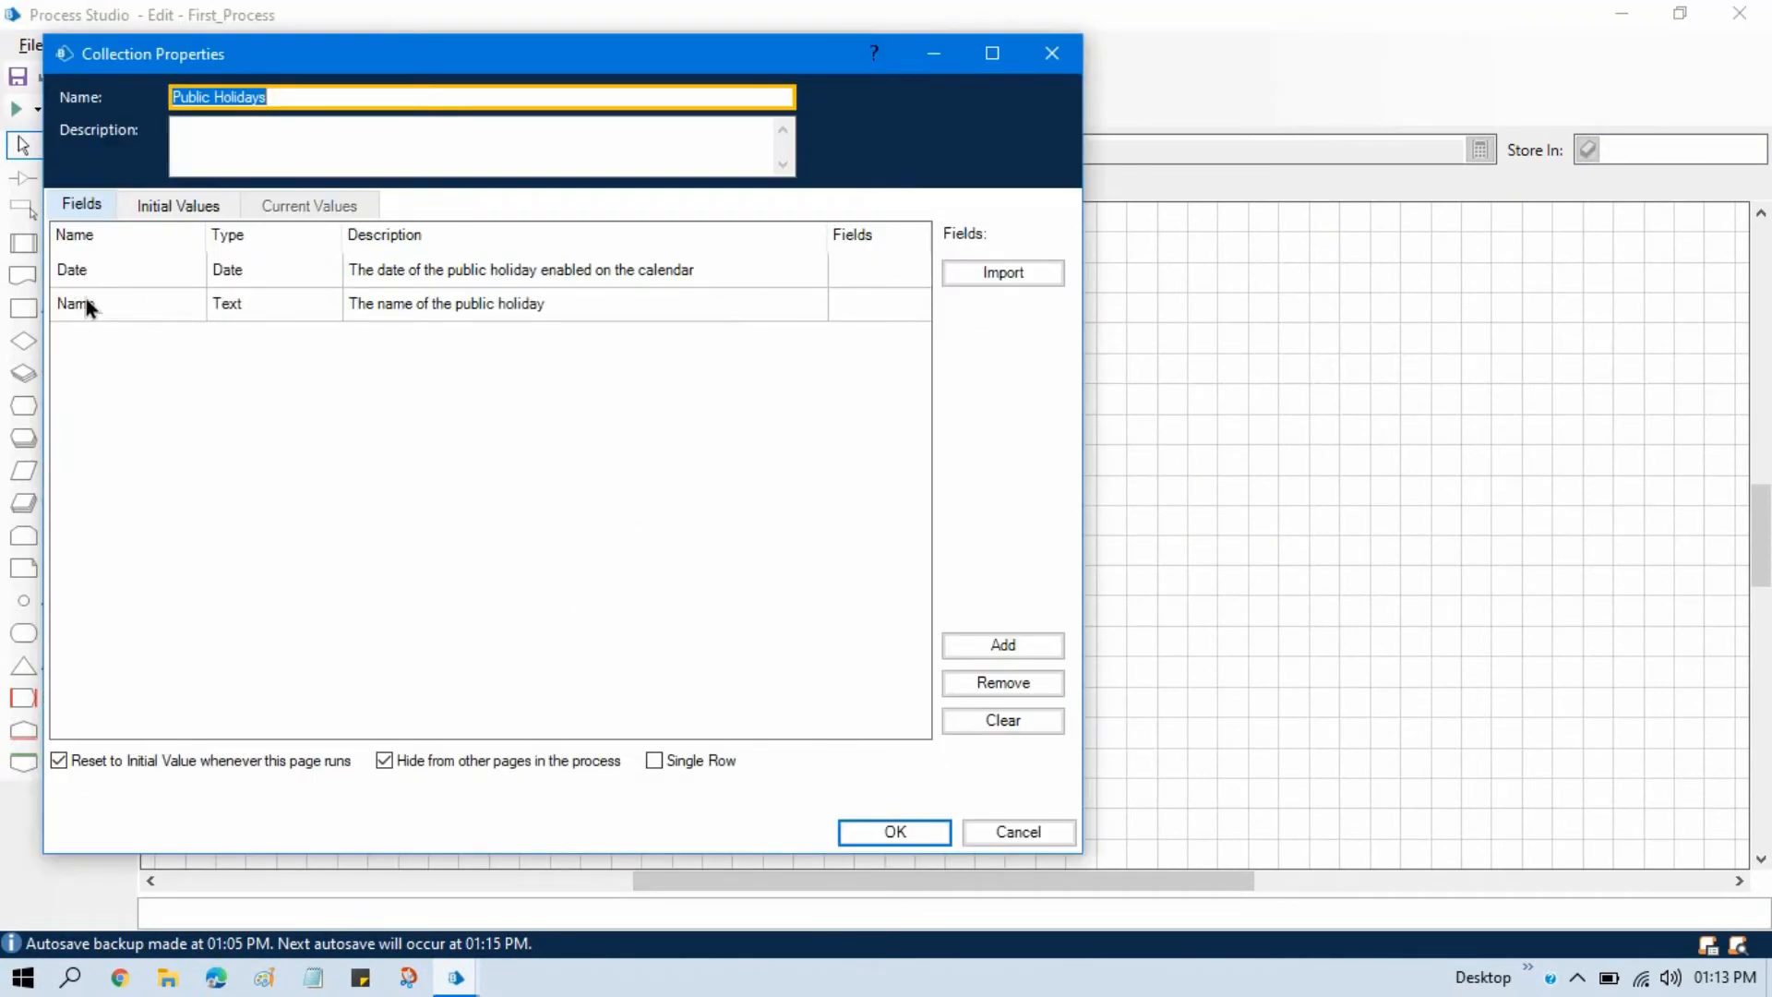
mouse_move(471, 286)
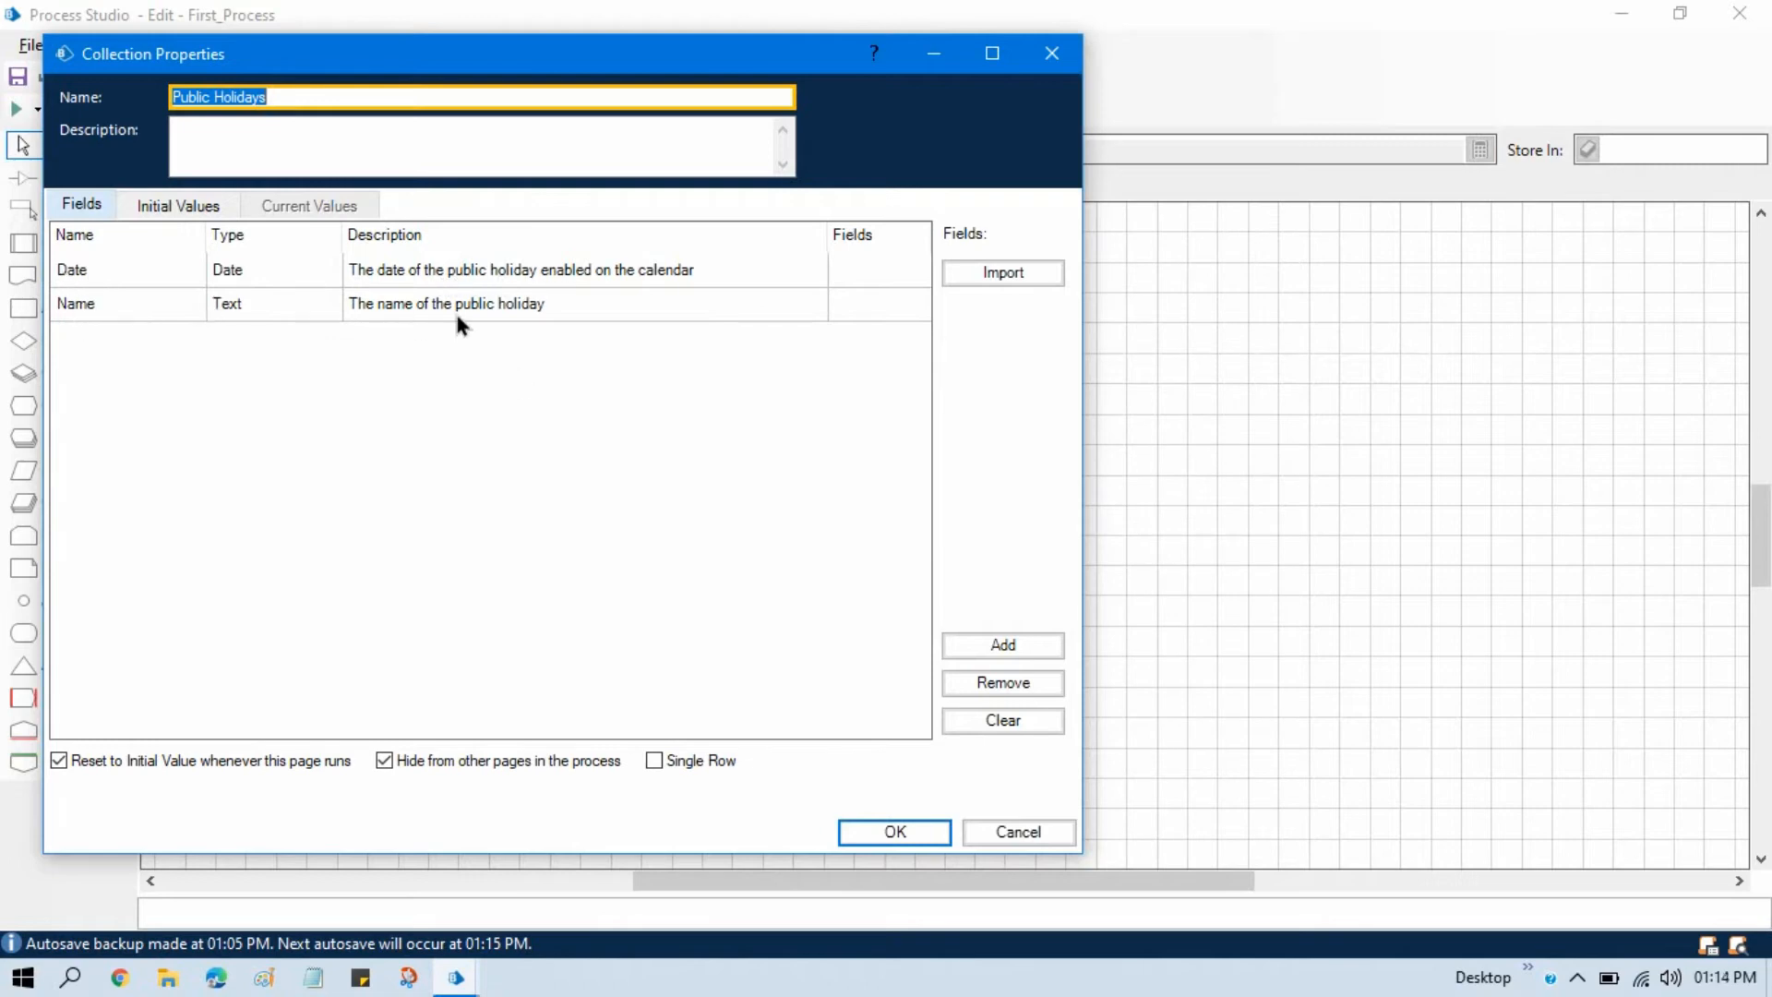
mouse_move(831, 647)
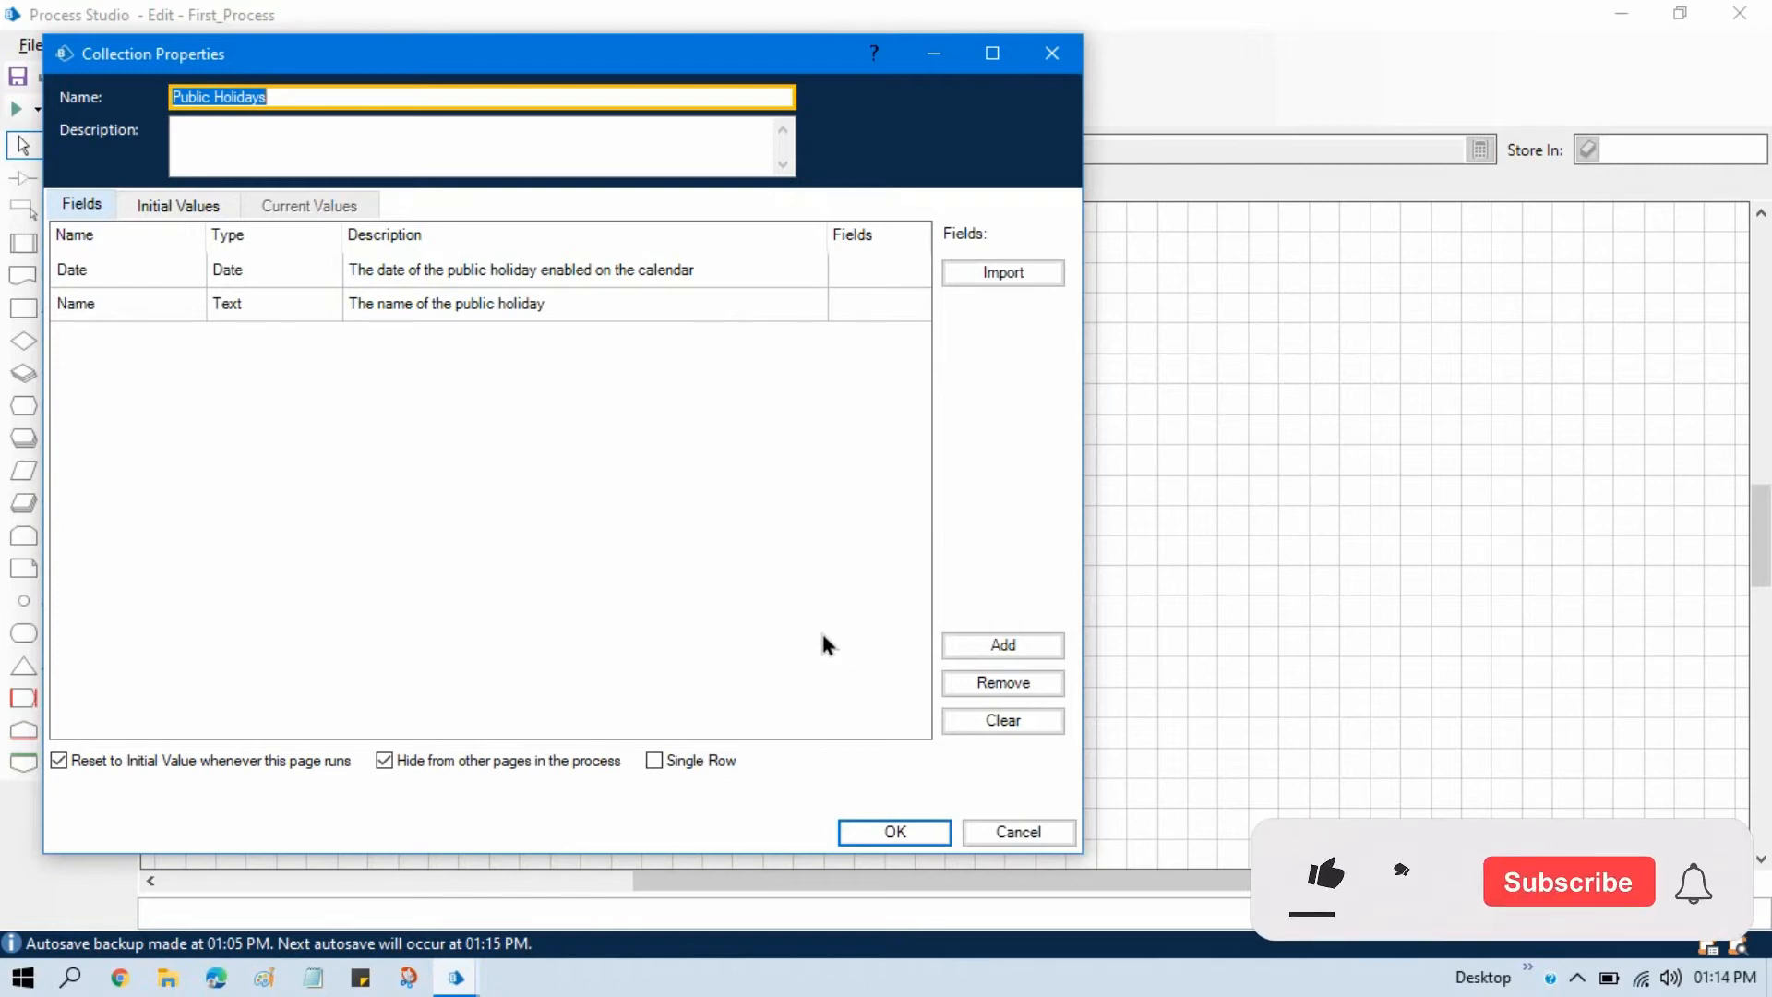
click(894, 833)
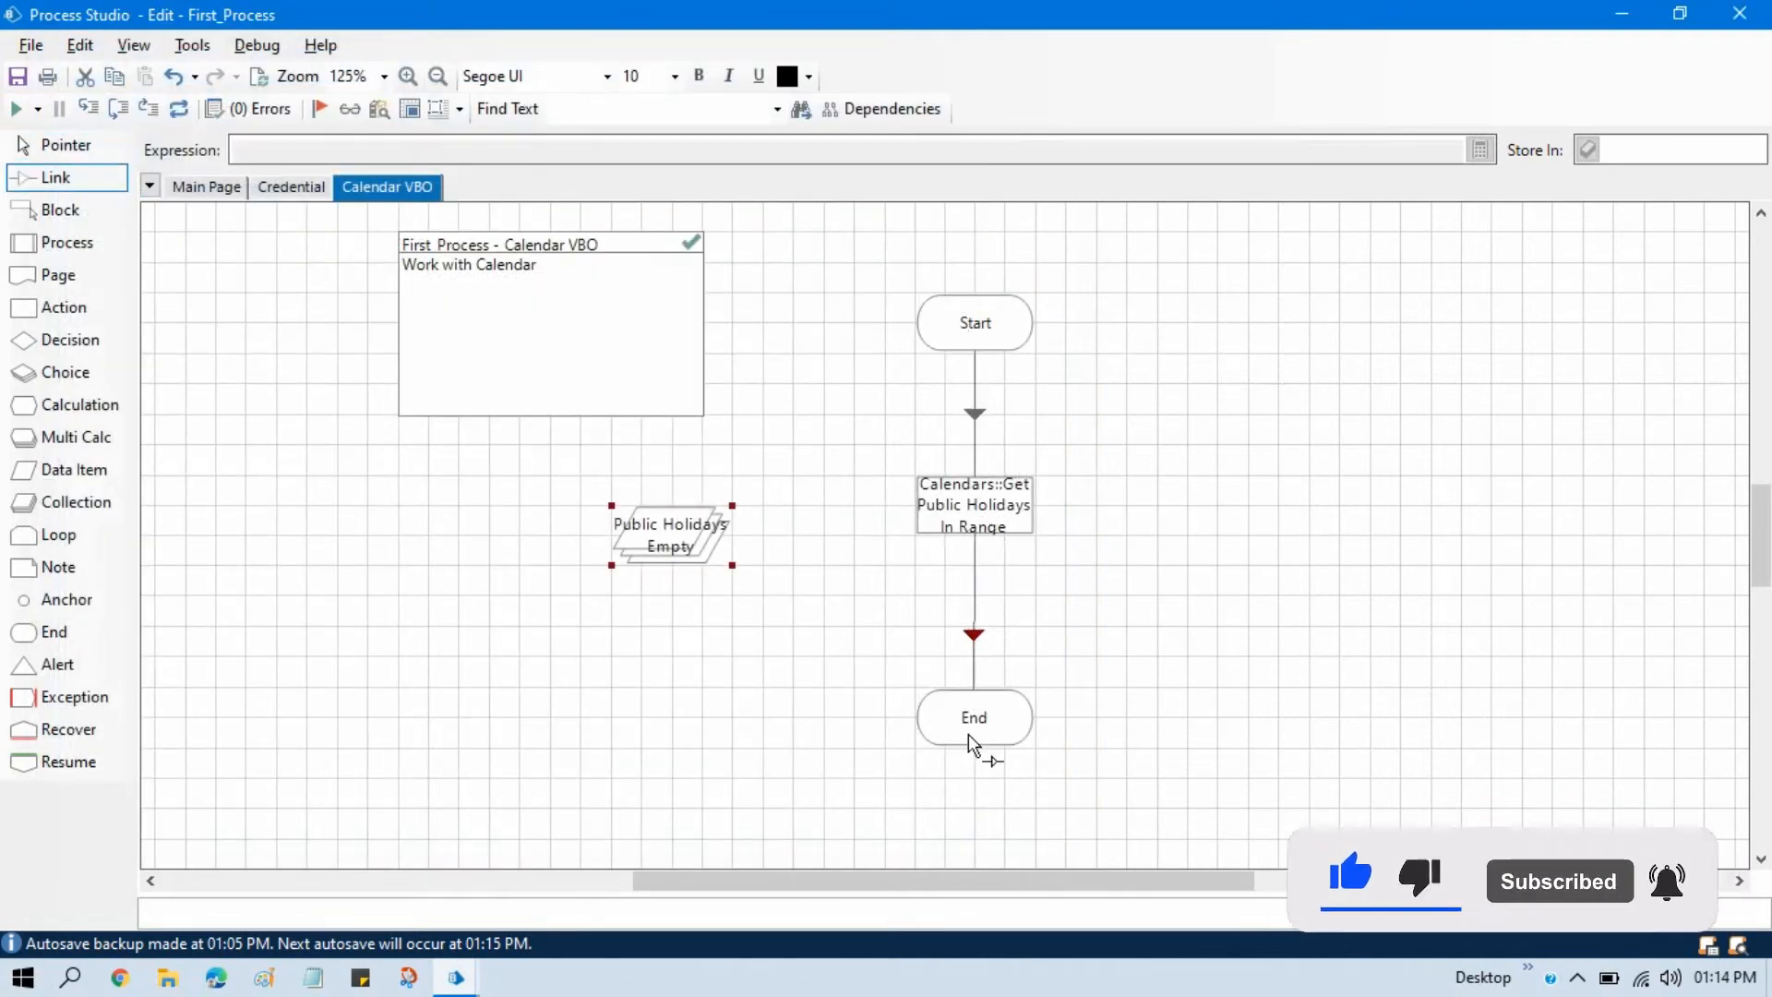
Step: Leave the Link tool for selection mode and open the page canvas context menu
click(53, 144)
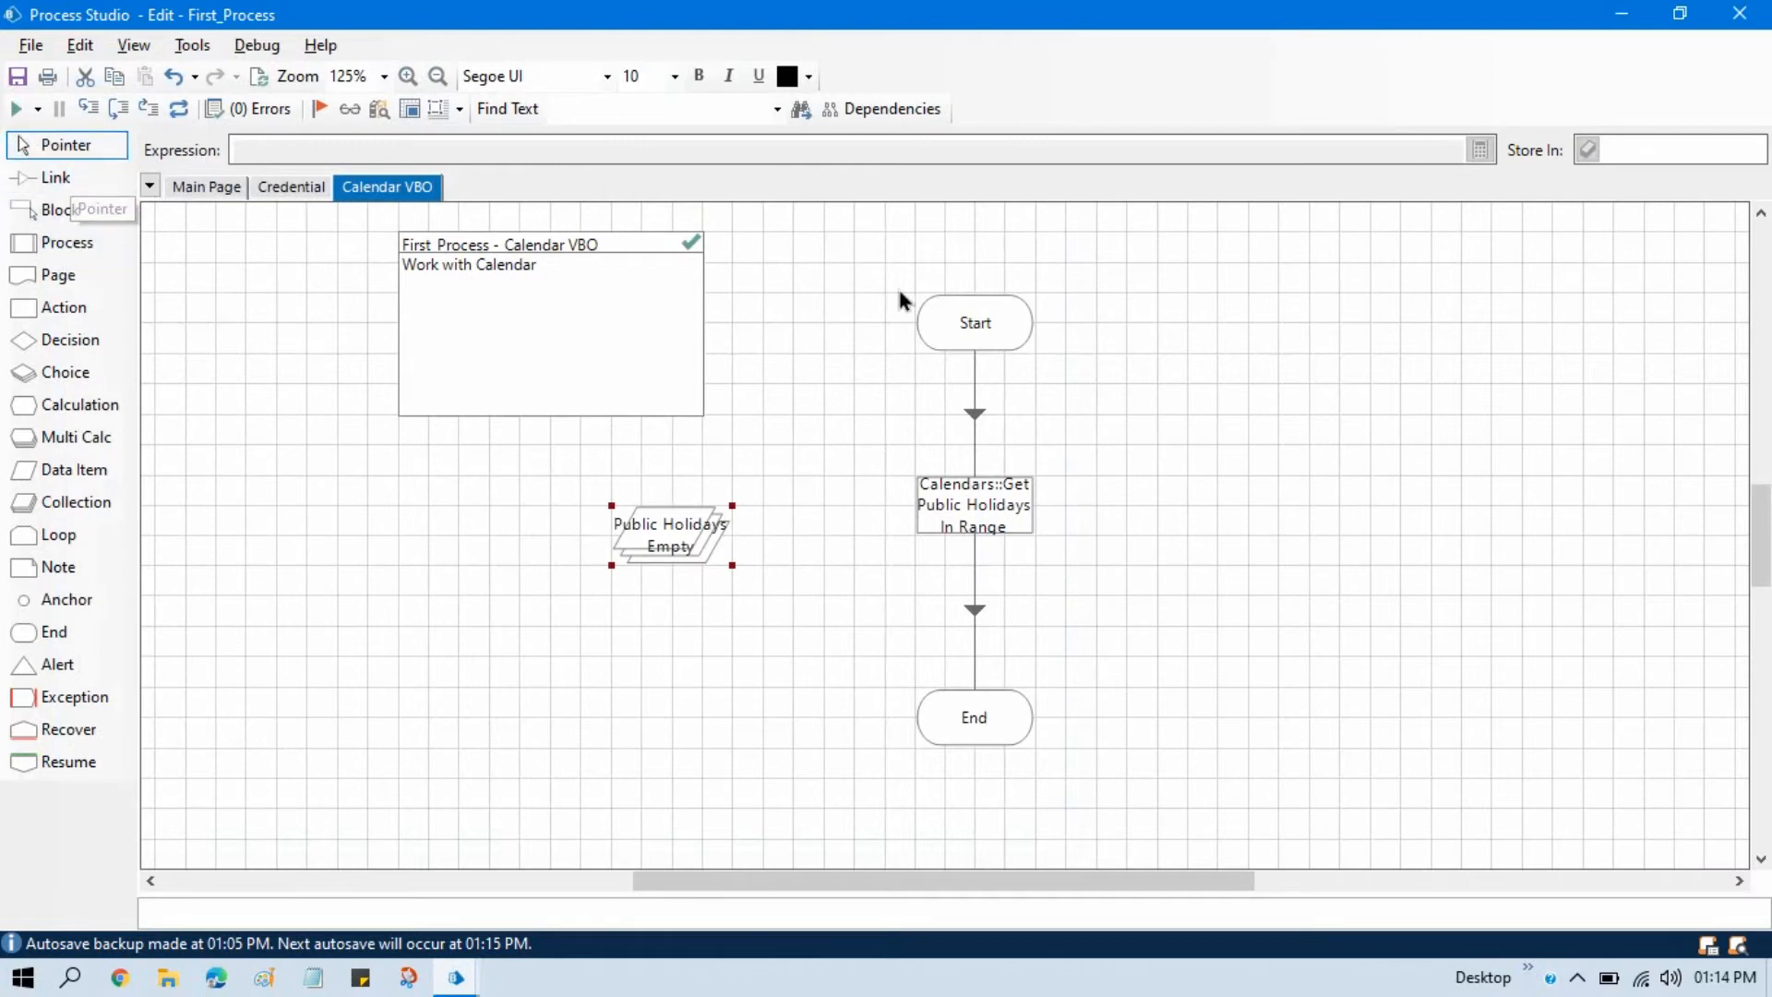
mouse_move(175, 109)
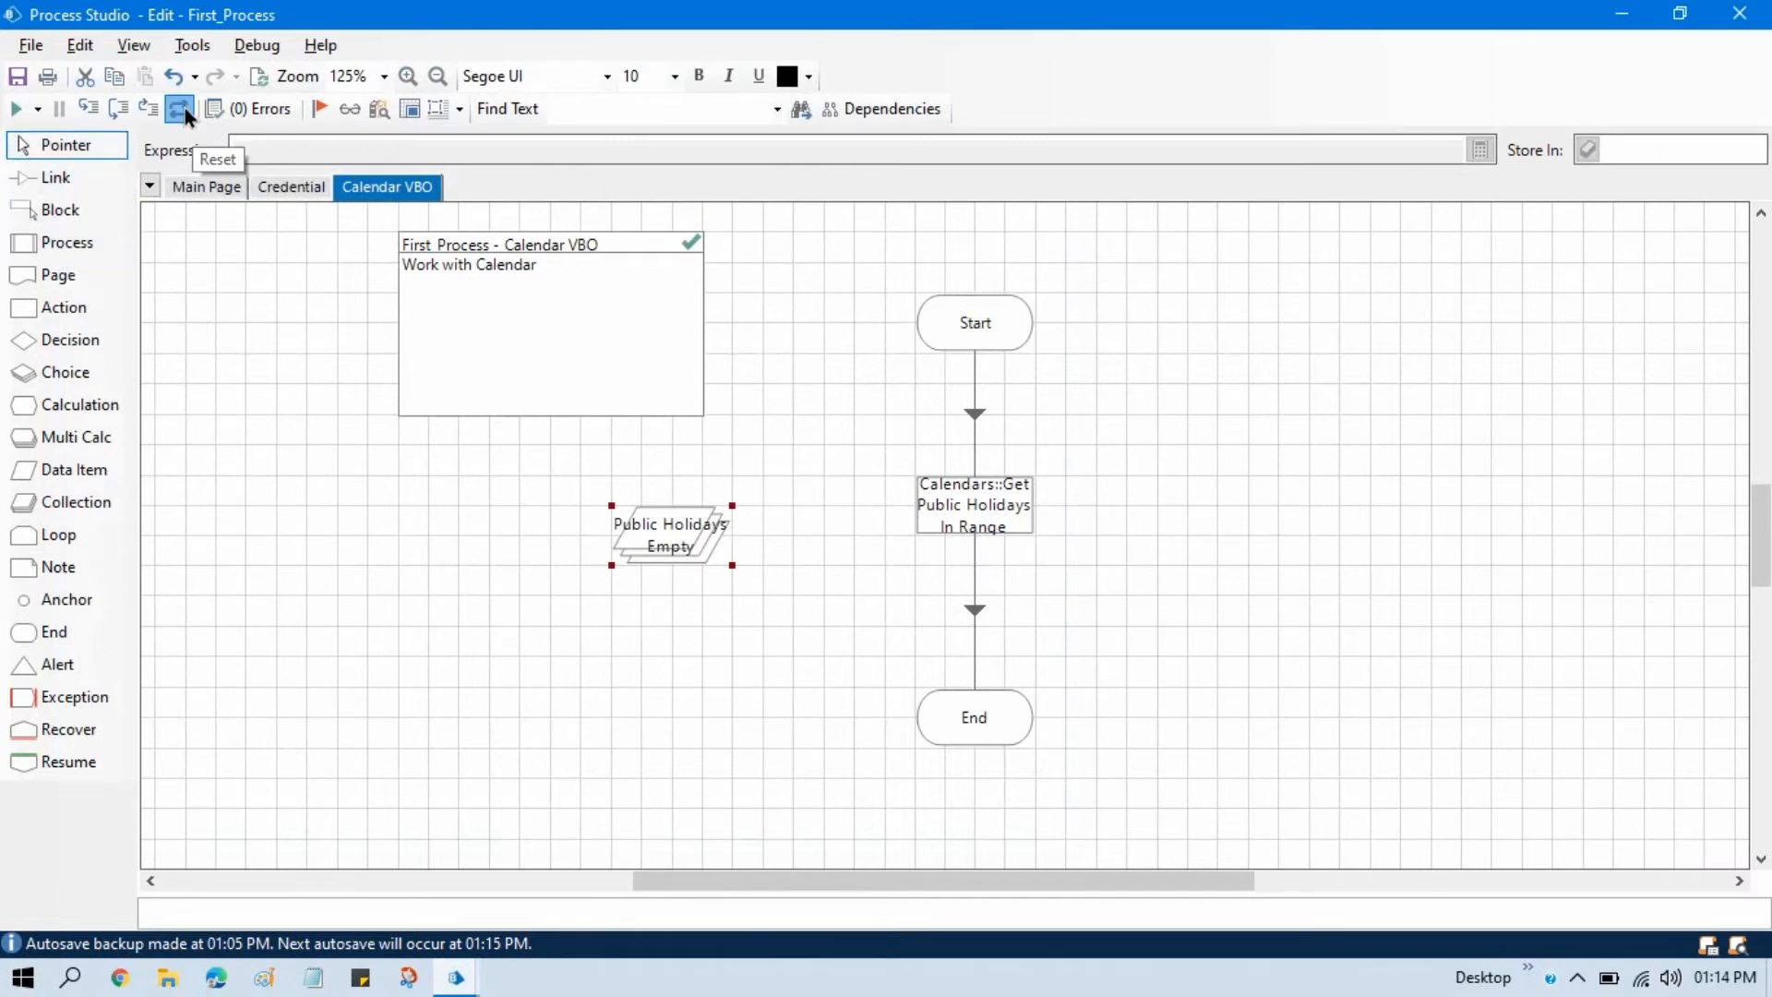
right_click(974, 323)
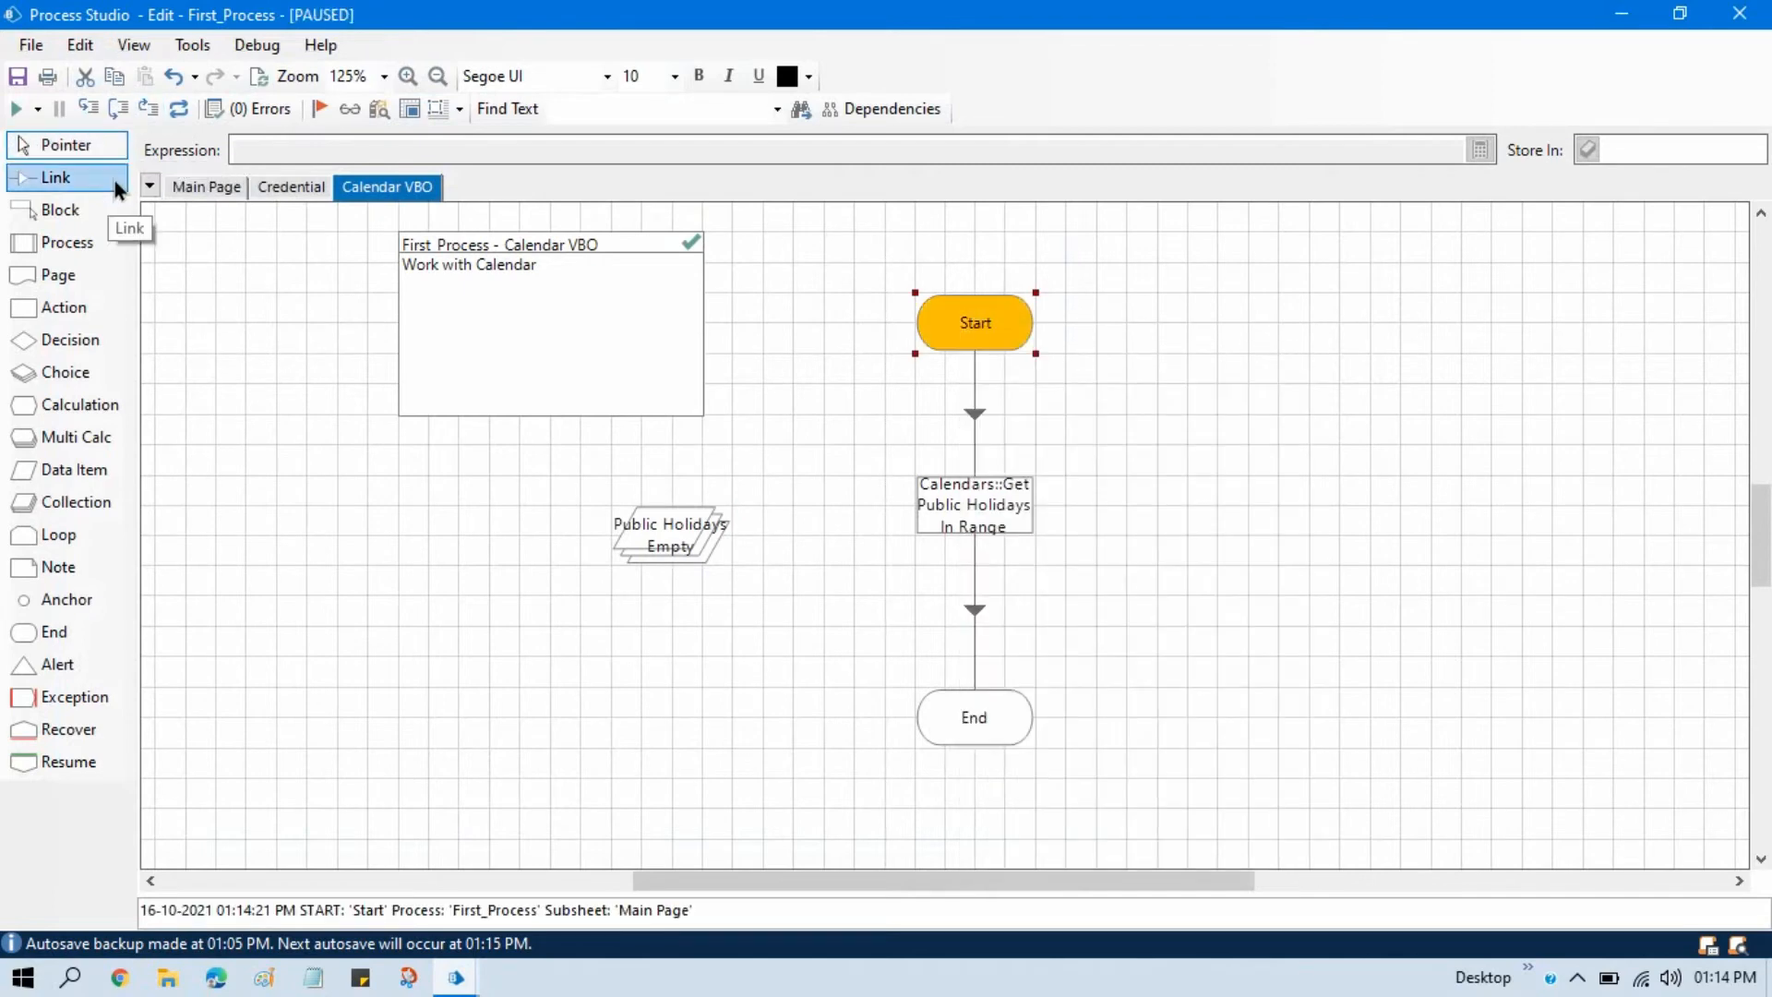
mouse_move(88, 109)
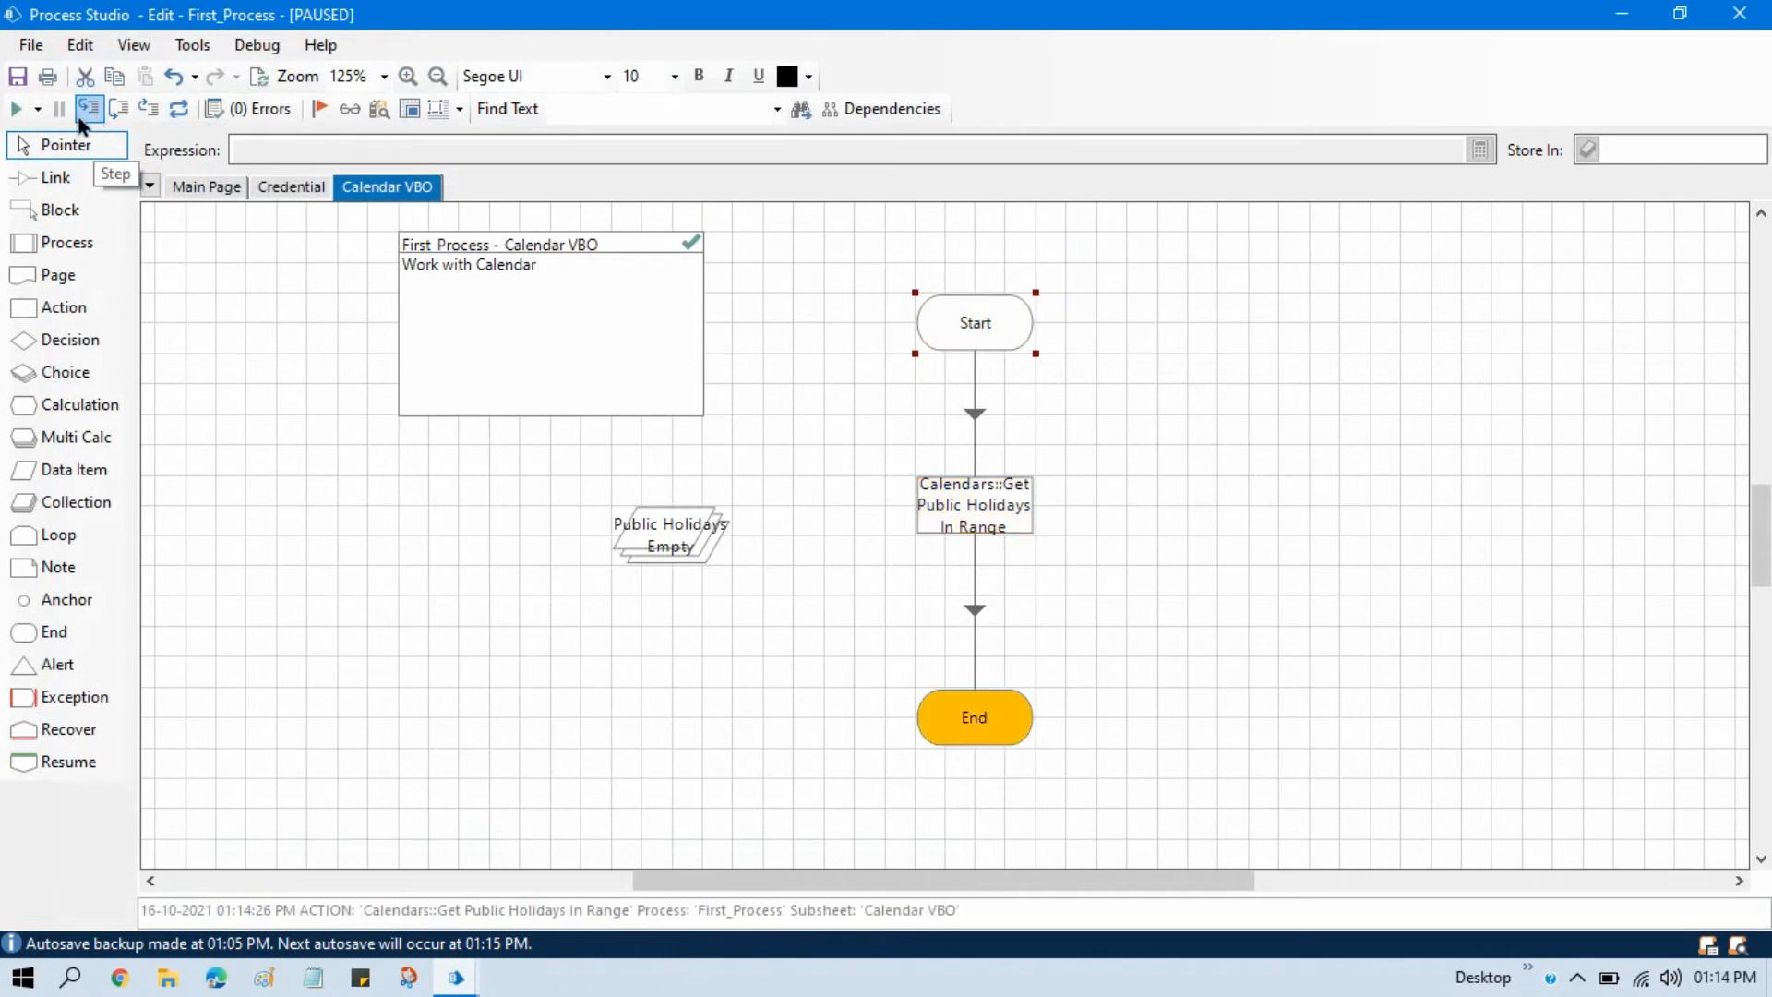
mouse_move(980, 537)
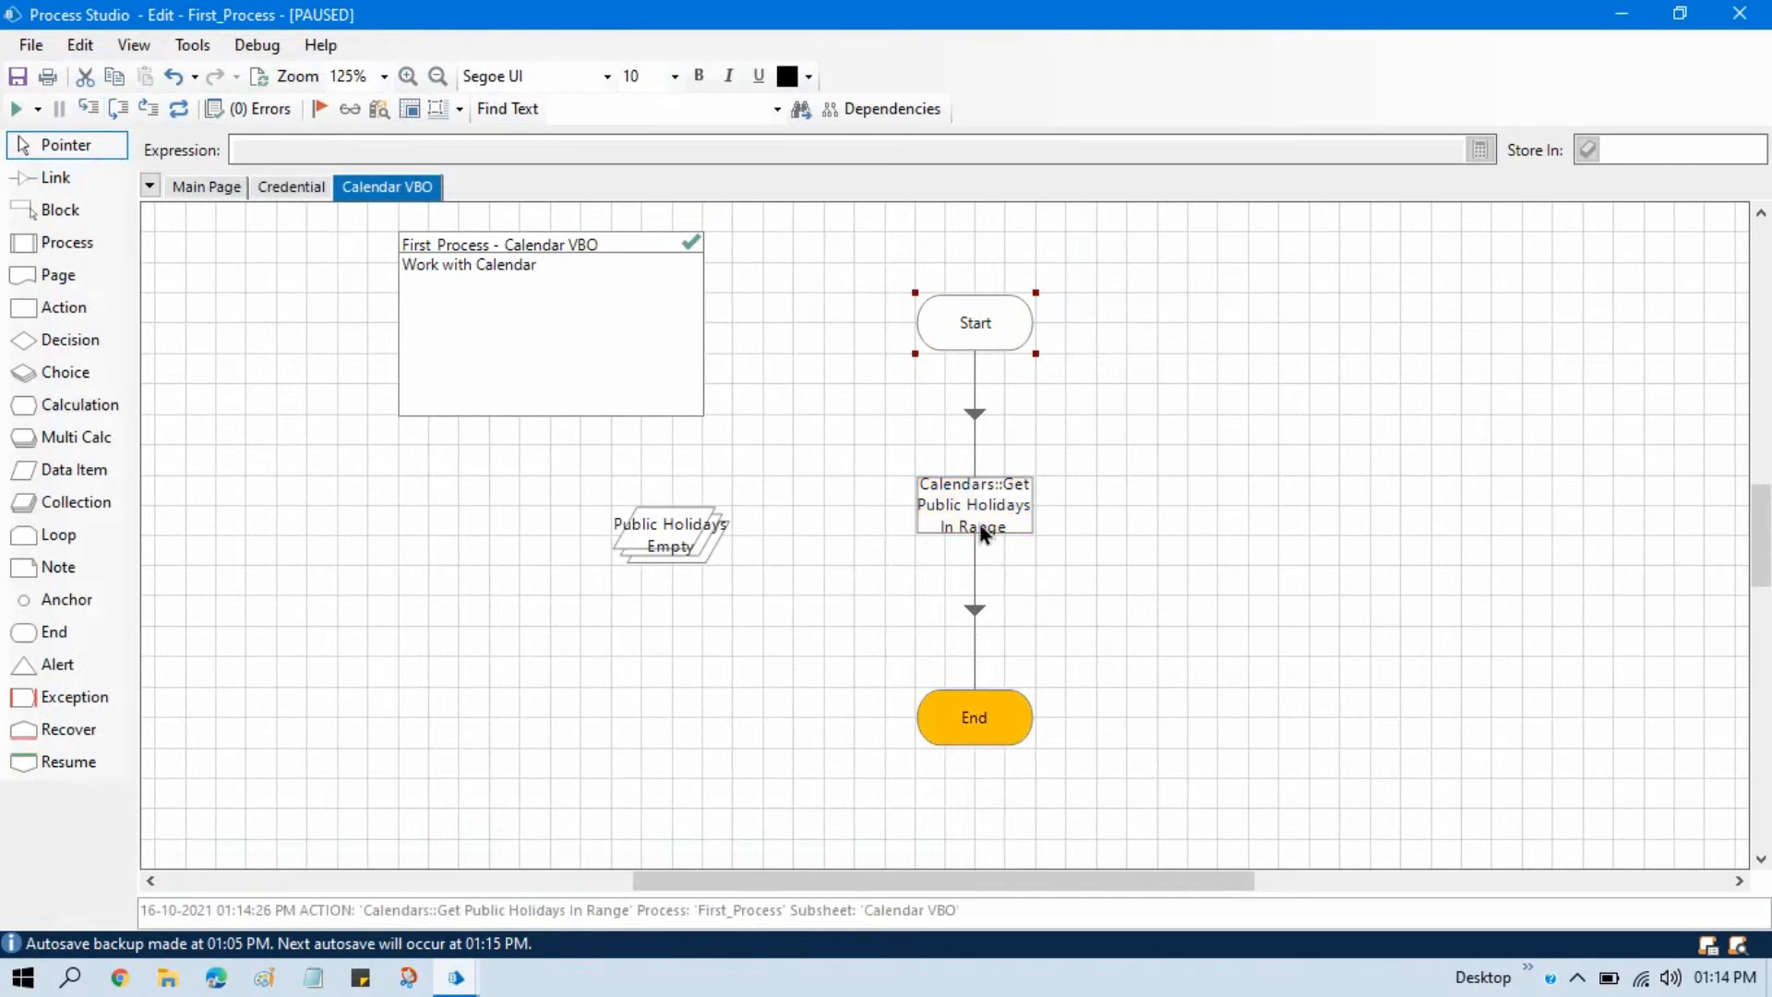
mouse_move(696, 551)
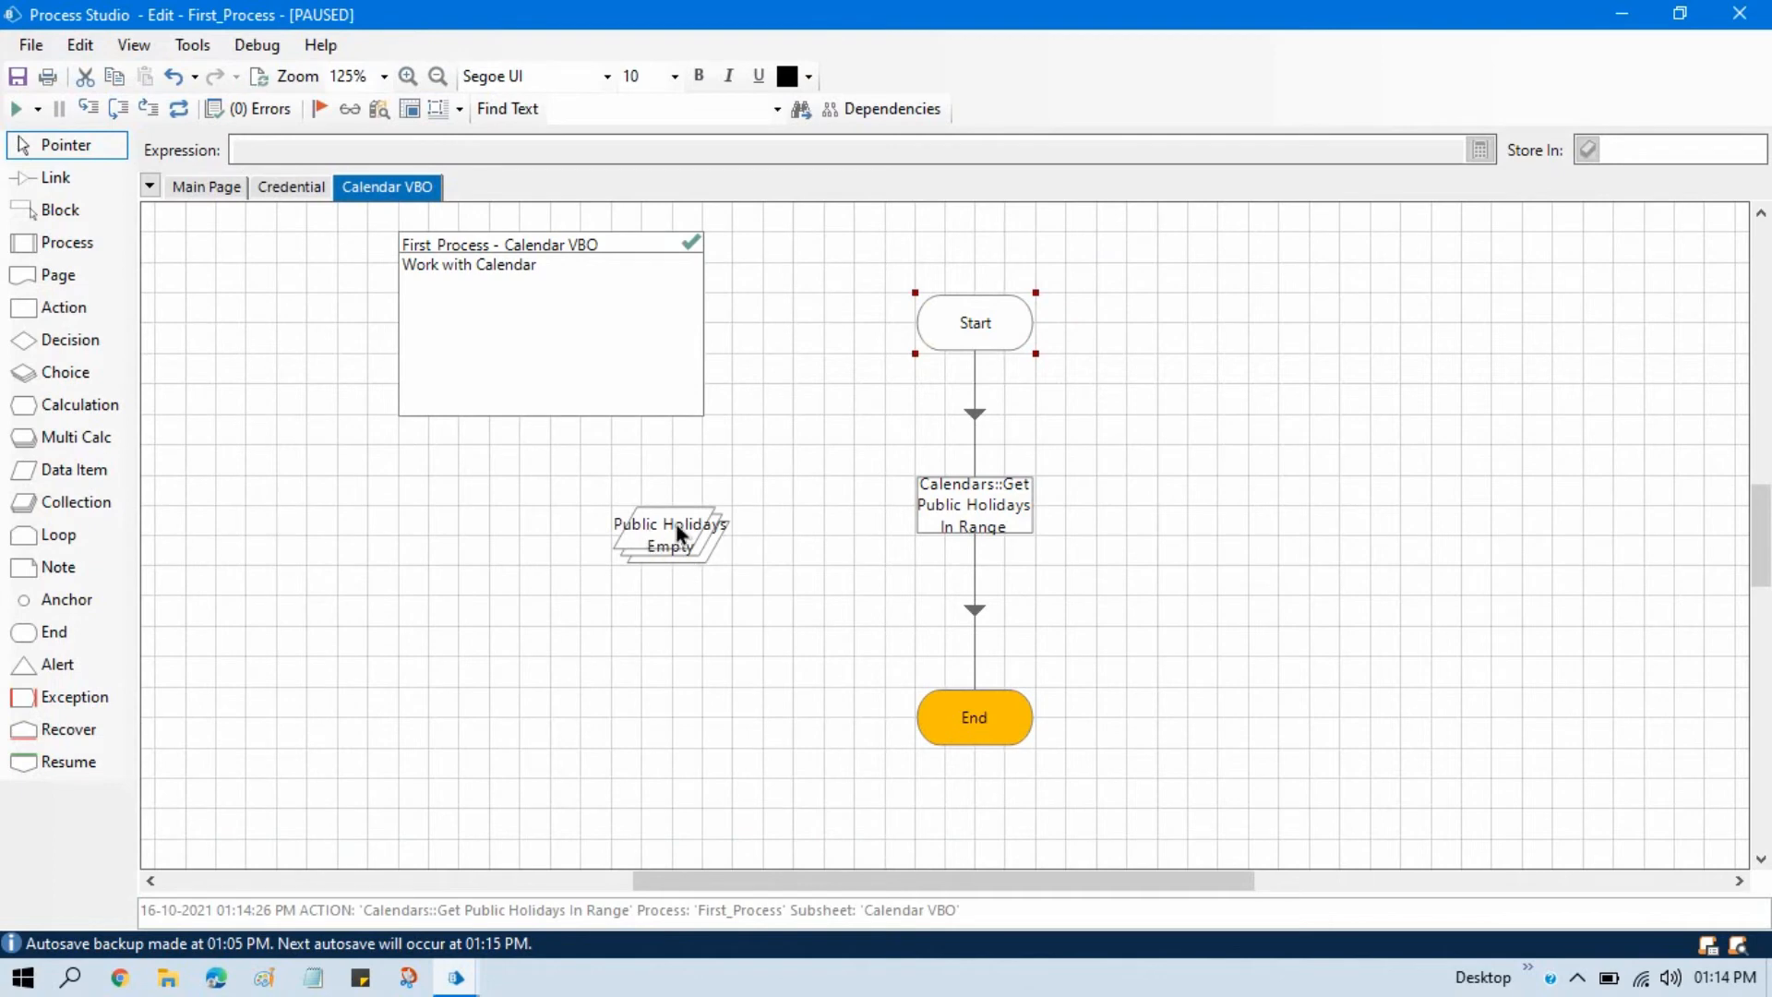
mouse_move(687, 540)
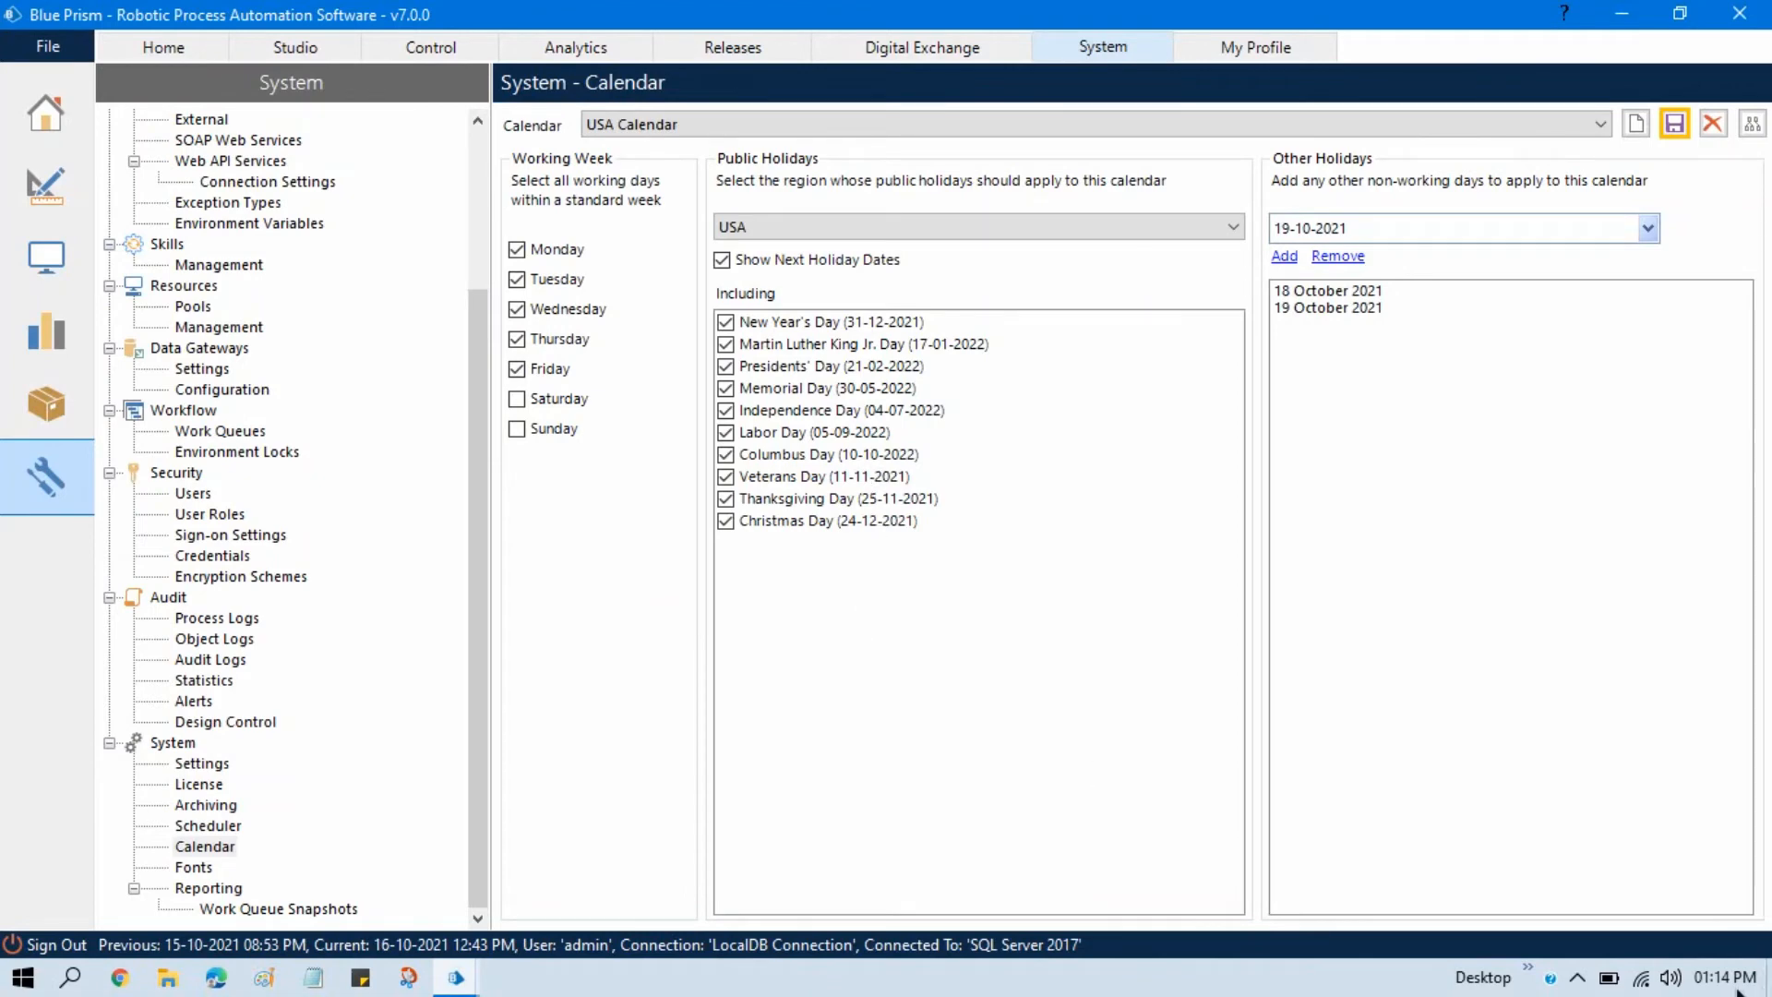
click(1728, 976)
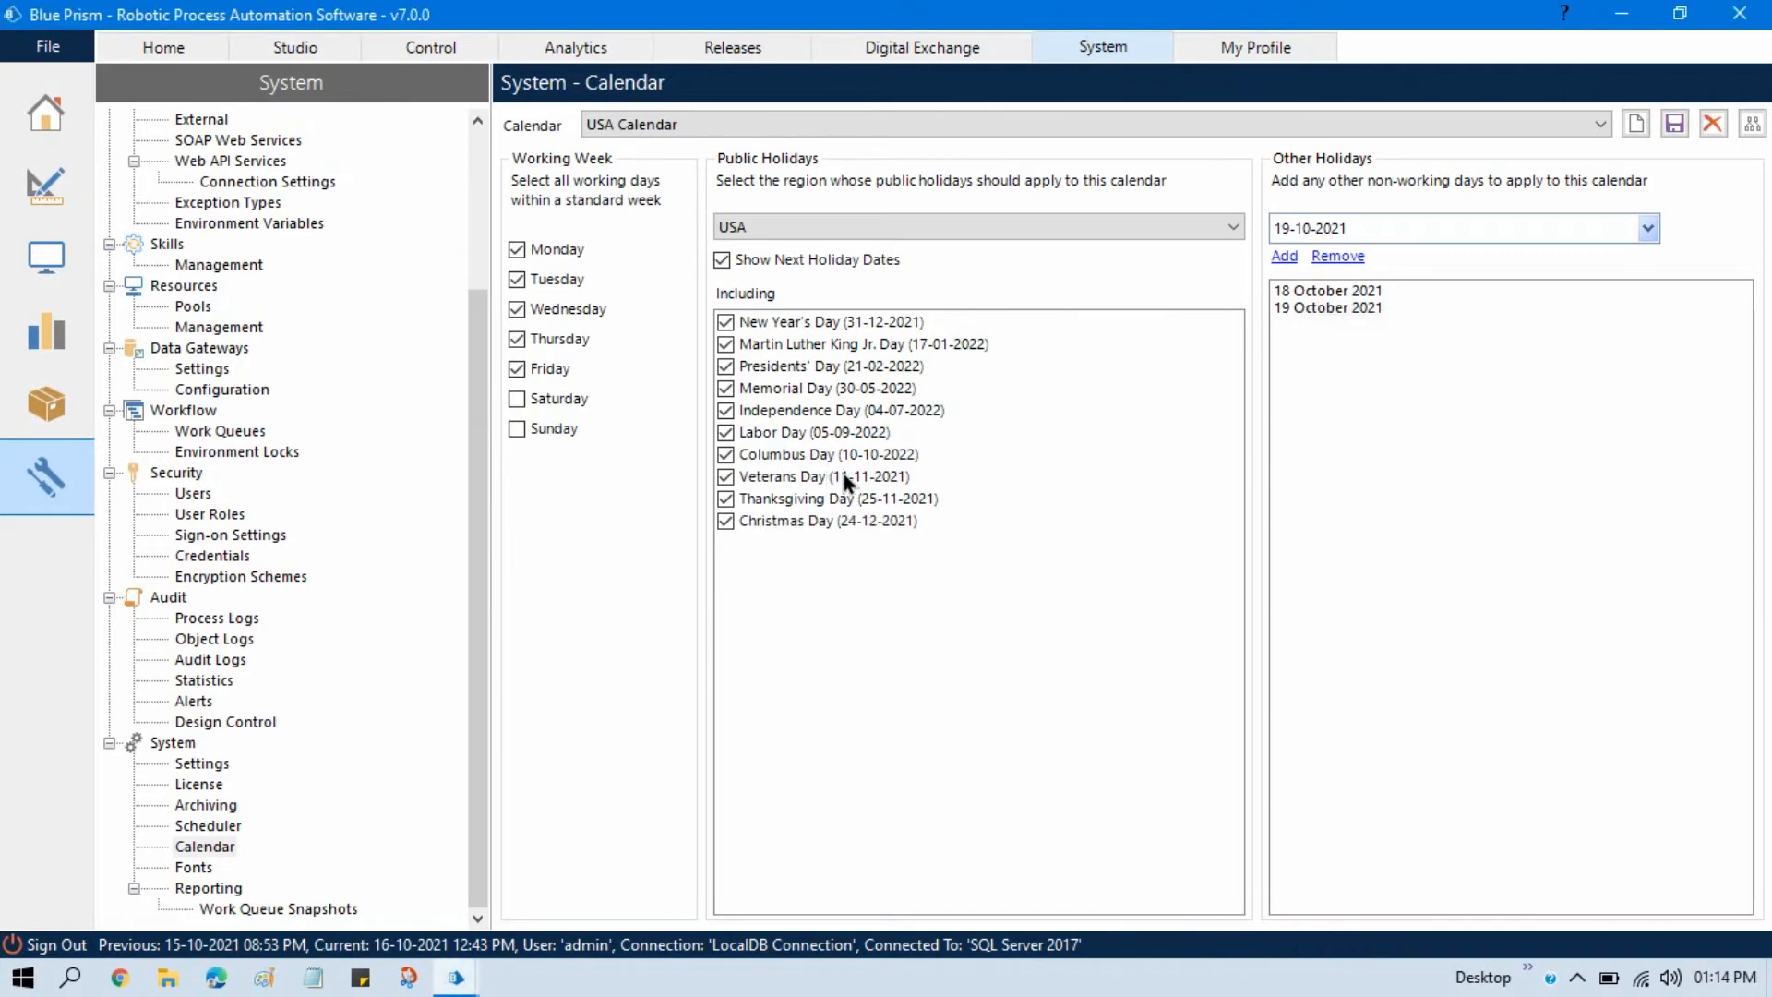
mouse_move(899, 470)
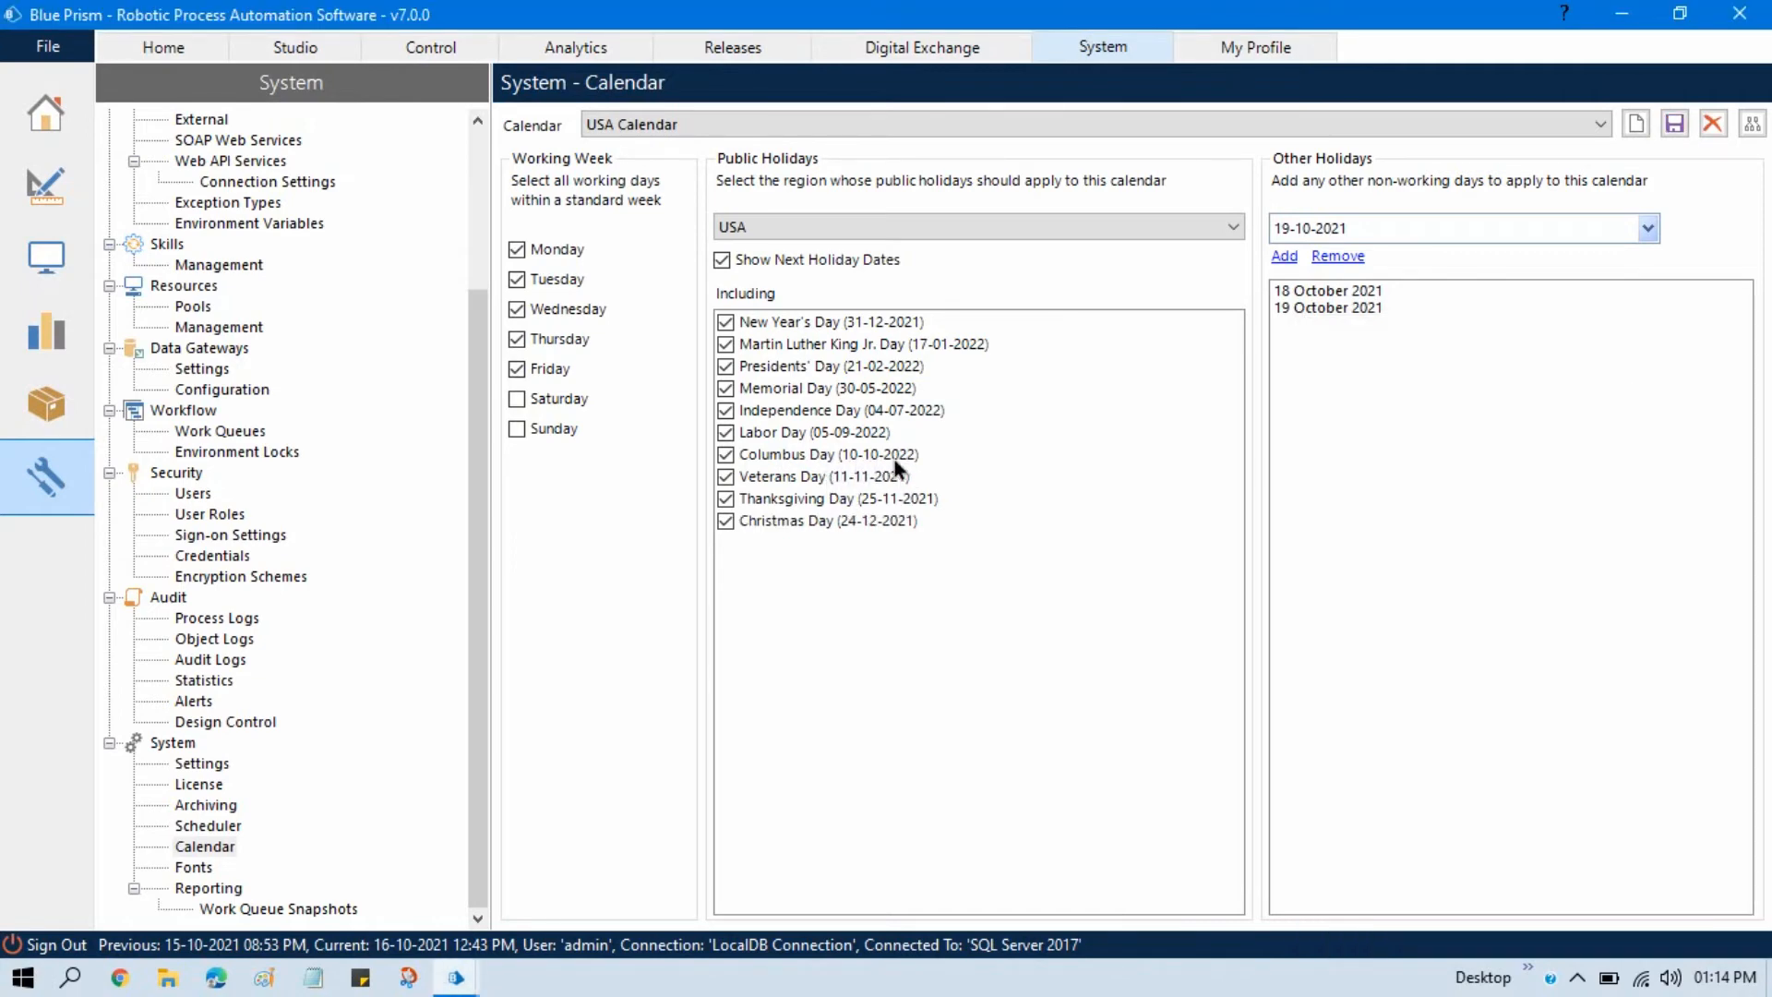
mouse_move(860, 485)
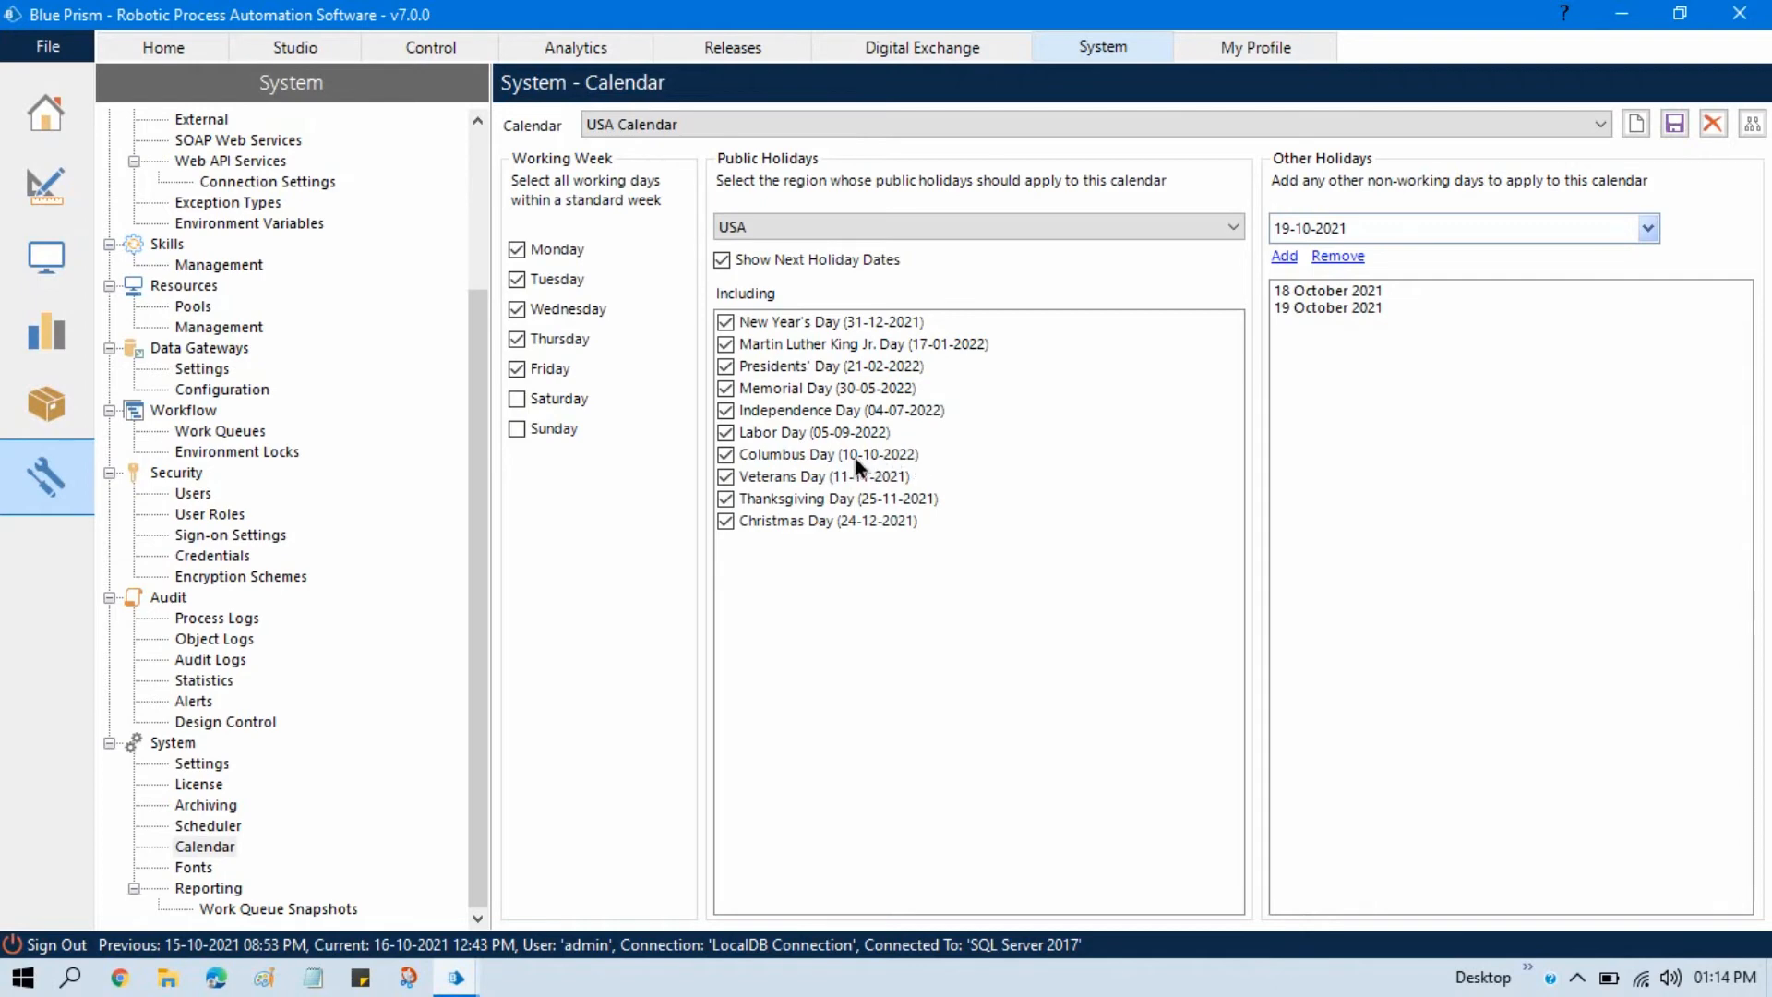
mouse_move(951, 744)
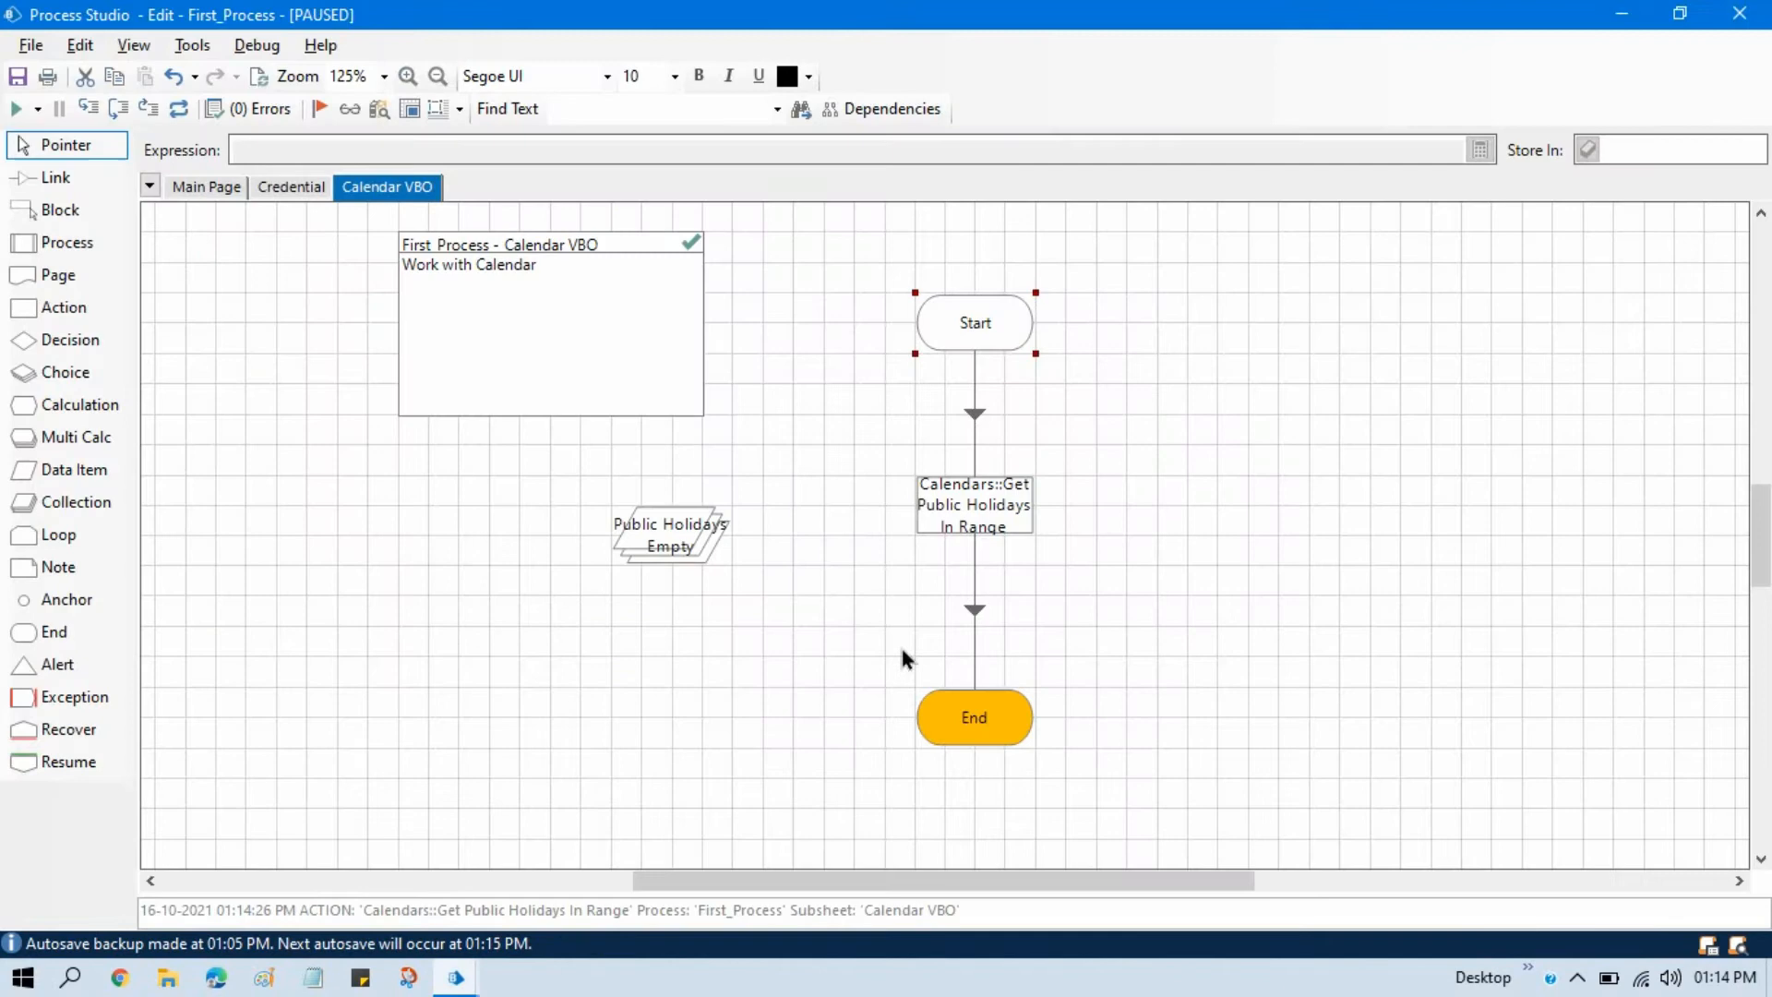
Step: Reset the run, change the Last Date month to 11, and step to End
click(179, 109)
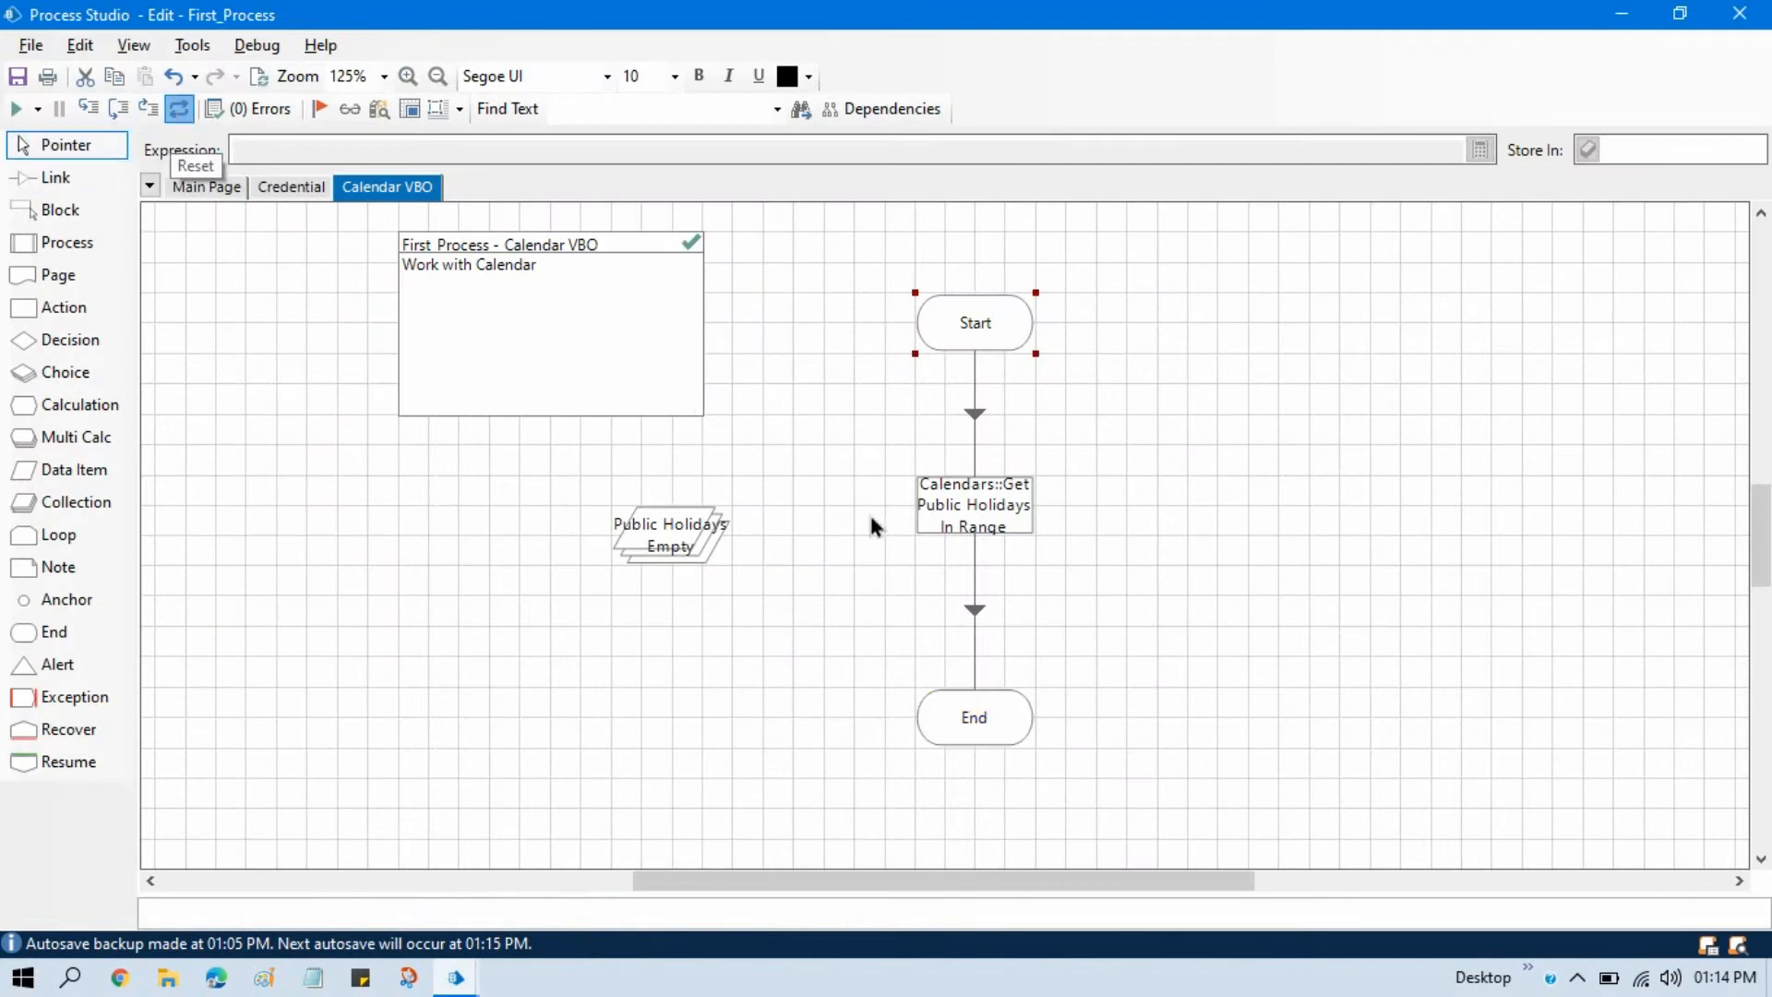
double_click(973, 504)
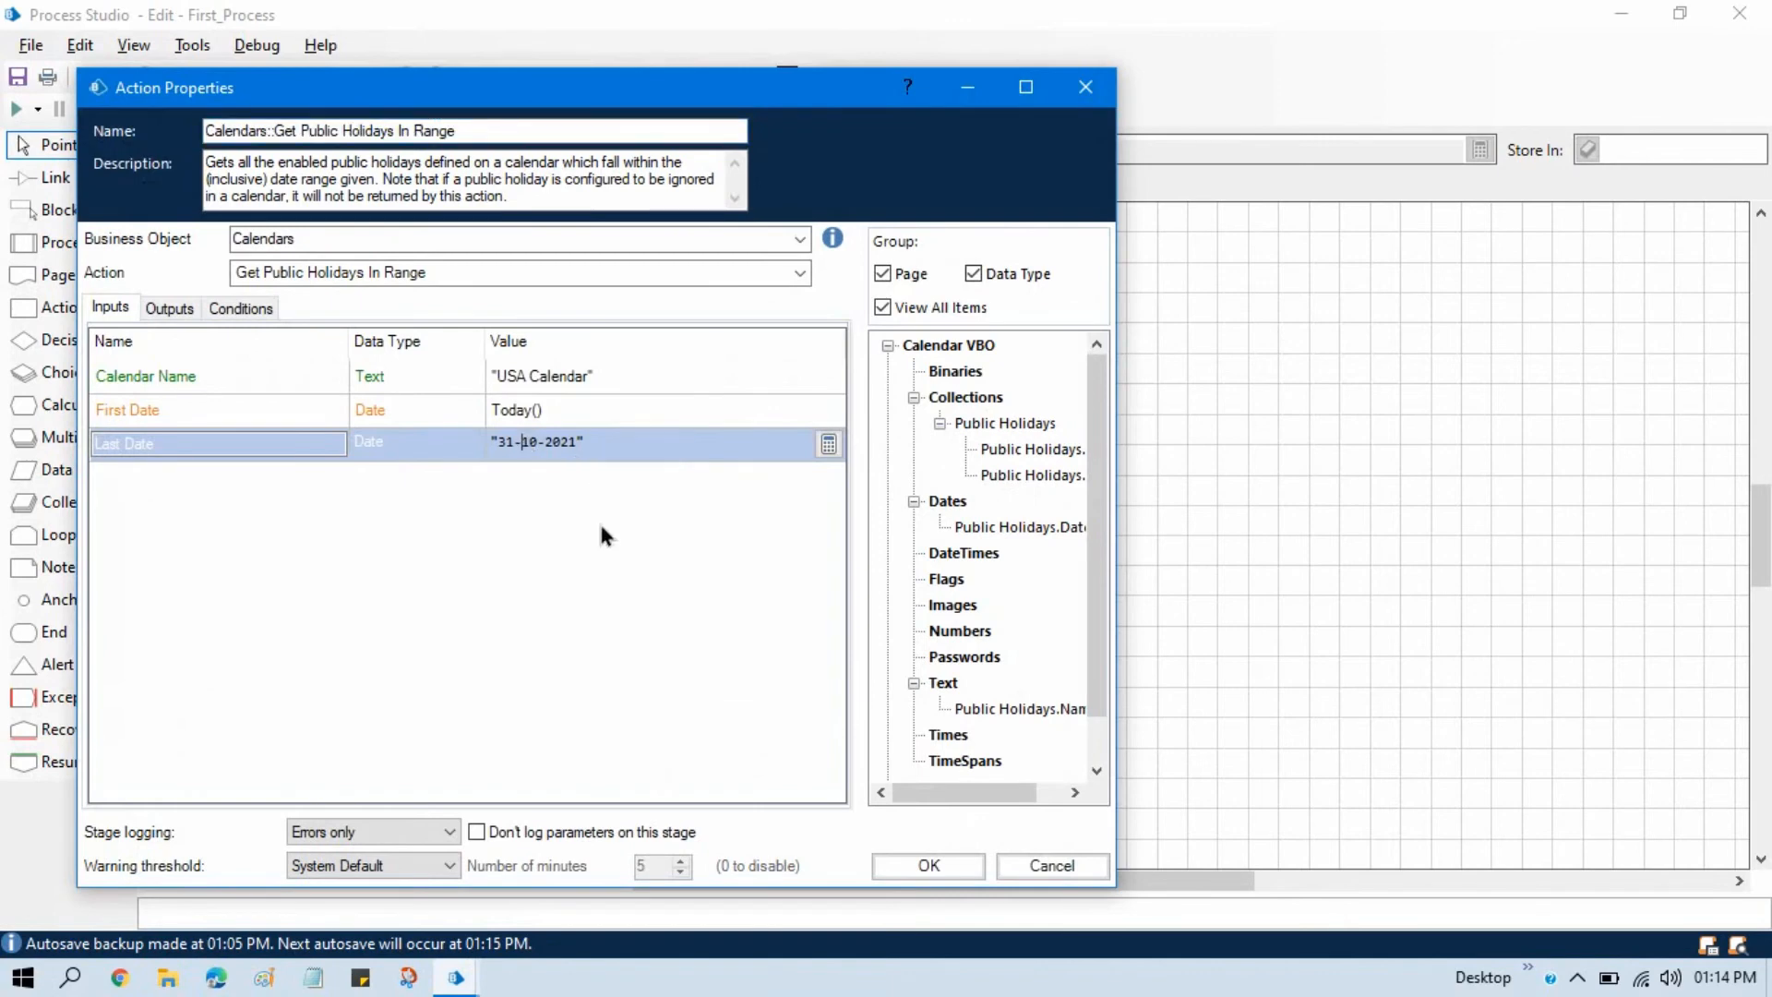
text(11)
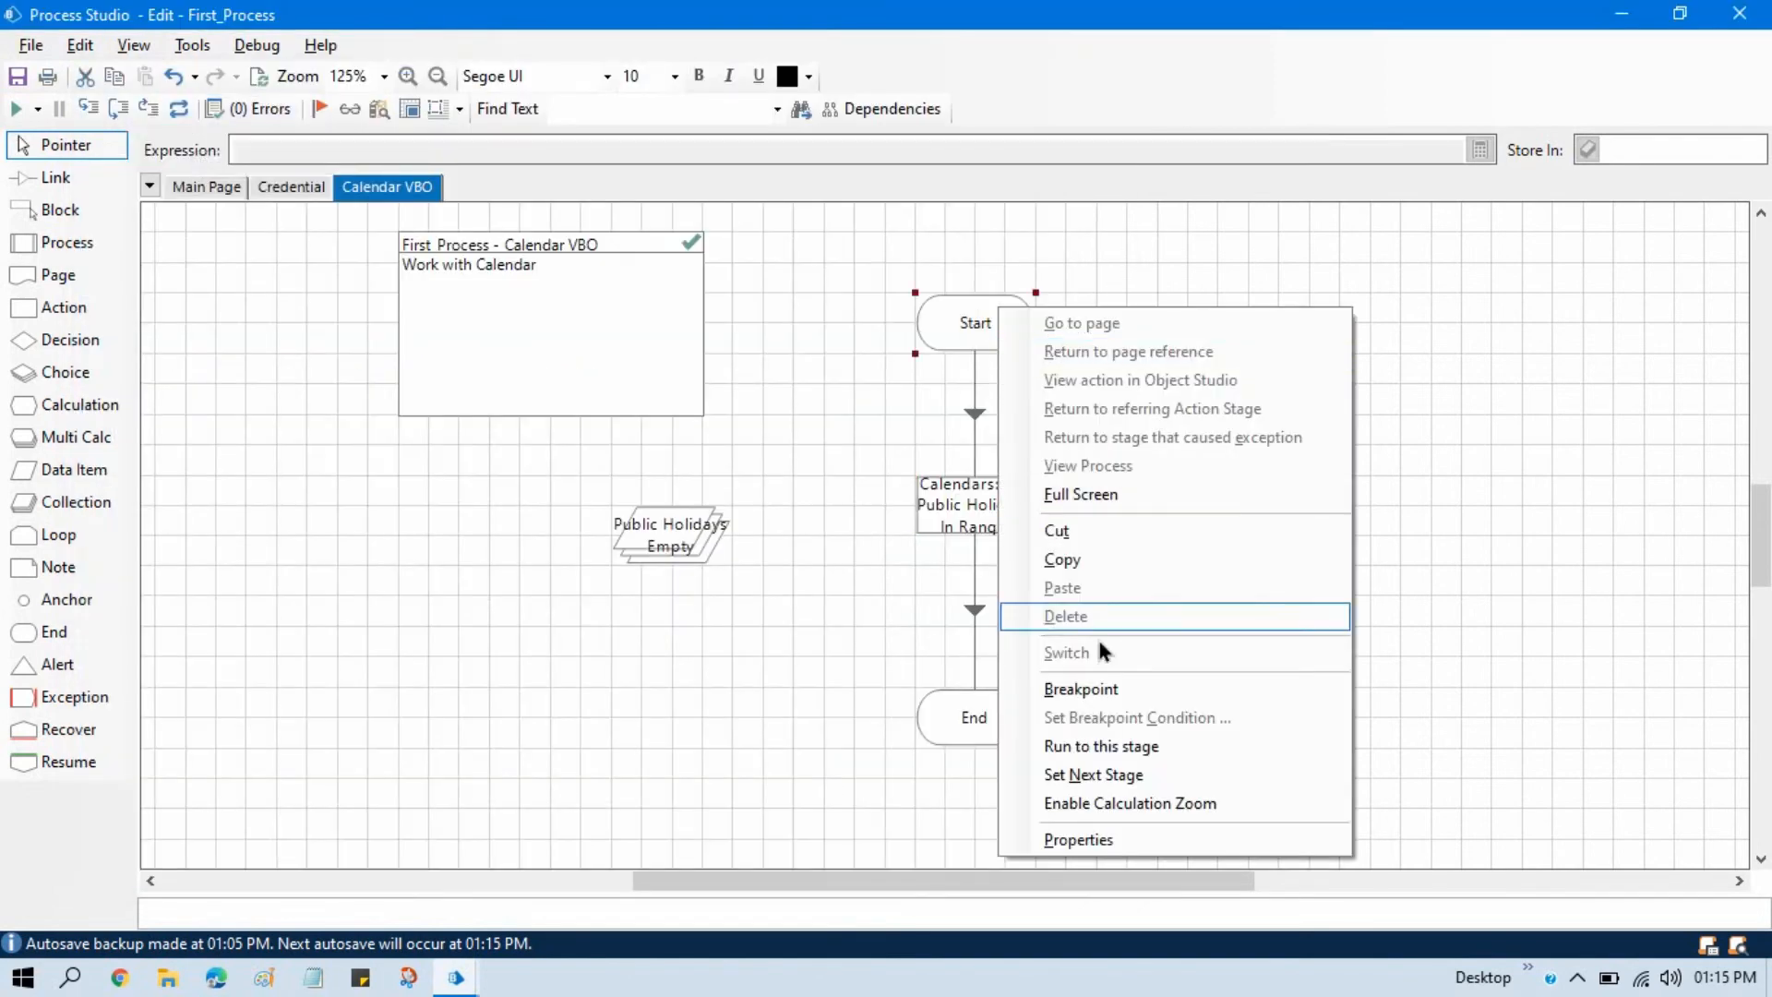
click(81, 109)
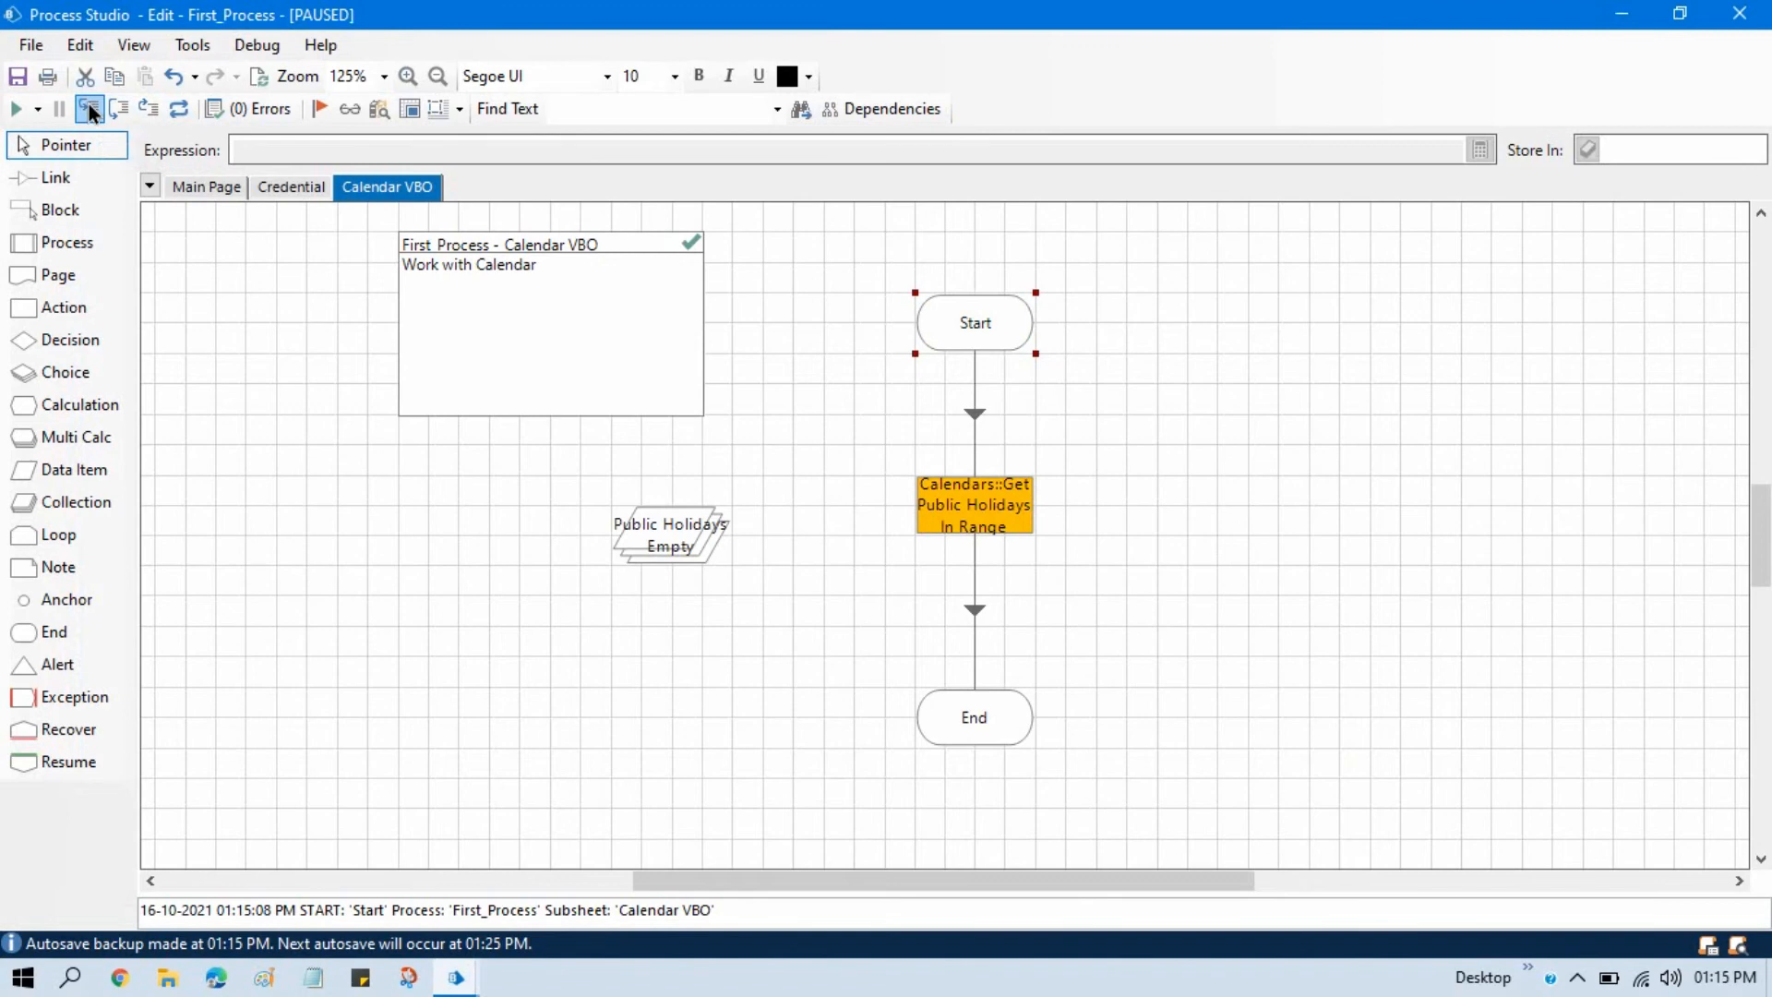
mouse_move(85, 108)
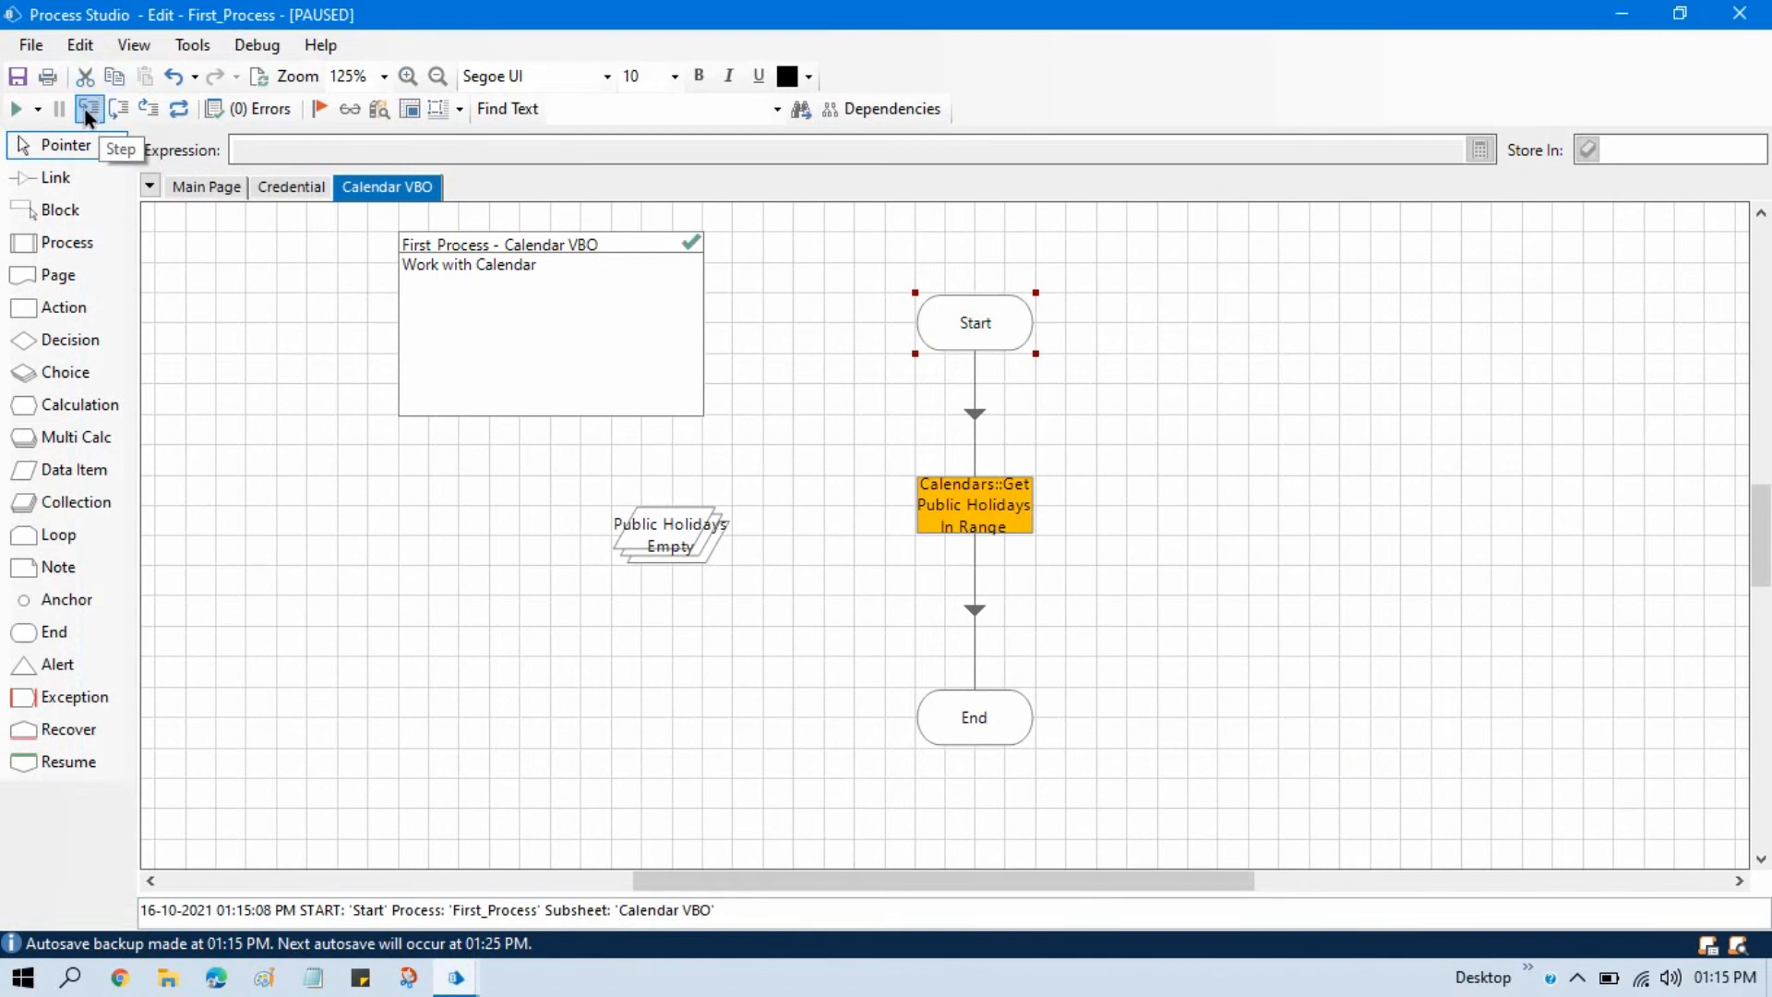
click(87, 109)
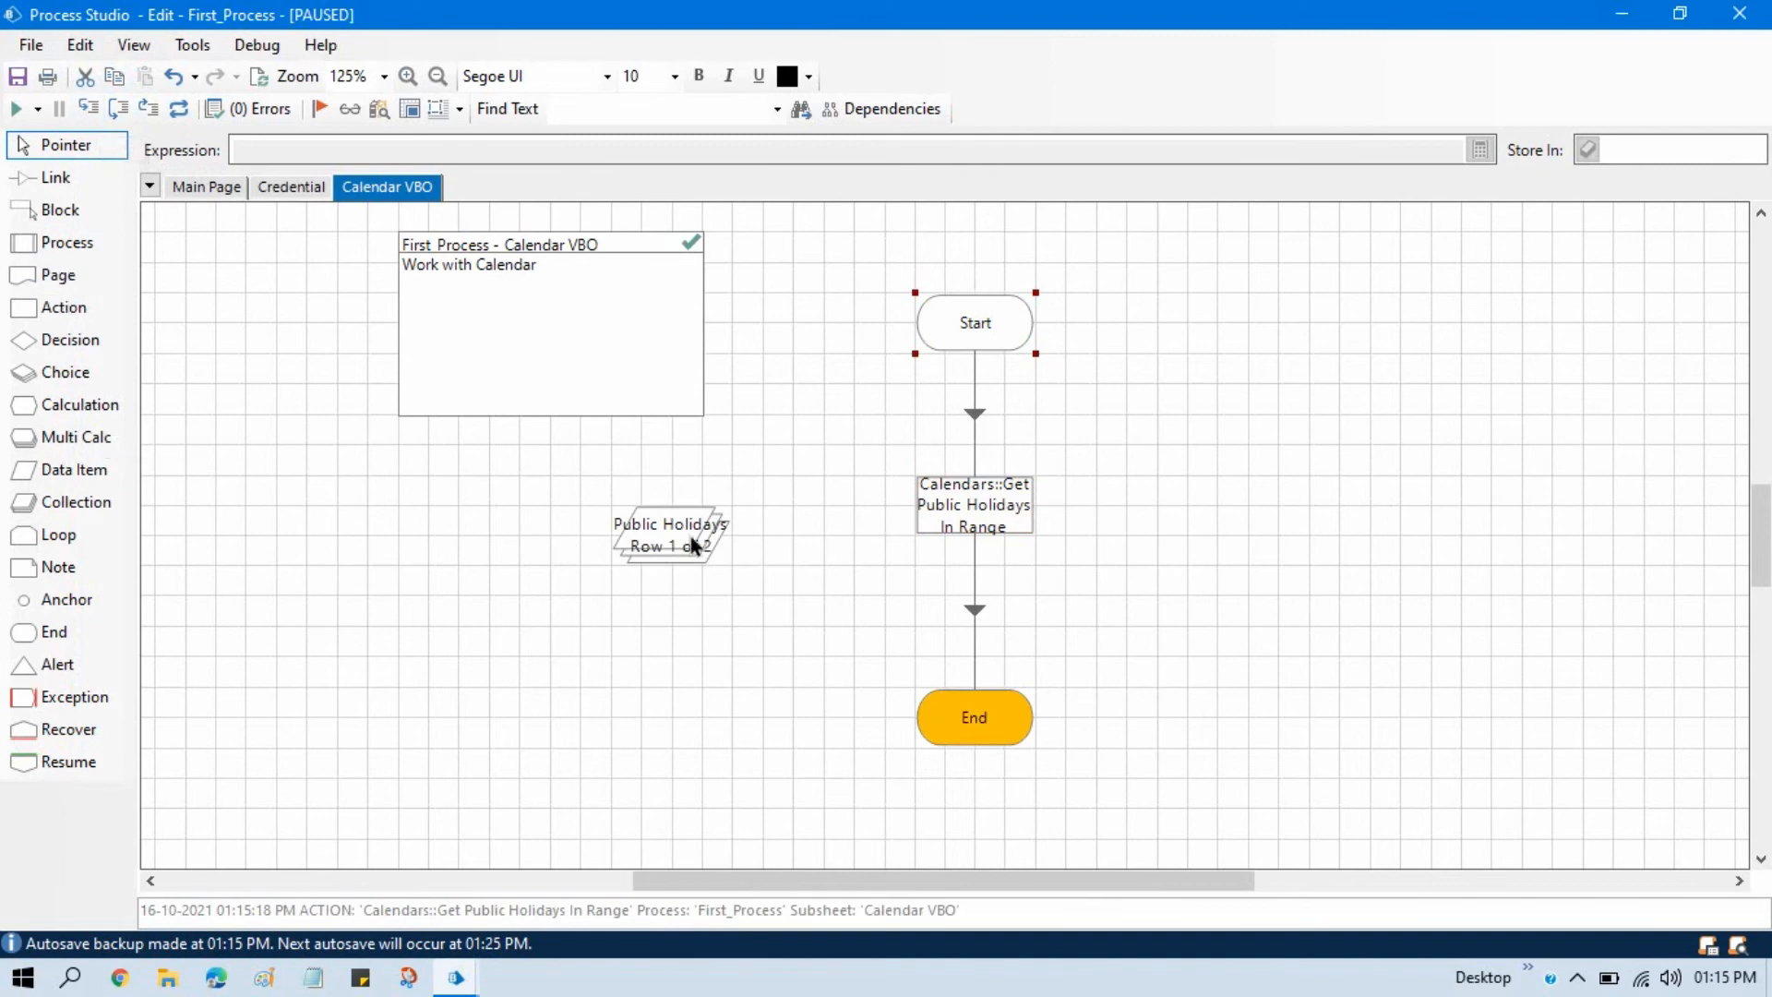
double_click(668, 534)
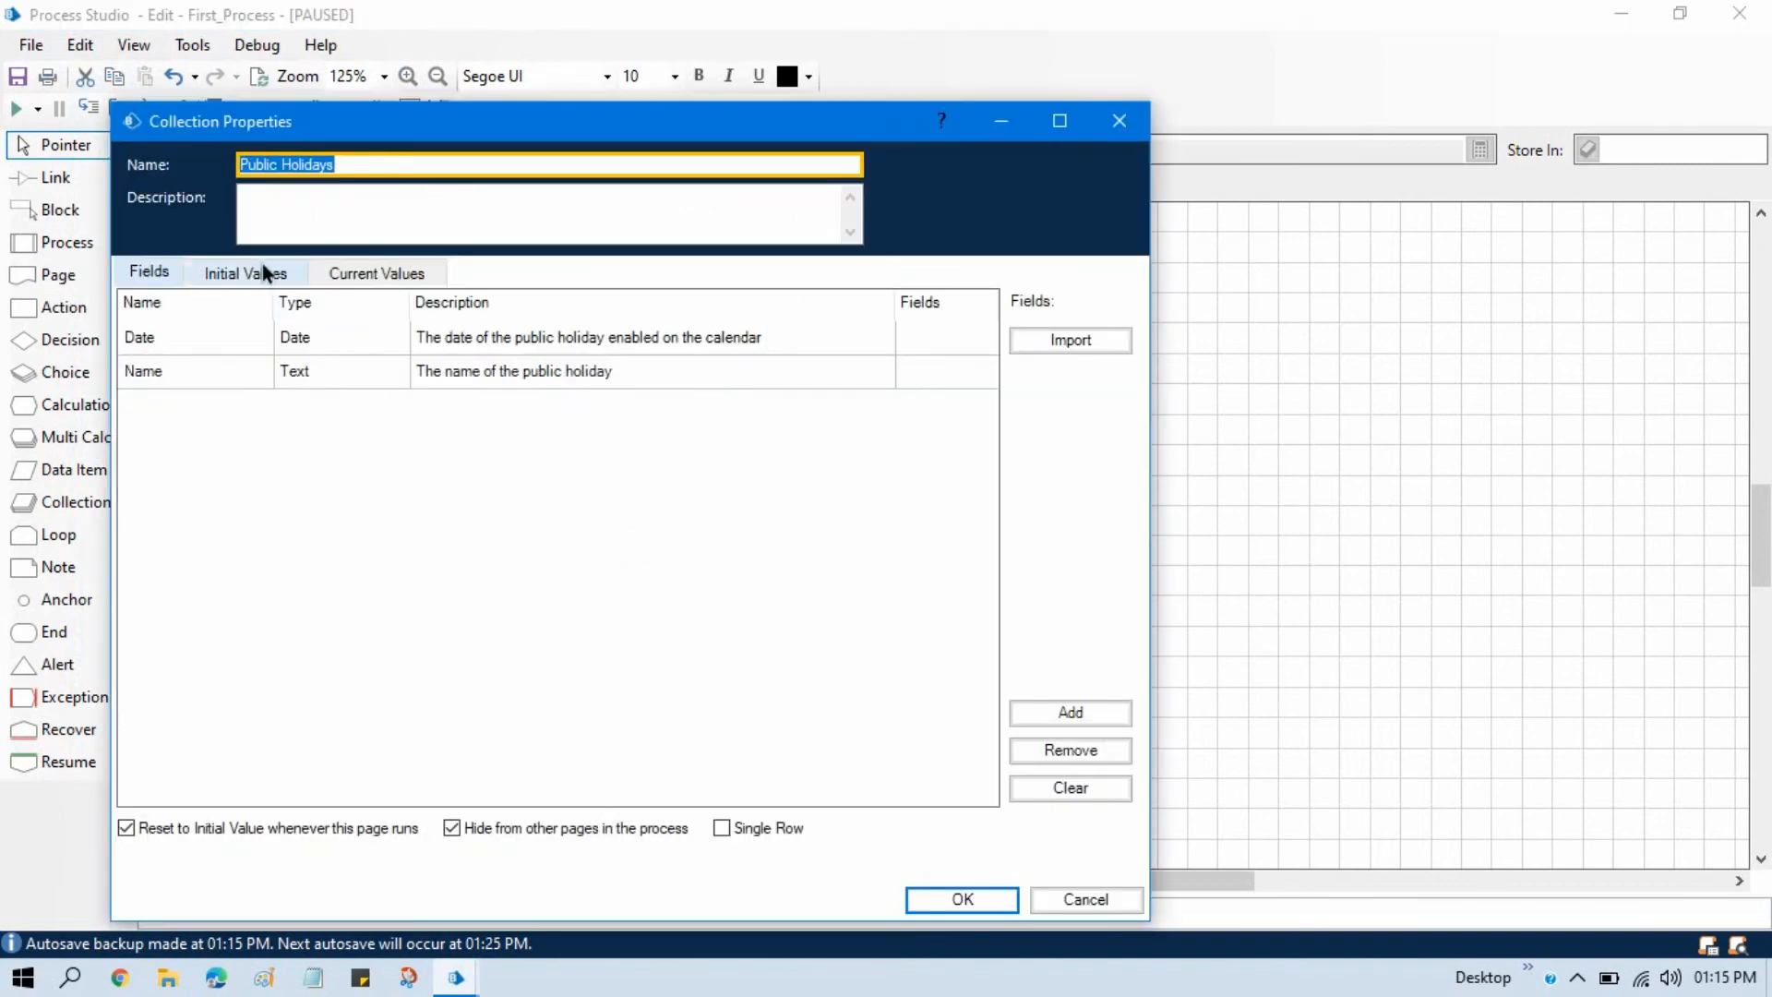
click(376, 272)
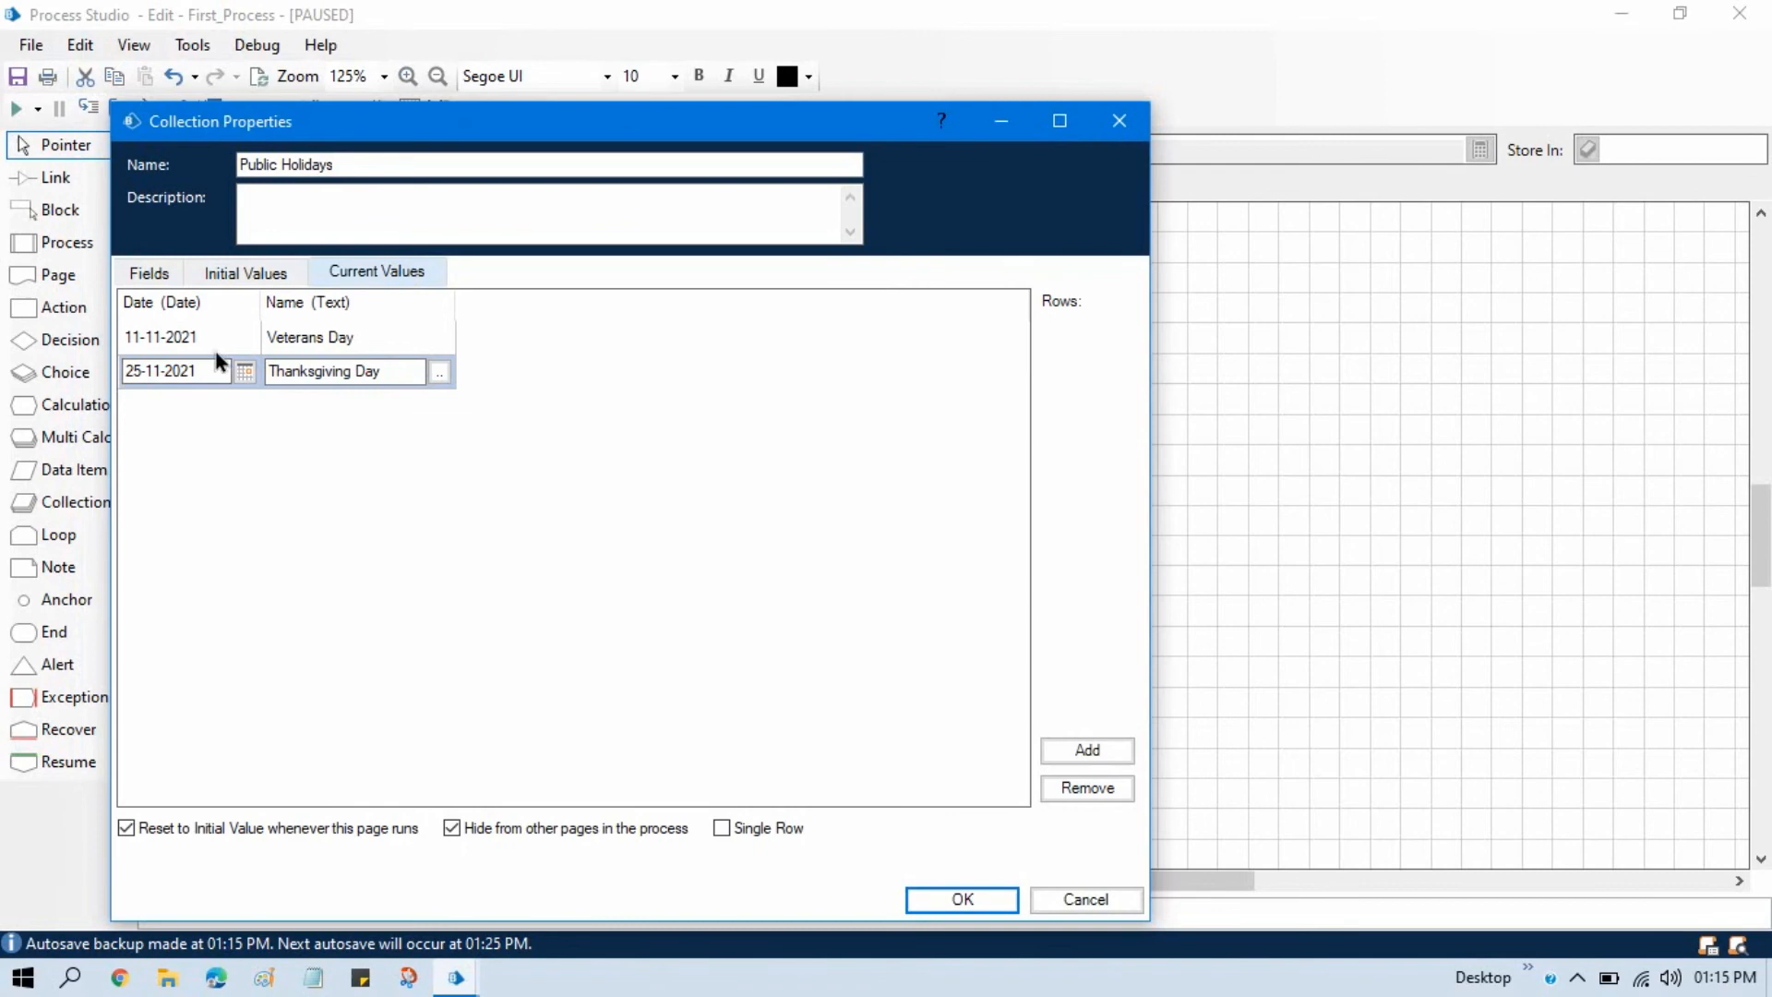
click(164, 372)
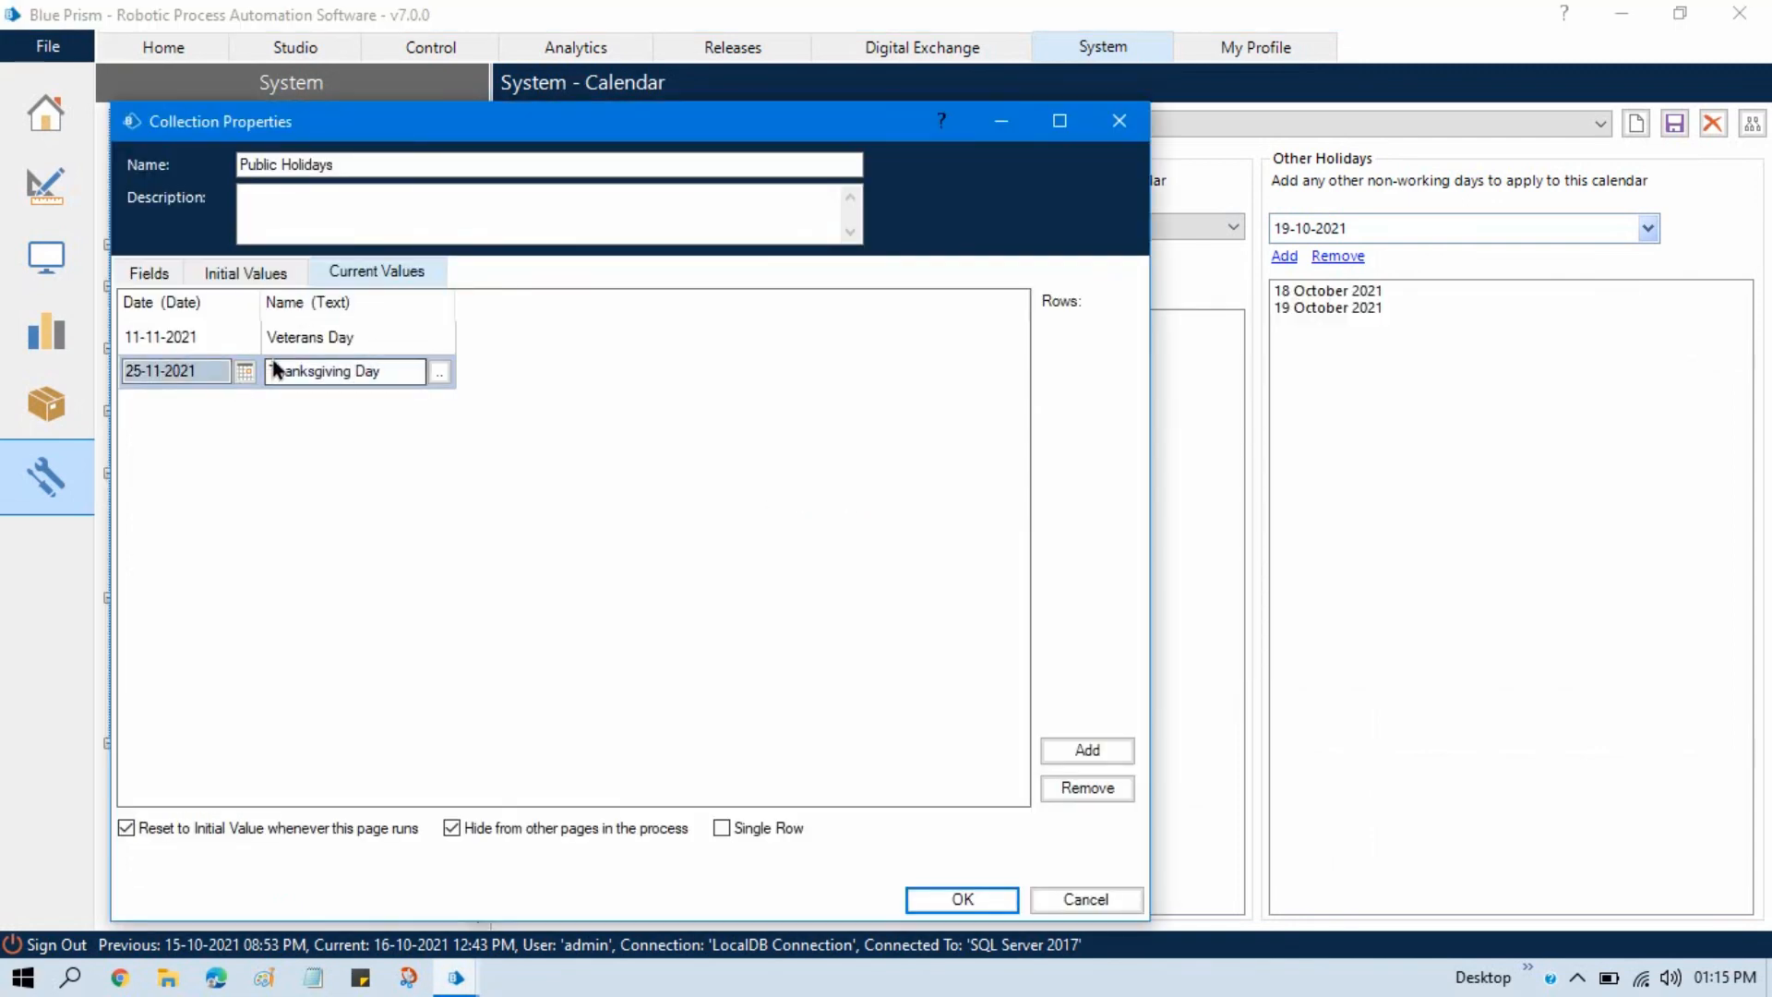
click(629, 578)
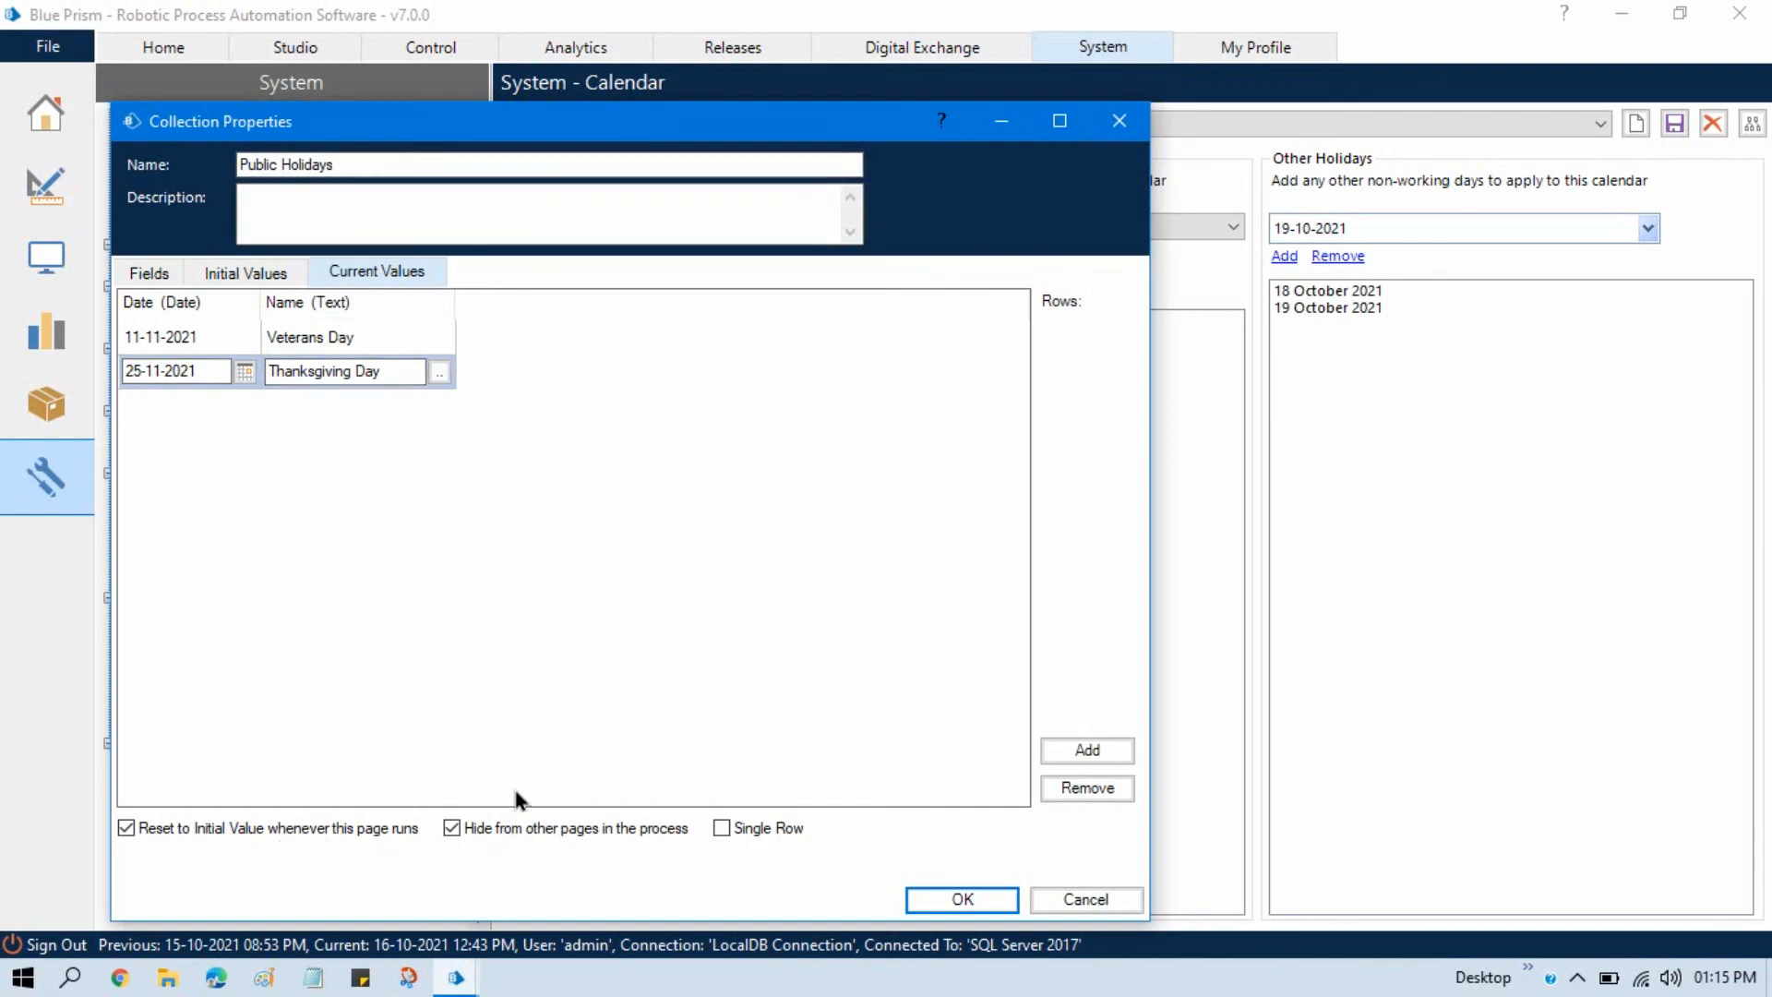
click(961, 899)
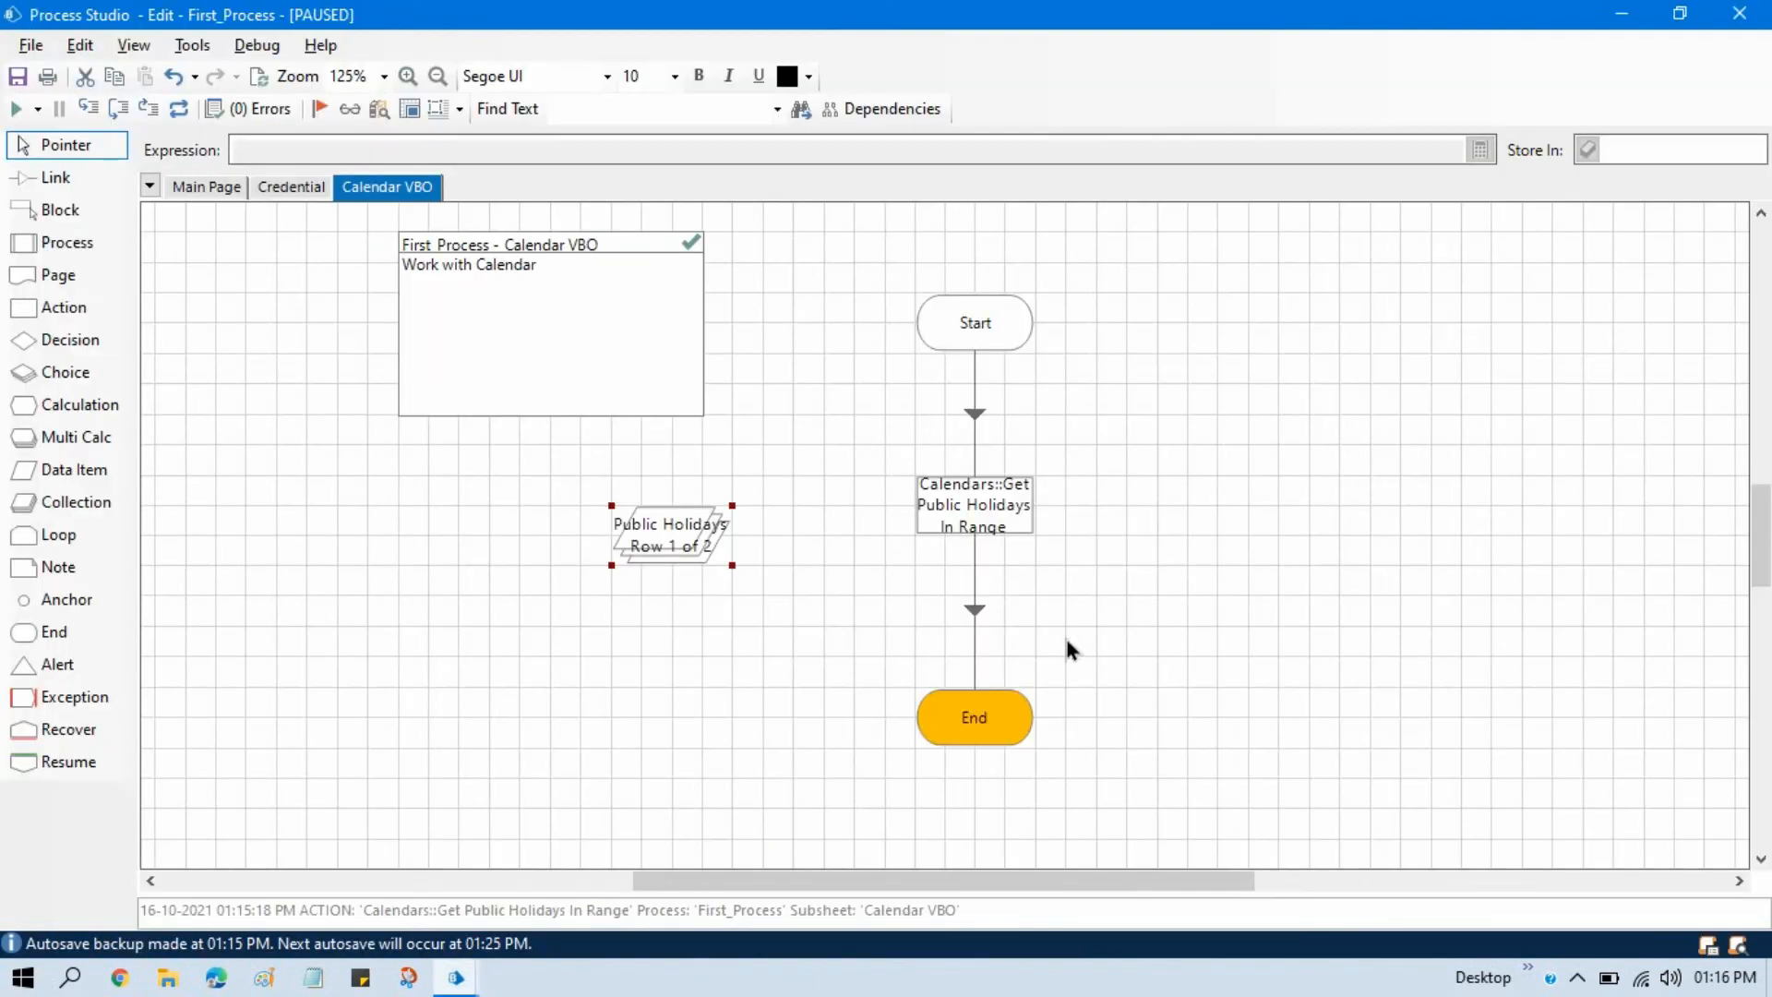
mouse_move(959, 572)
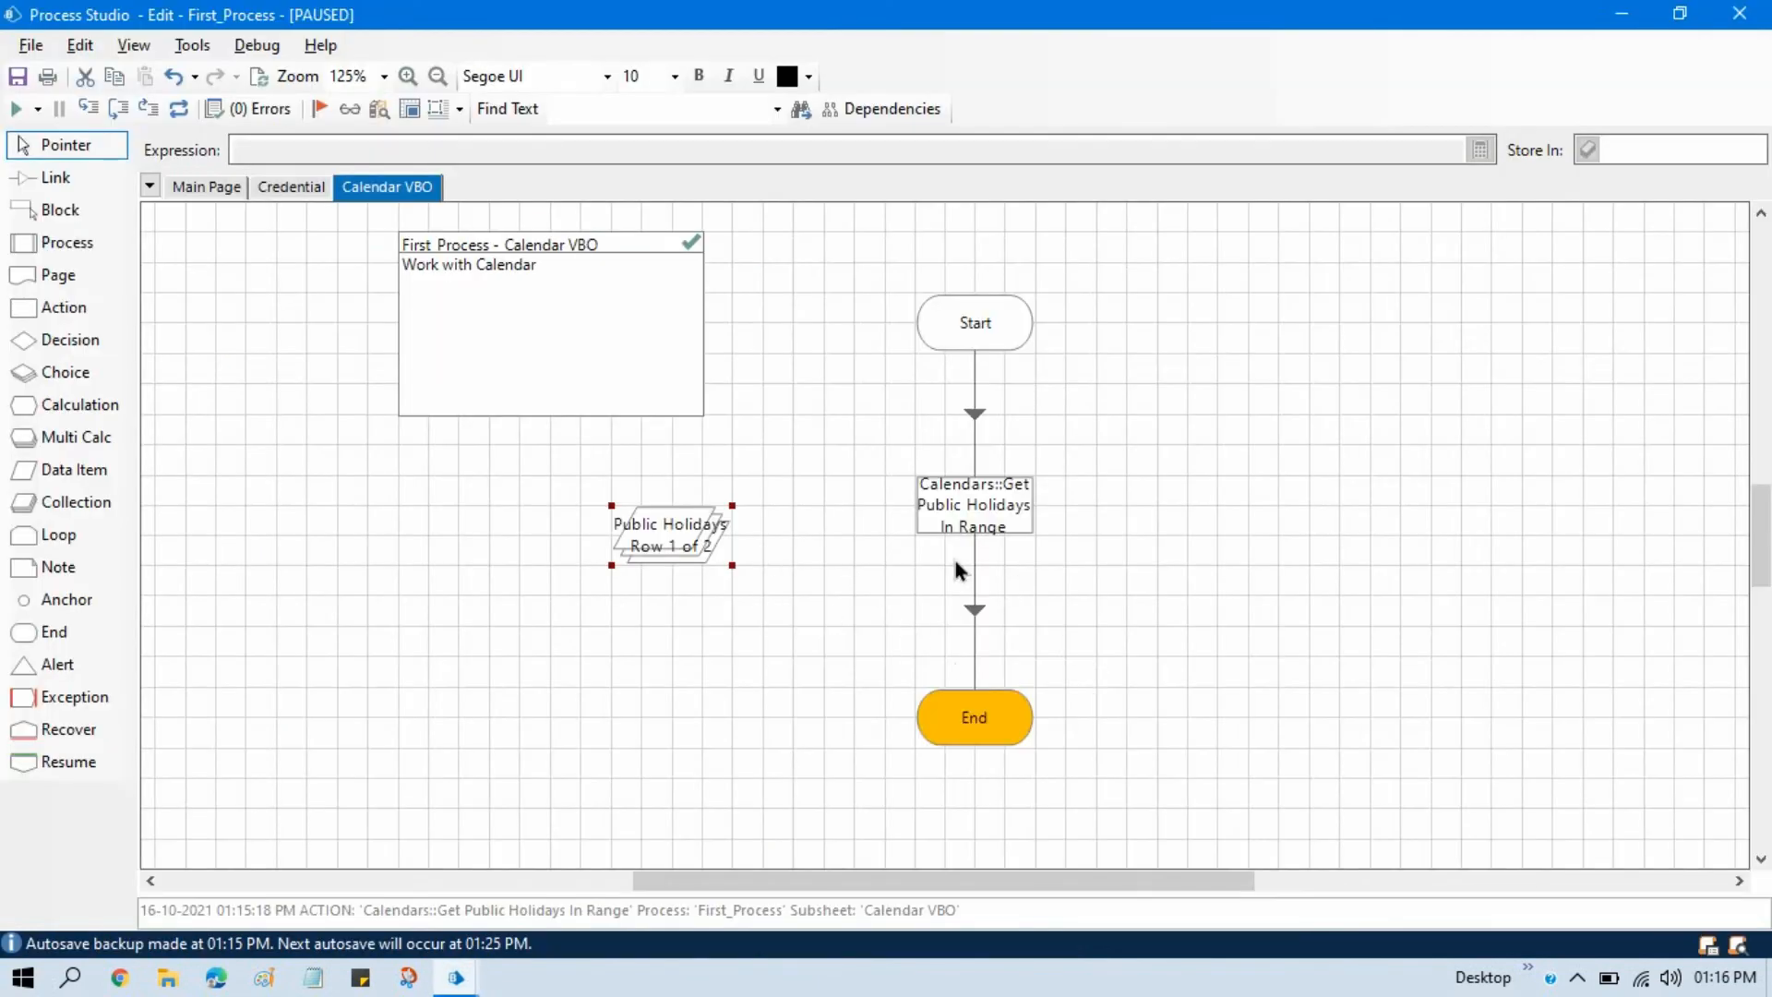
mouse_move(961, 604)
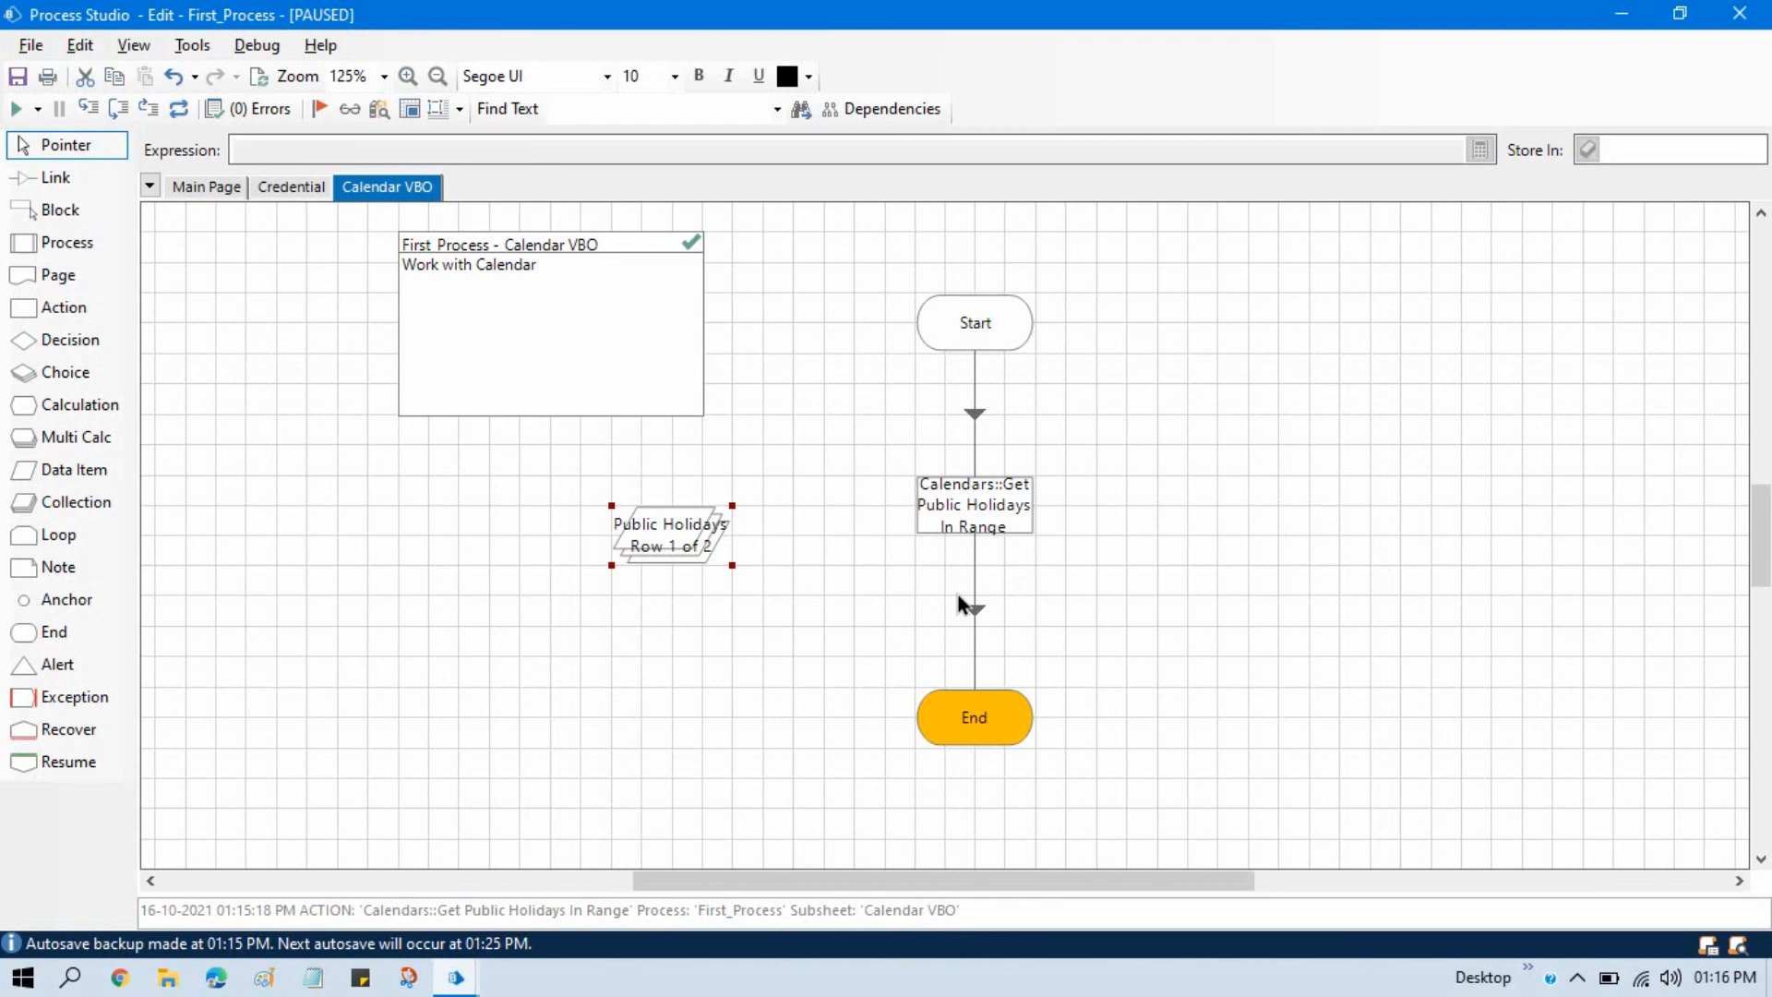
mouse_move(935, 608)
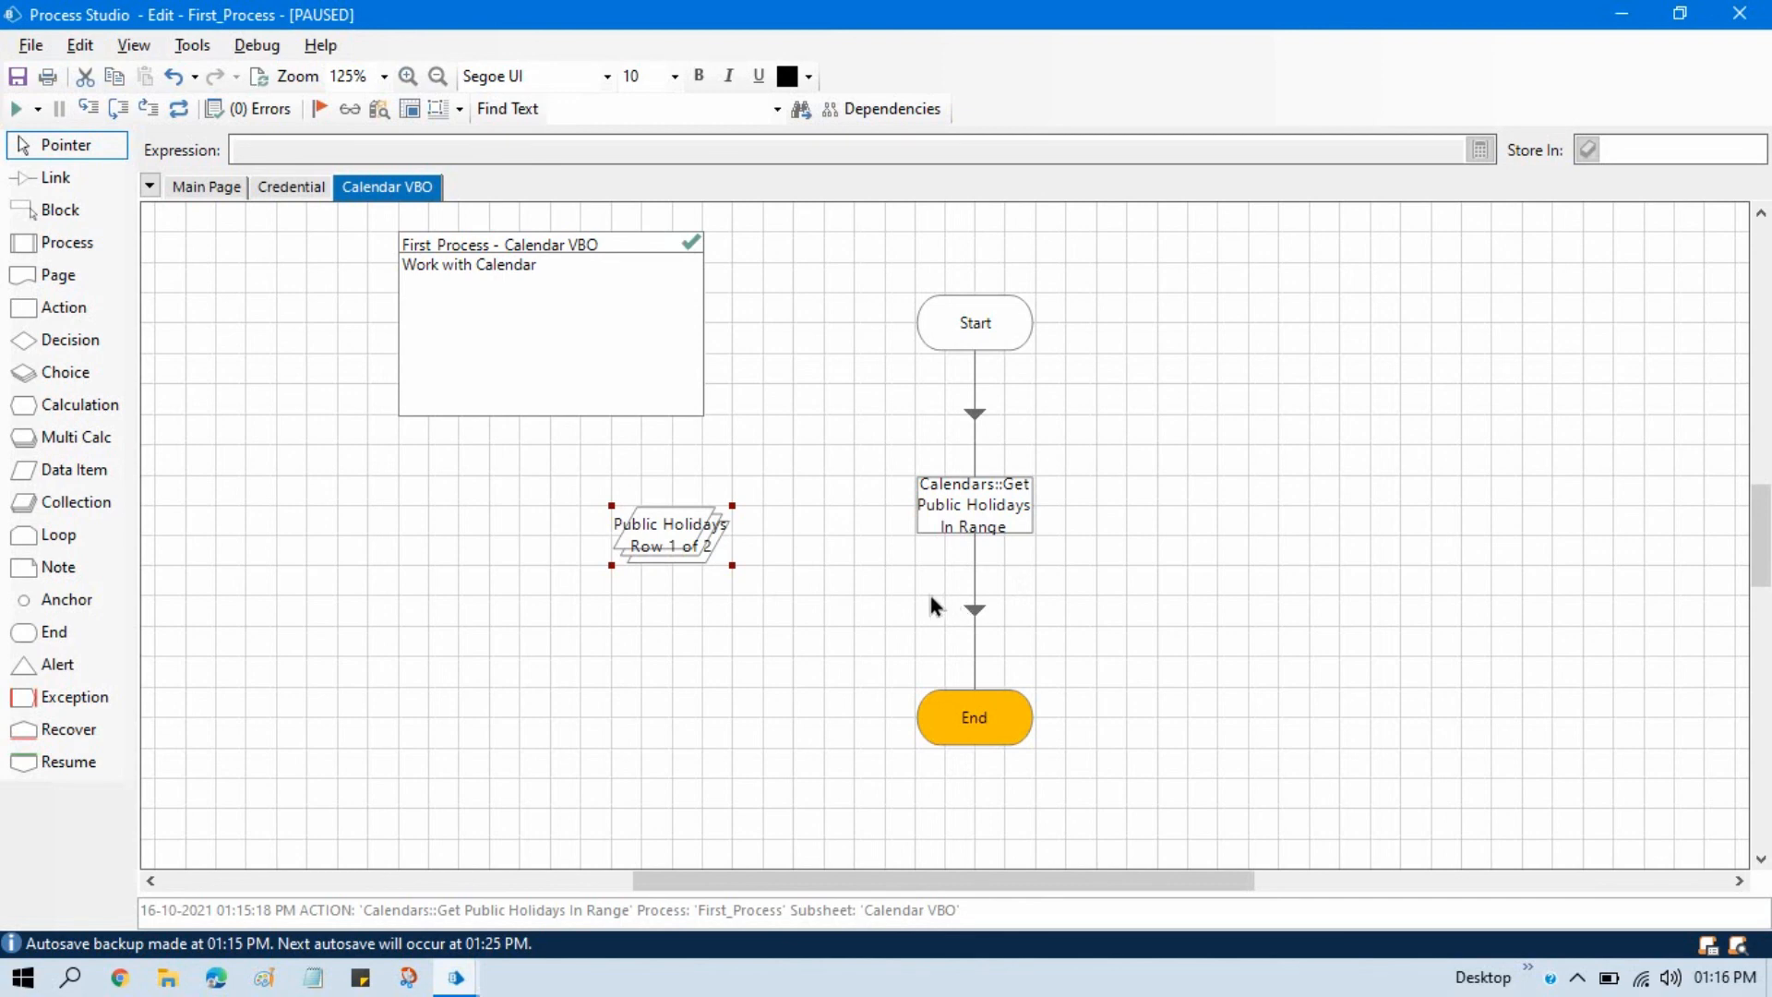